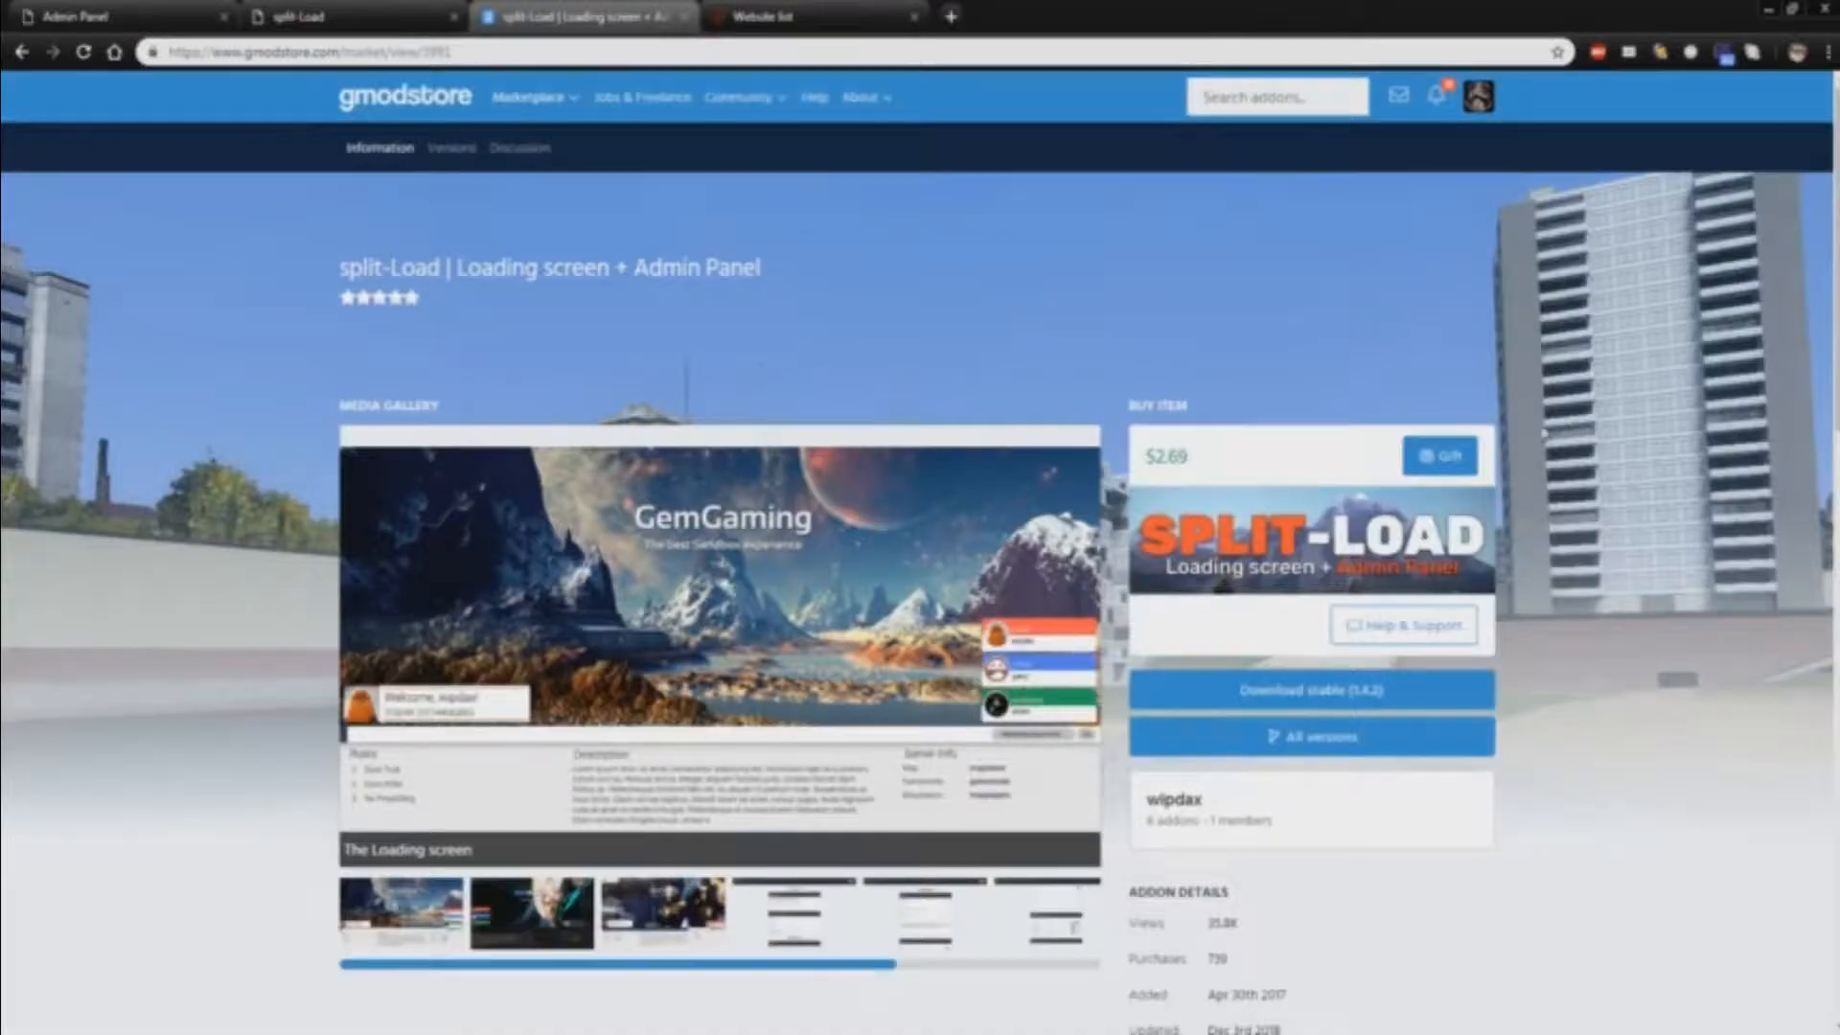
# Review the split-Load product page, scrolling through its description
pyautogui.tripleClick(548, 266)
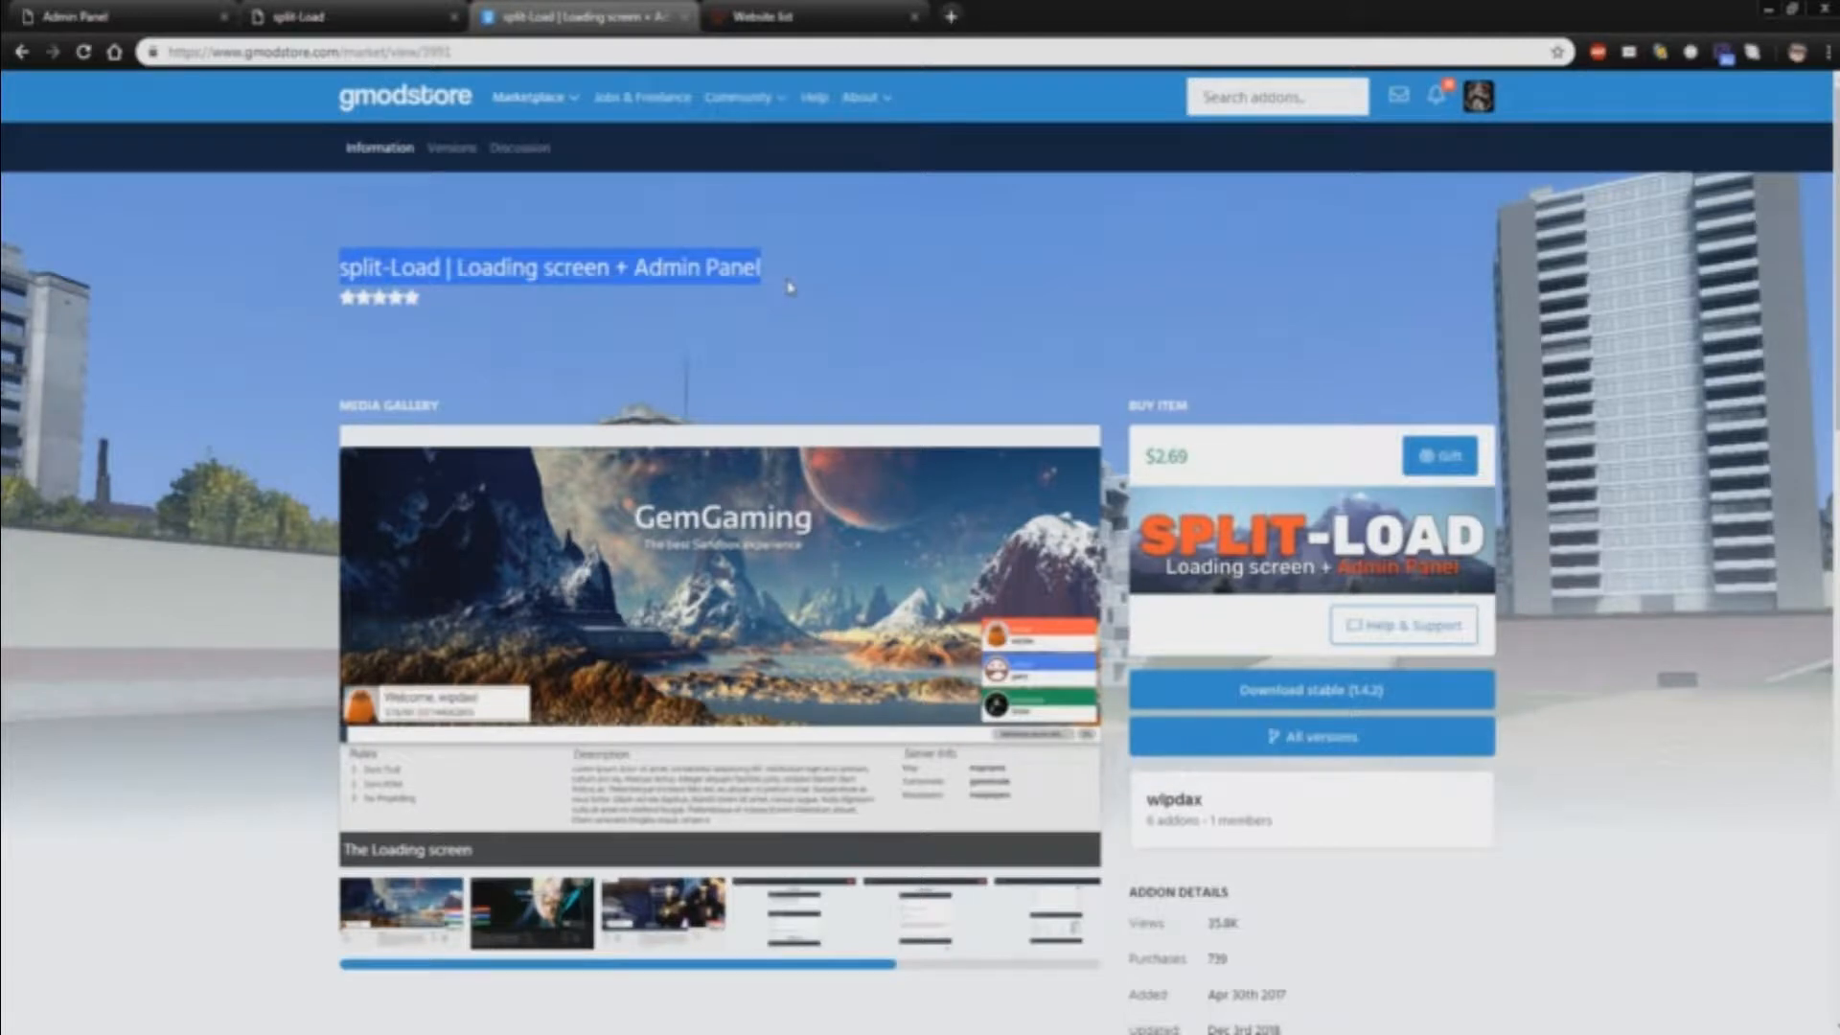
pyautogui.moveTo(301, 368)
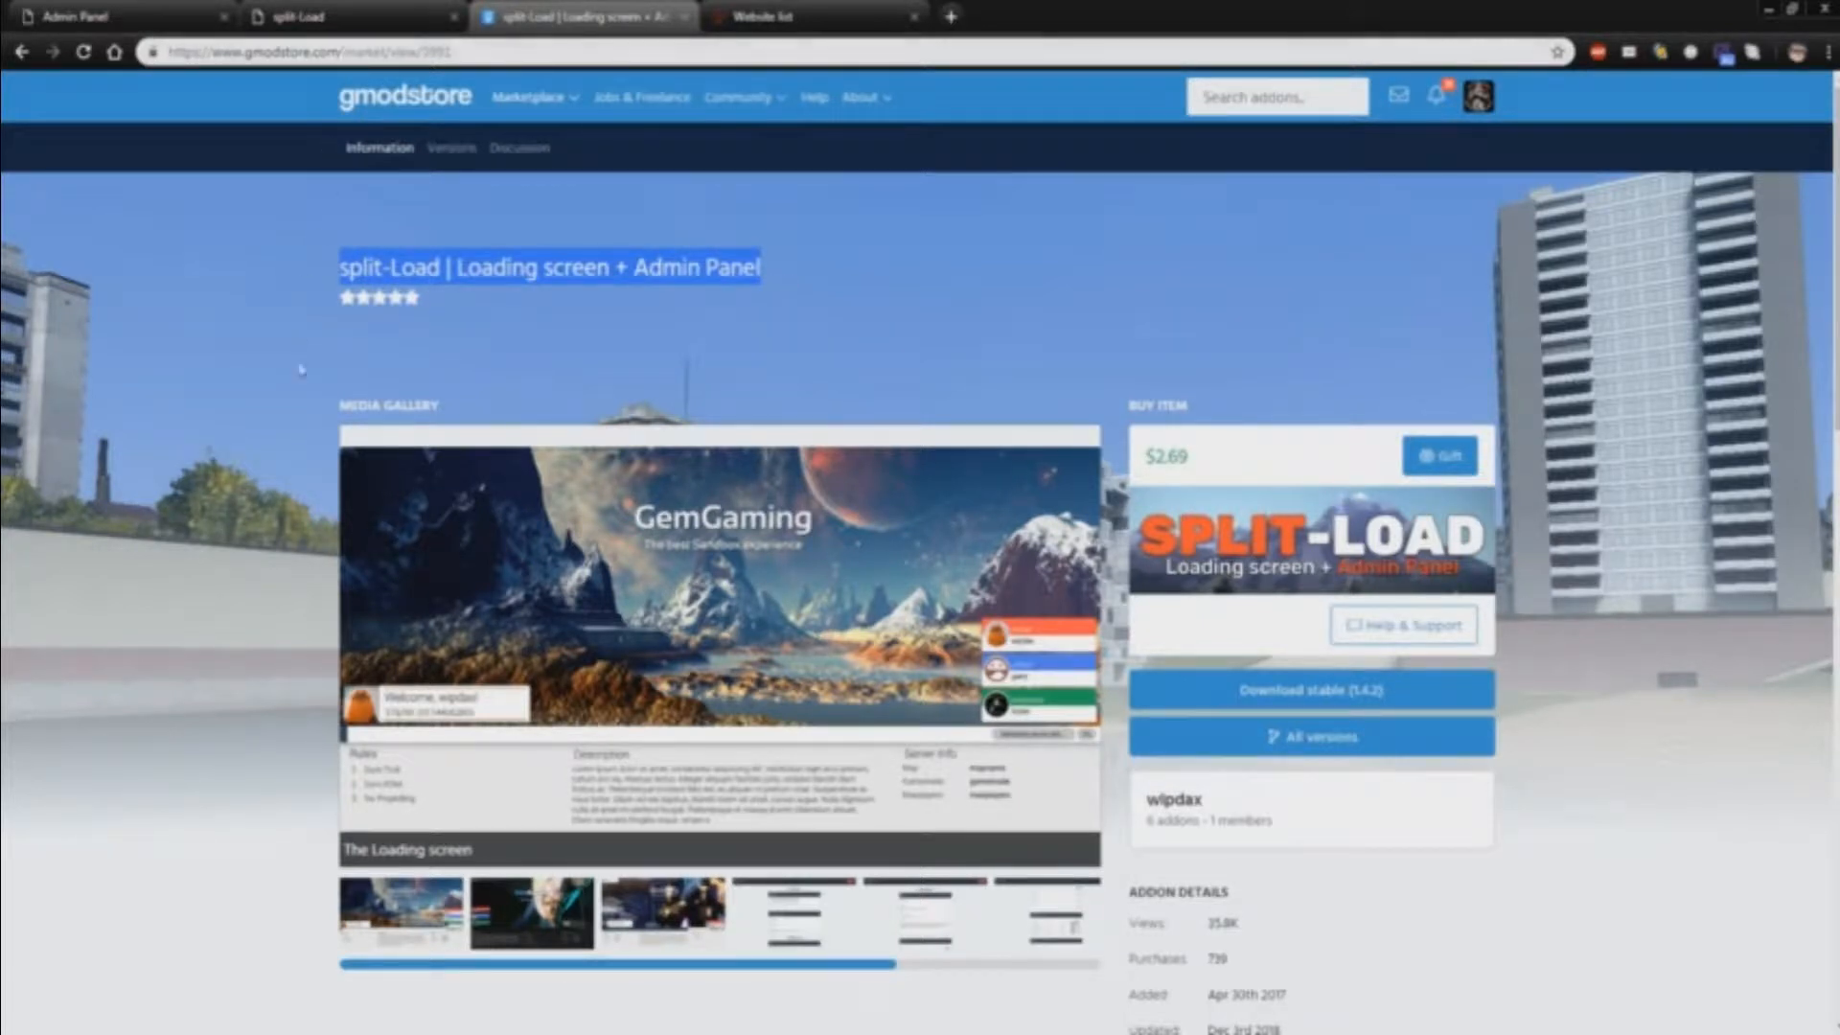
pyautogui.moveTo(567, 360)
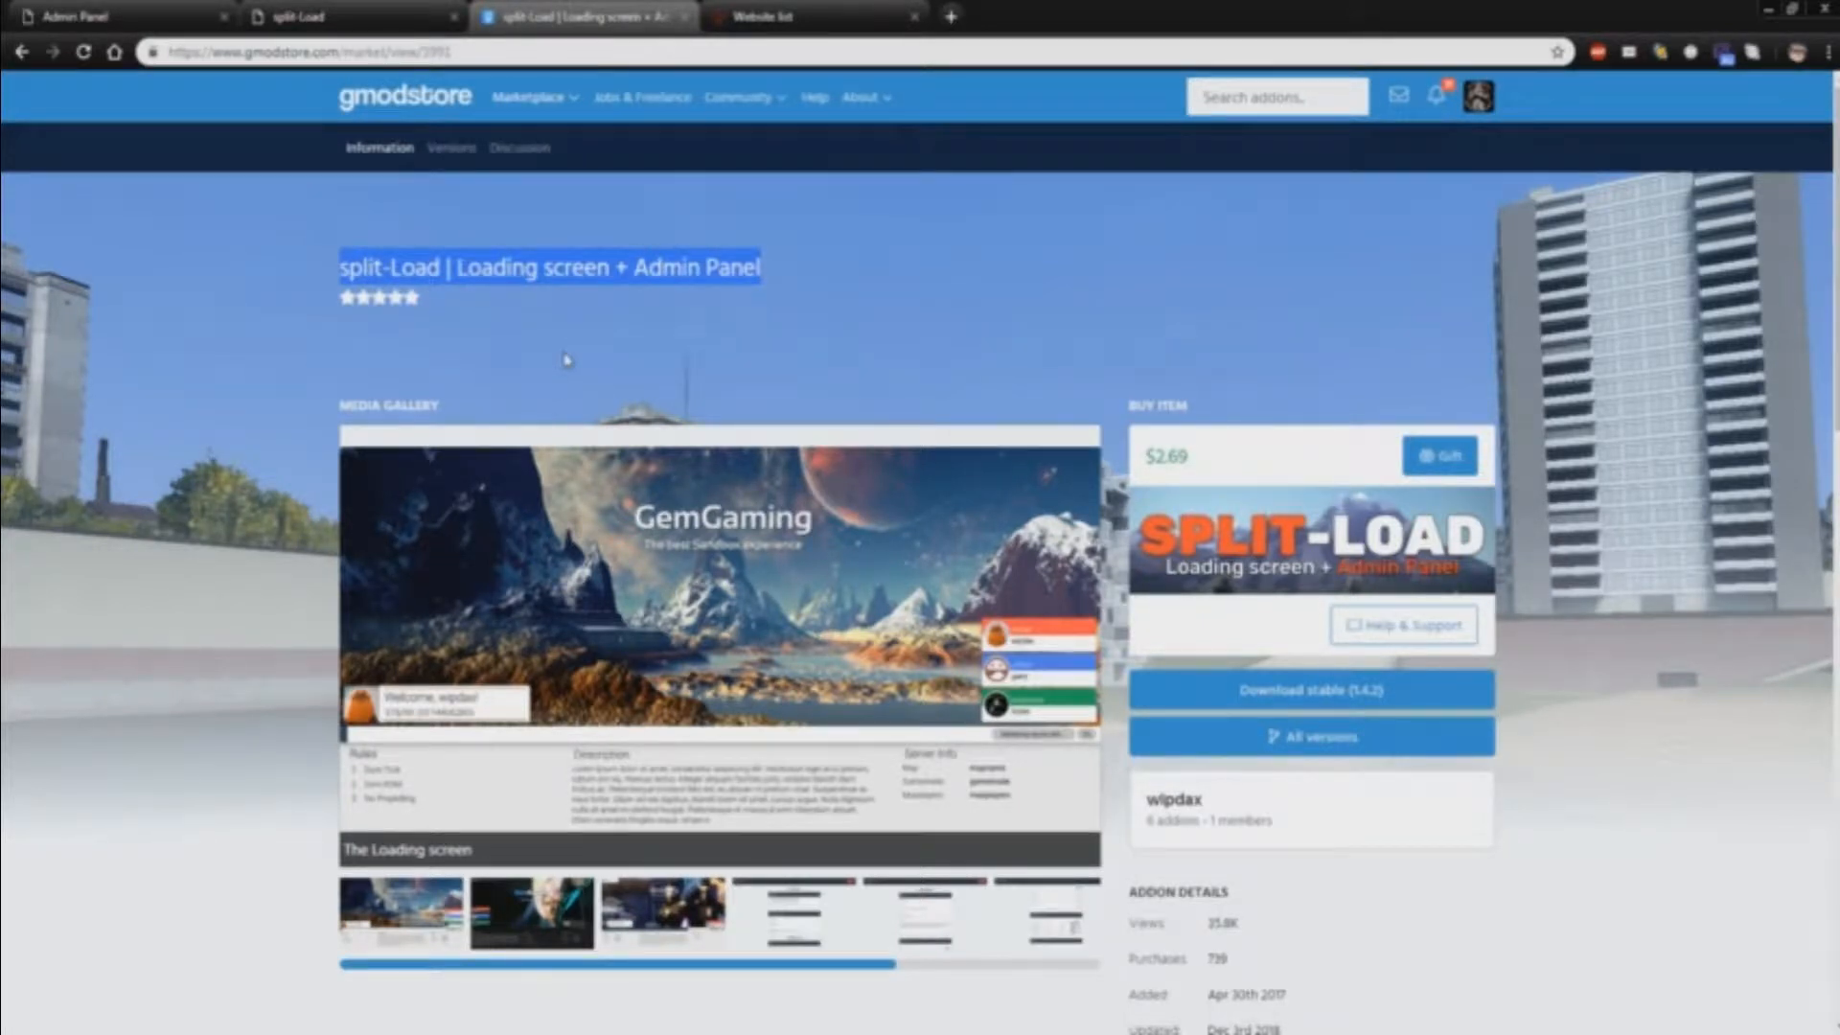
pyautogui.scroll(-3)
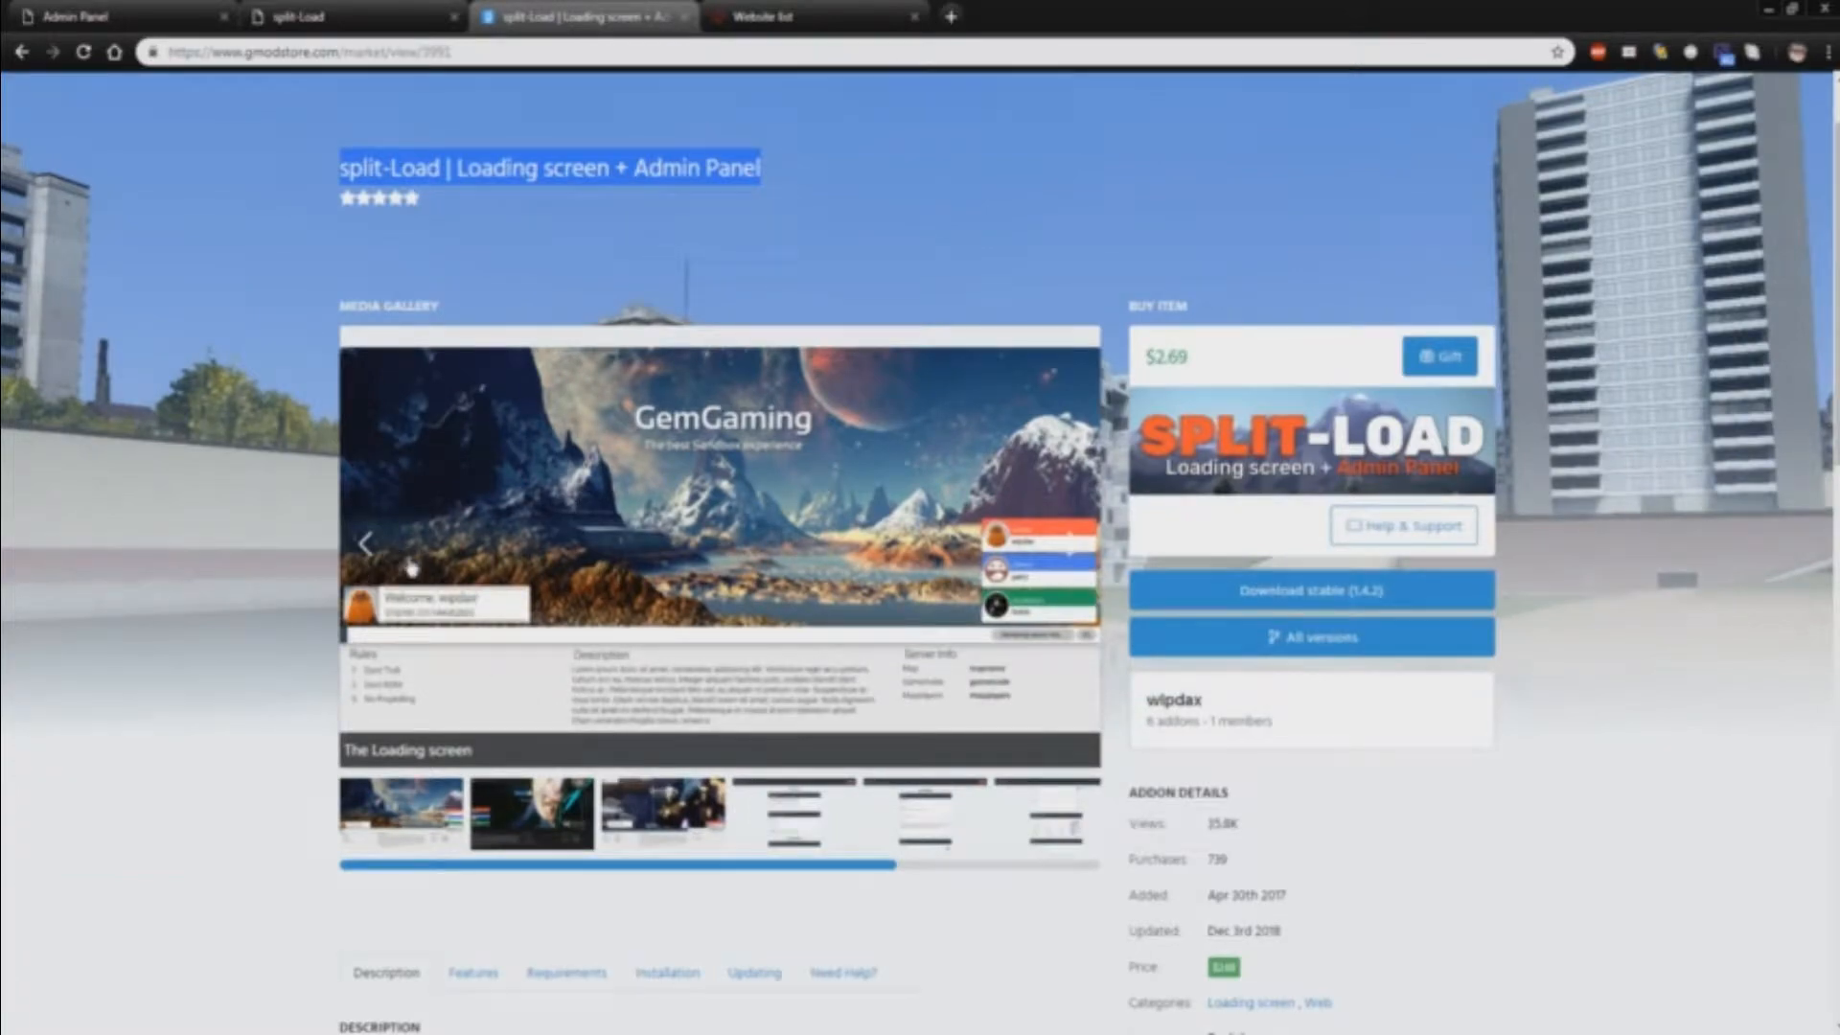
pyautogui.scroll(-3)
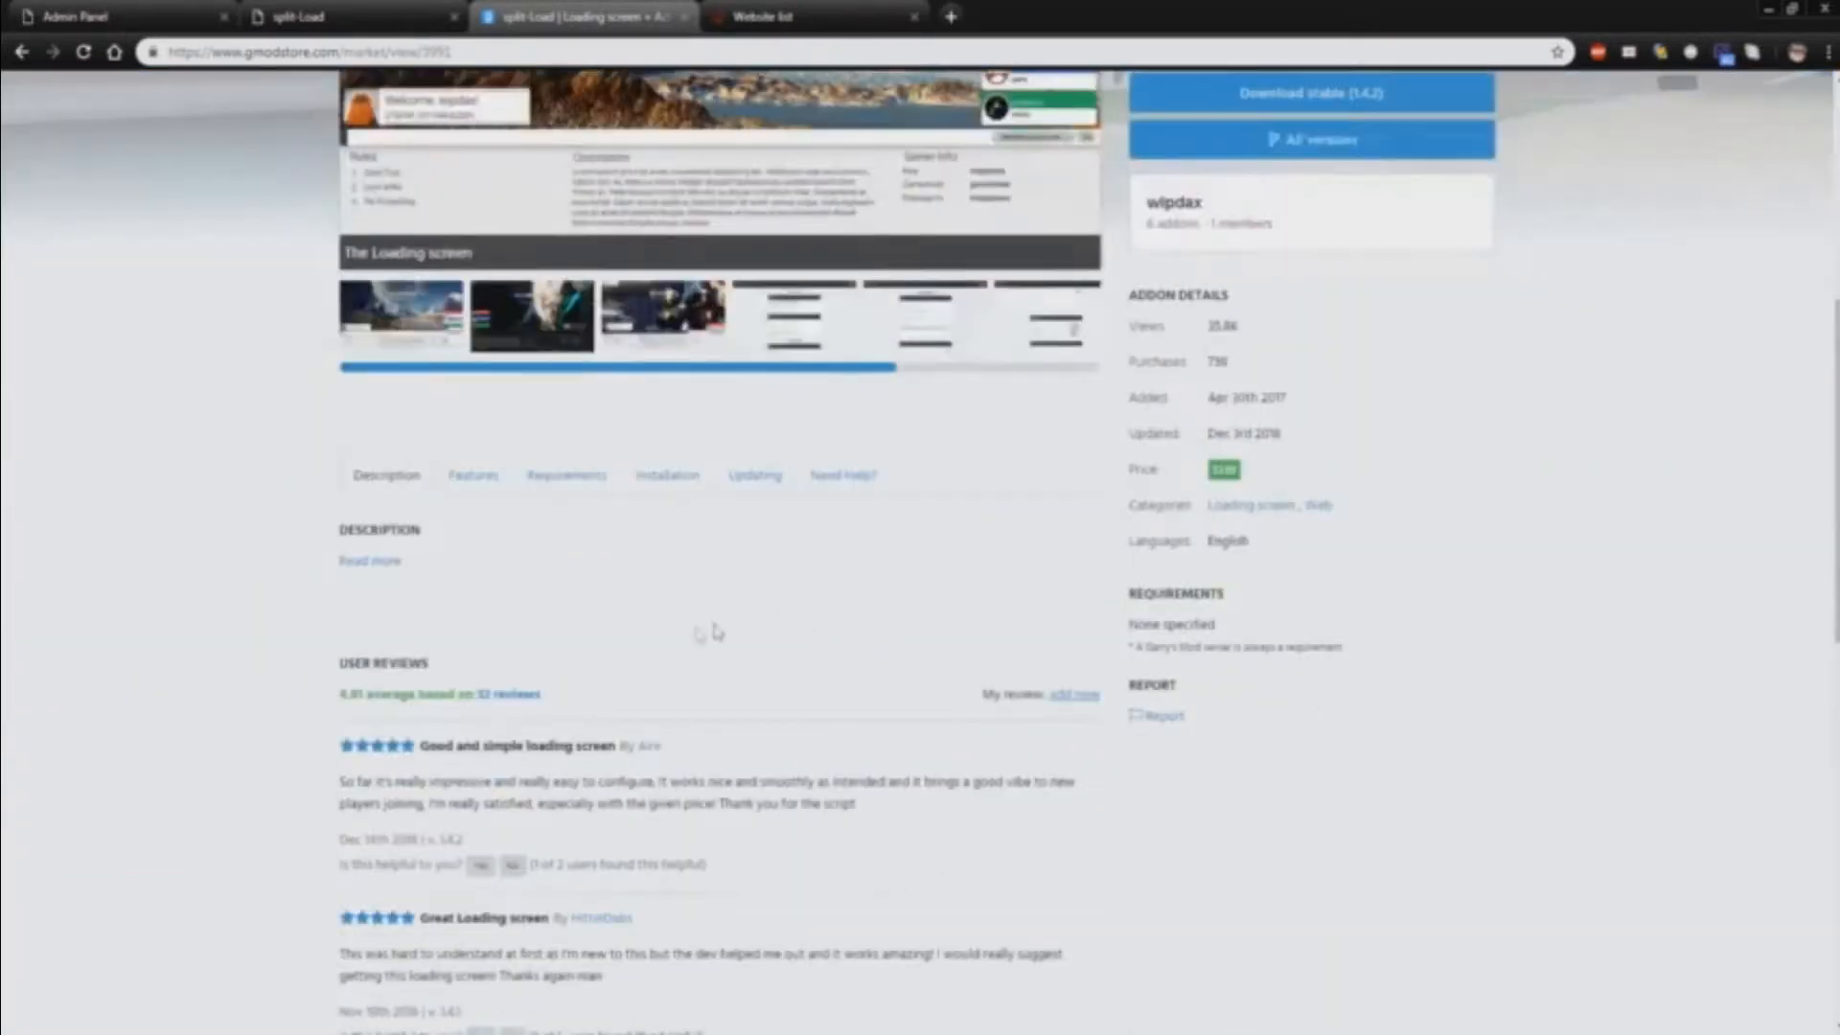
pyautogui.scroll(-3)
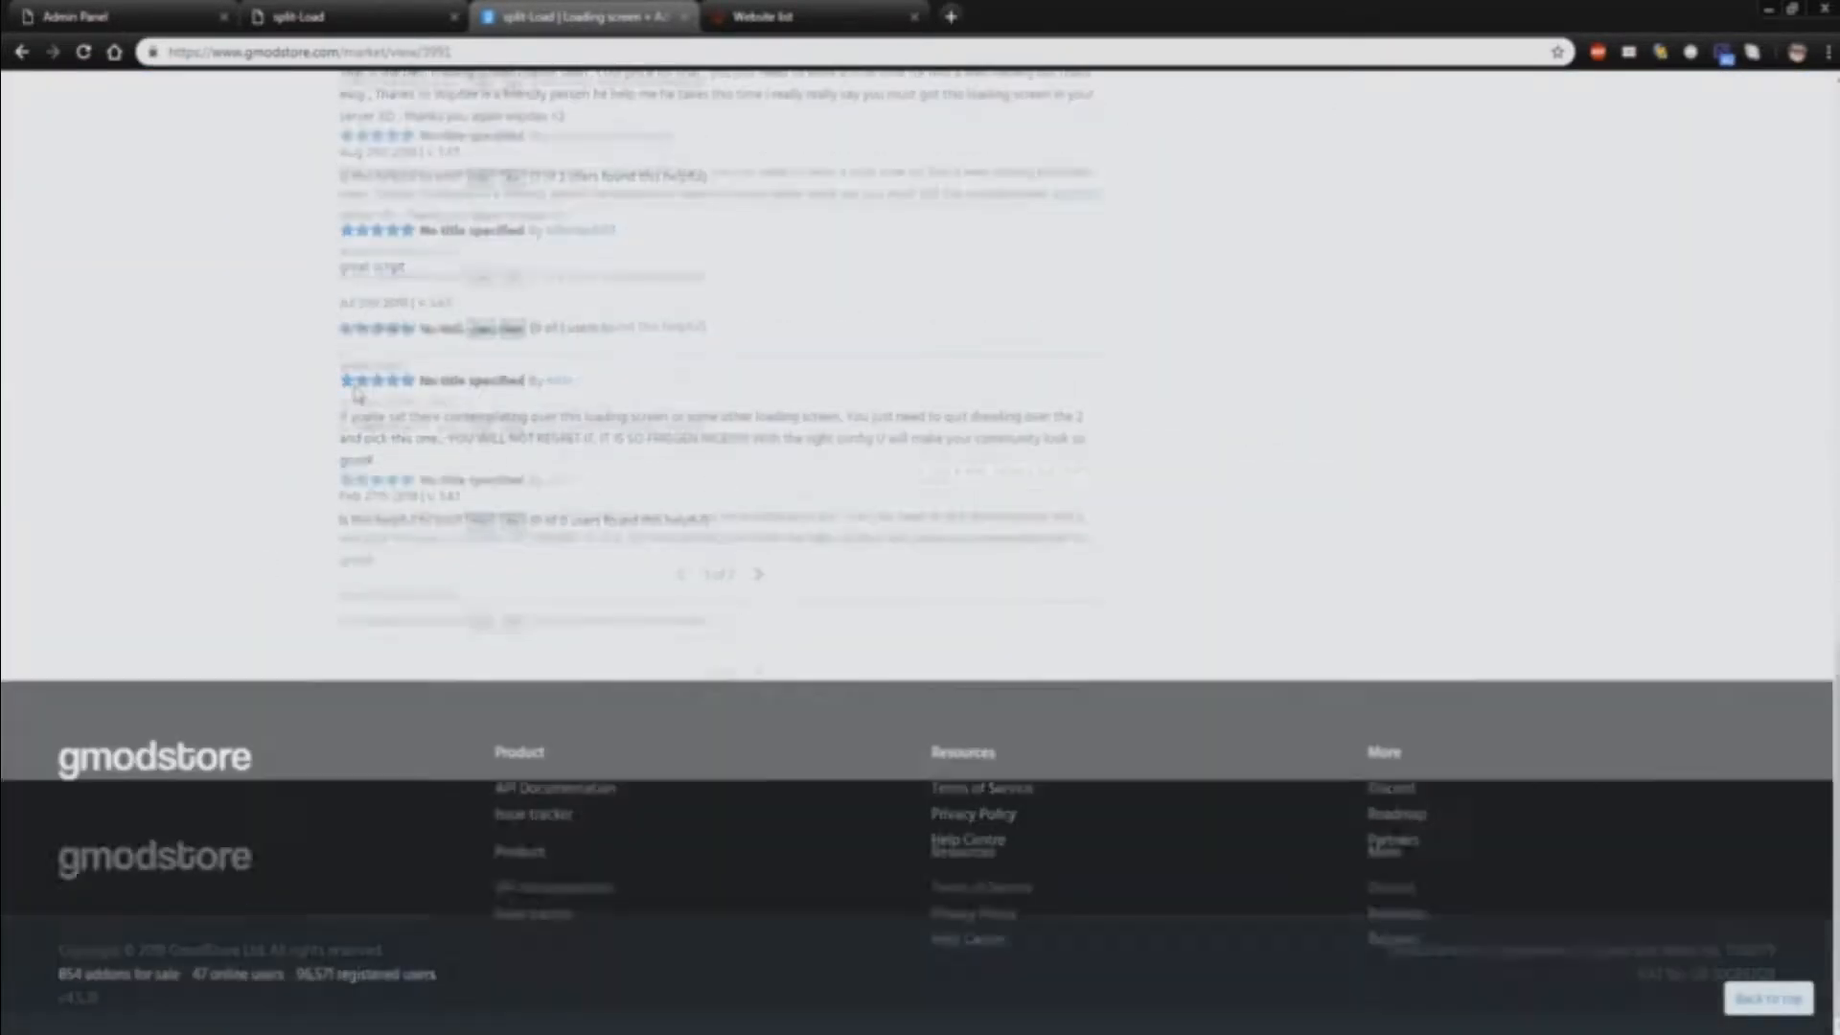
pyautogui.scroll(3)
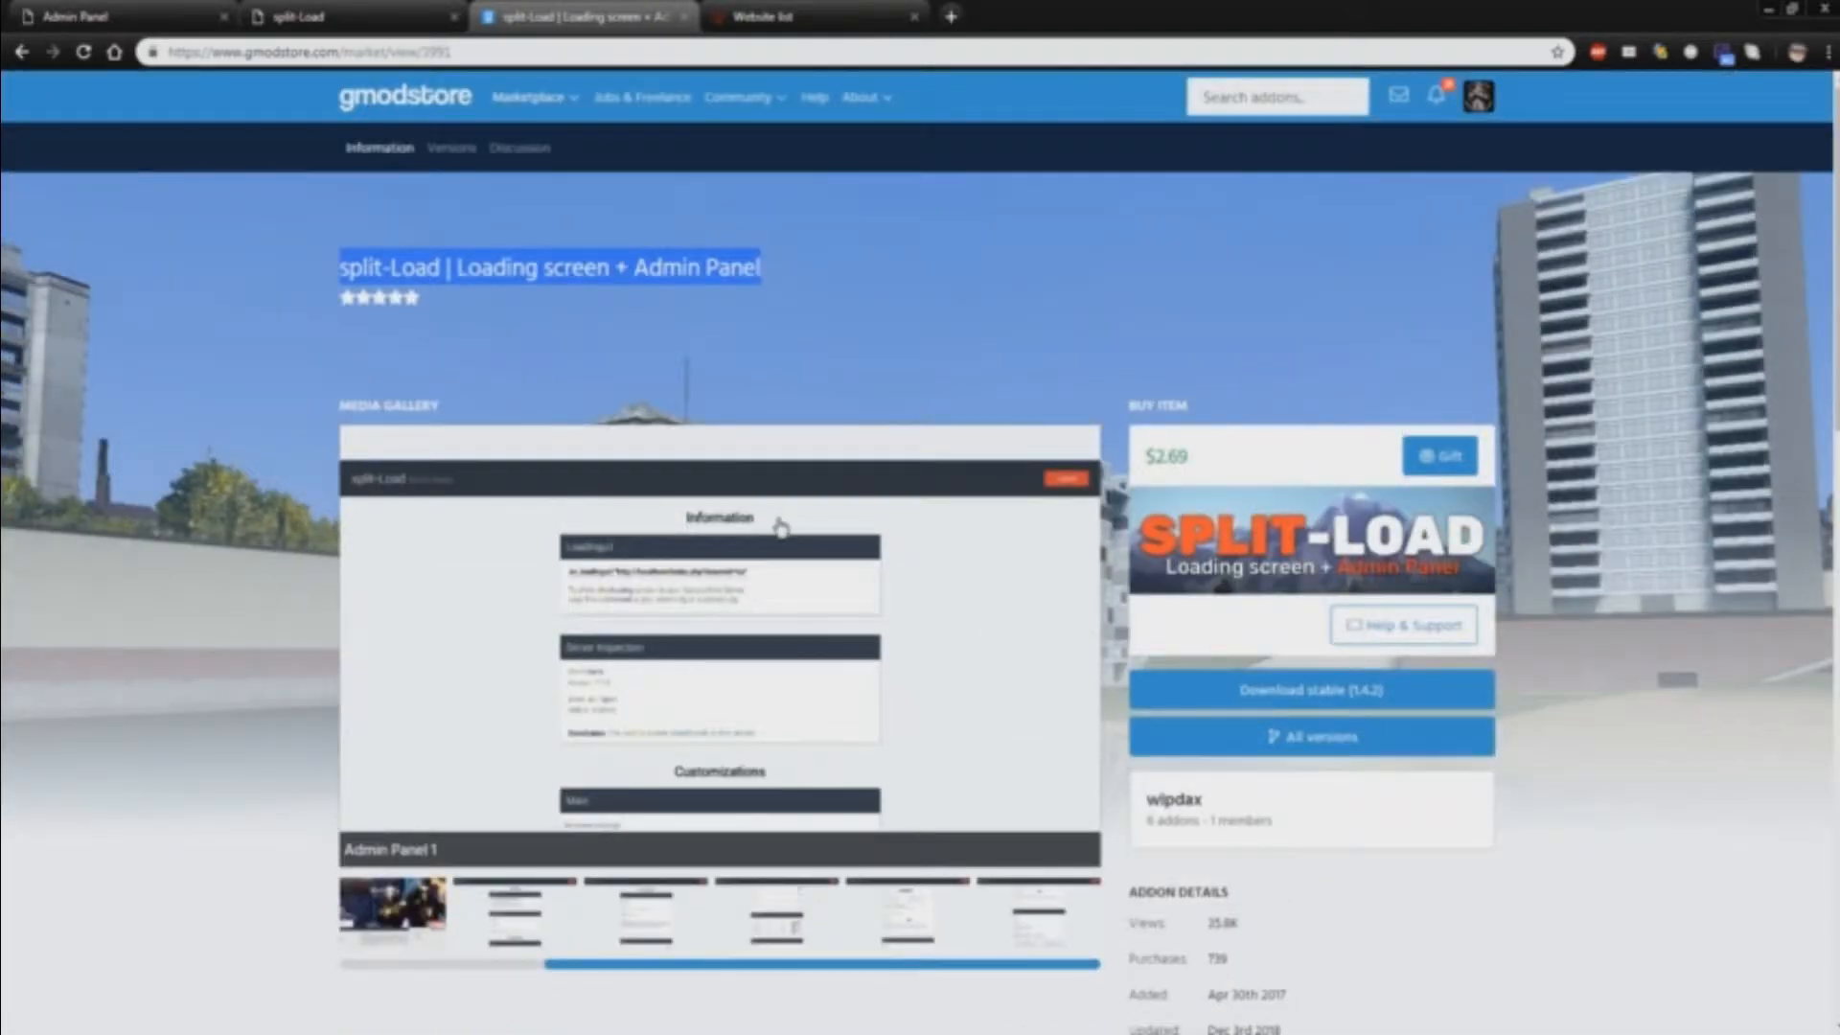
pyautogui.moveTo(1047, 537)
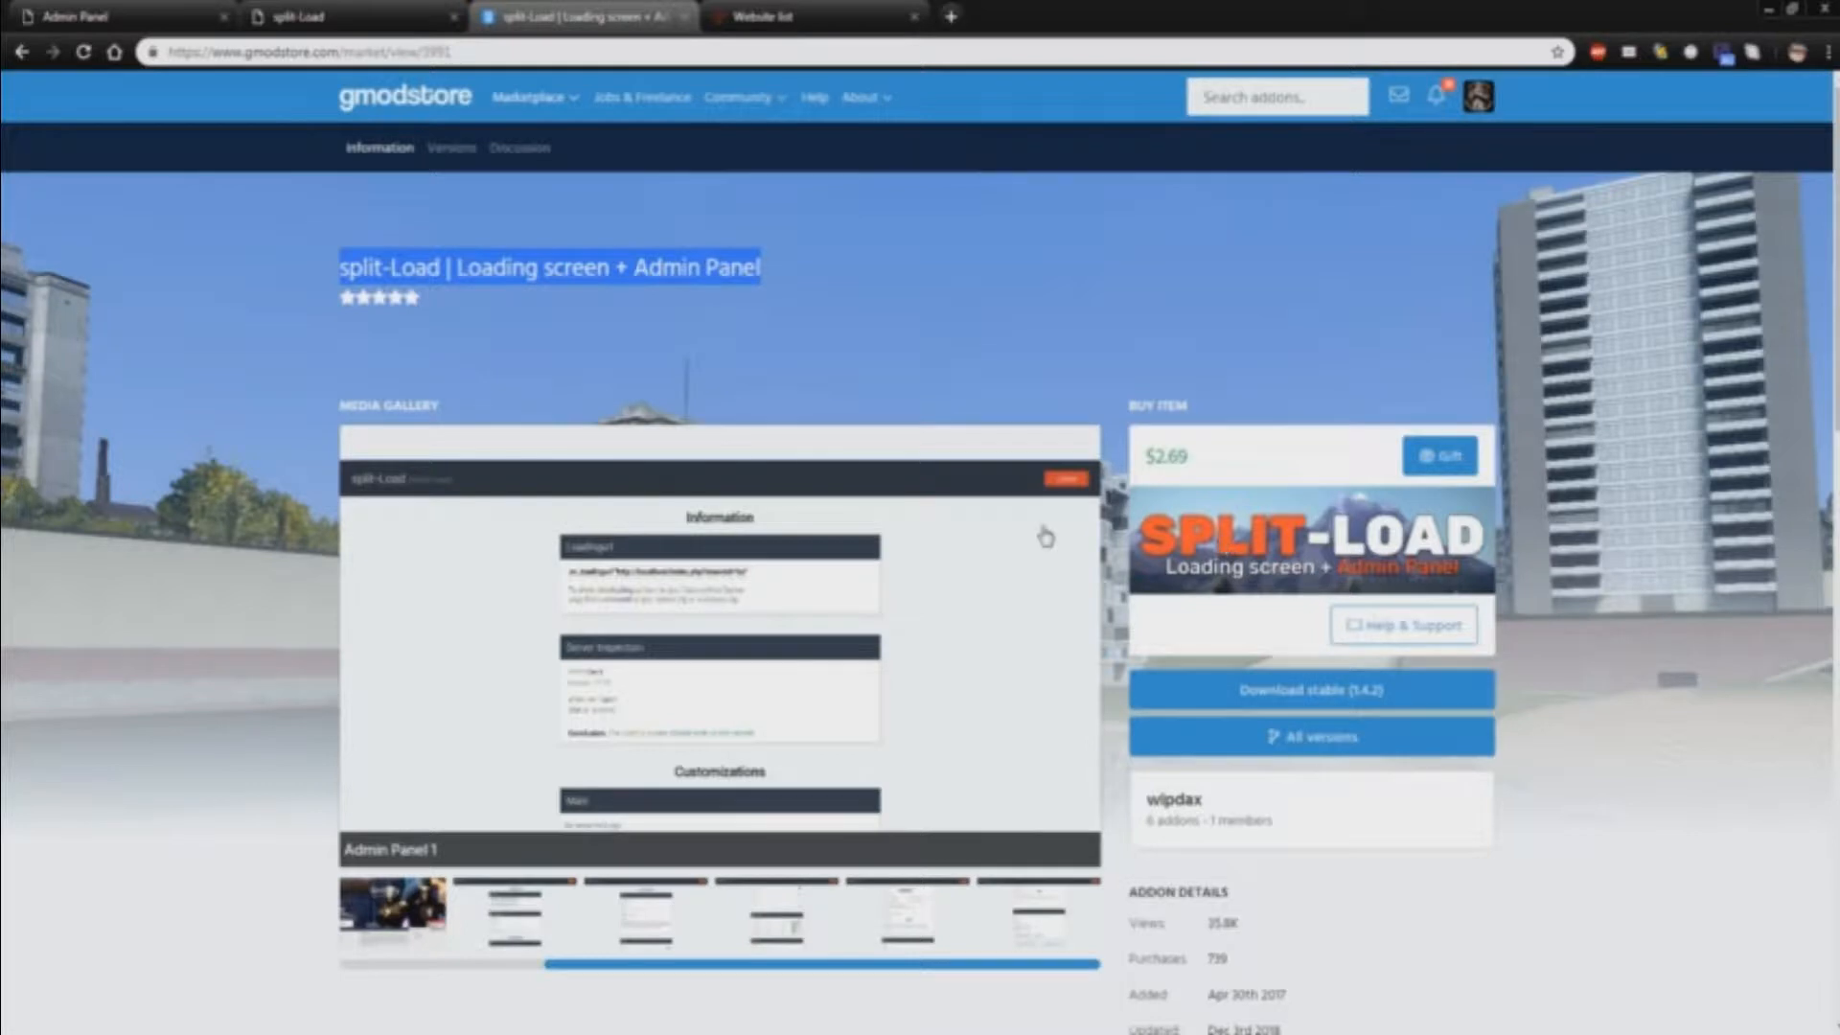
pyautogui.moveTo(155, 441)
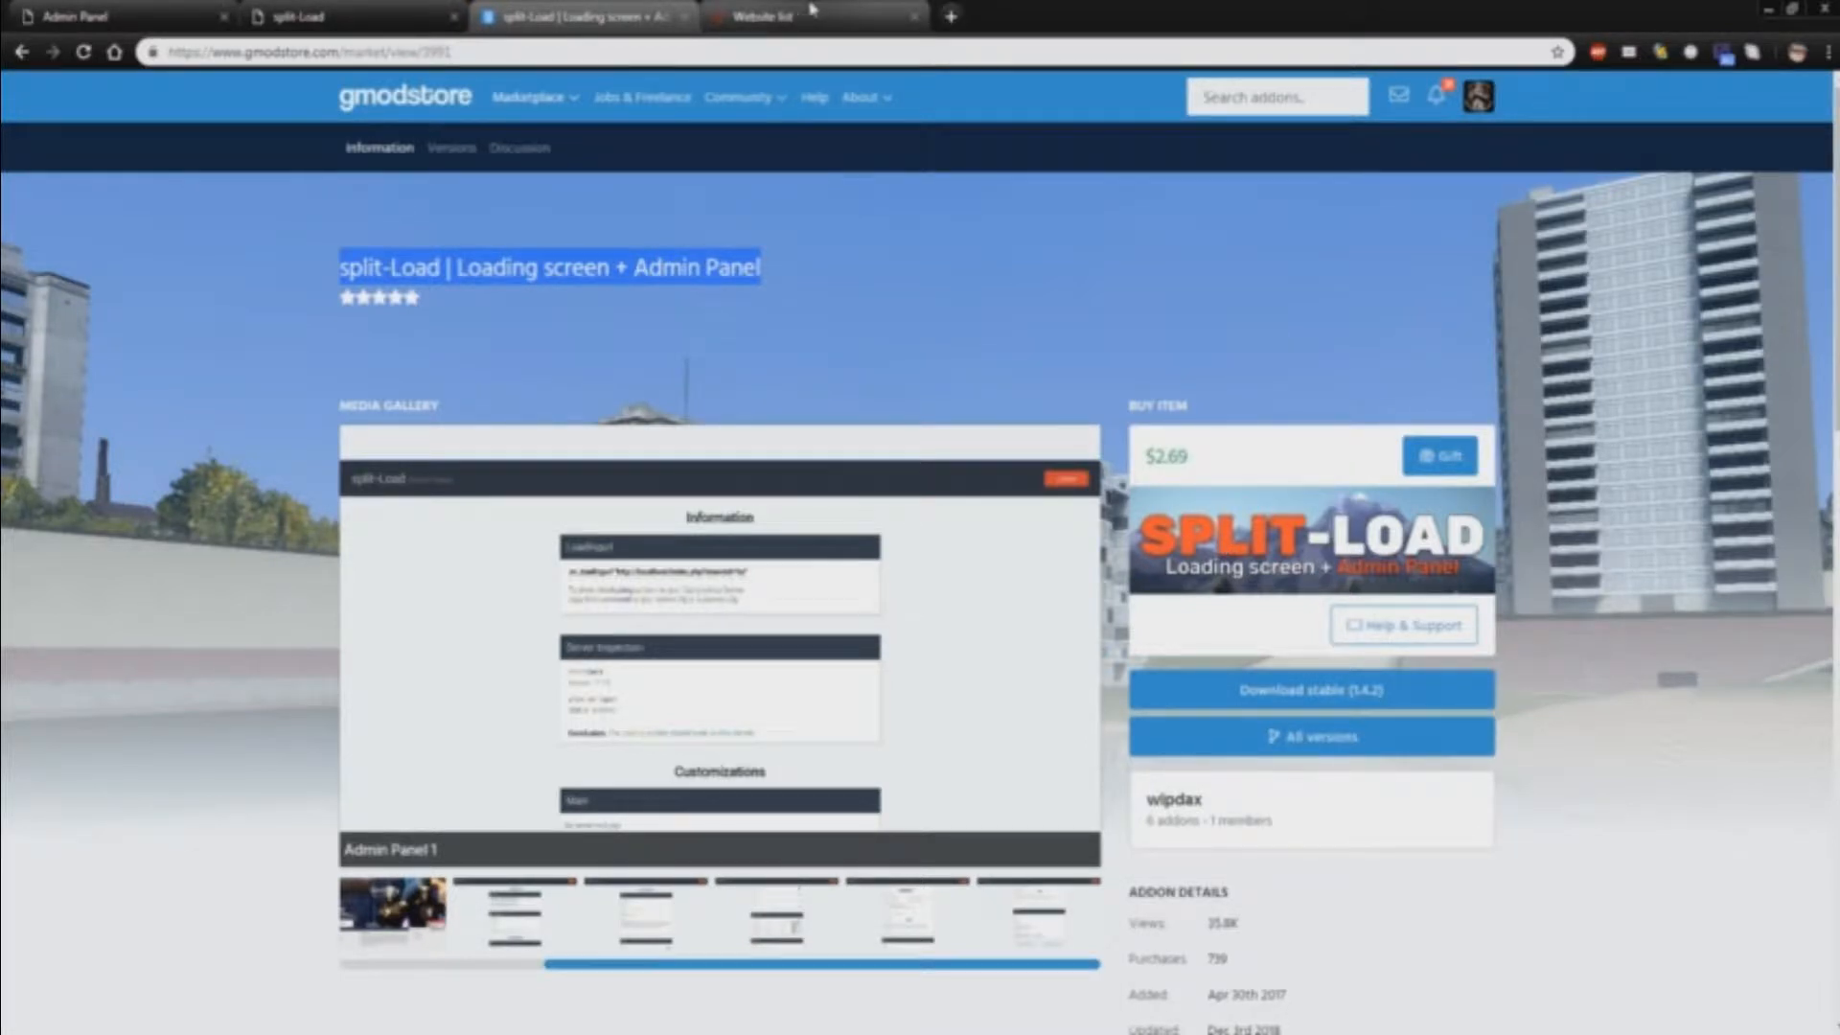
# Return to the 000webhost websites list and dismiss the two-website limit prompt with 'Not now'
pyautogui.click(771, 15)
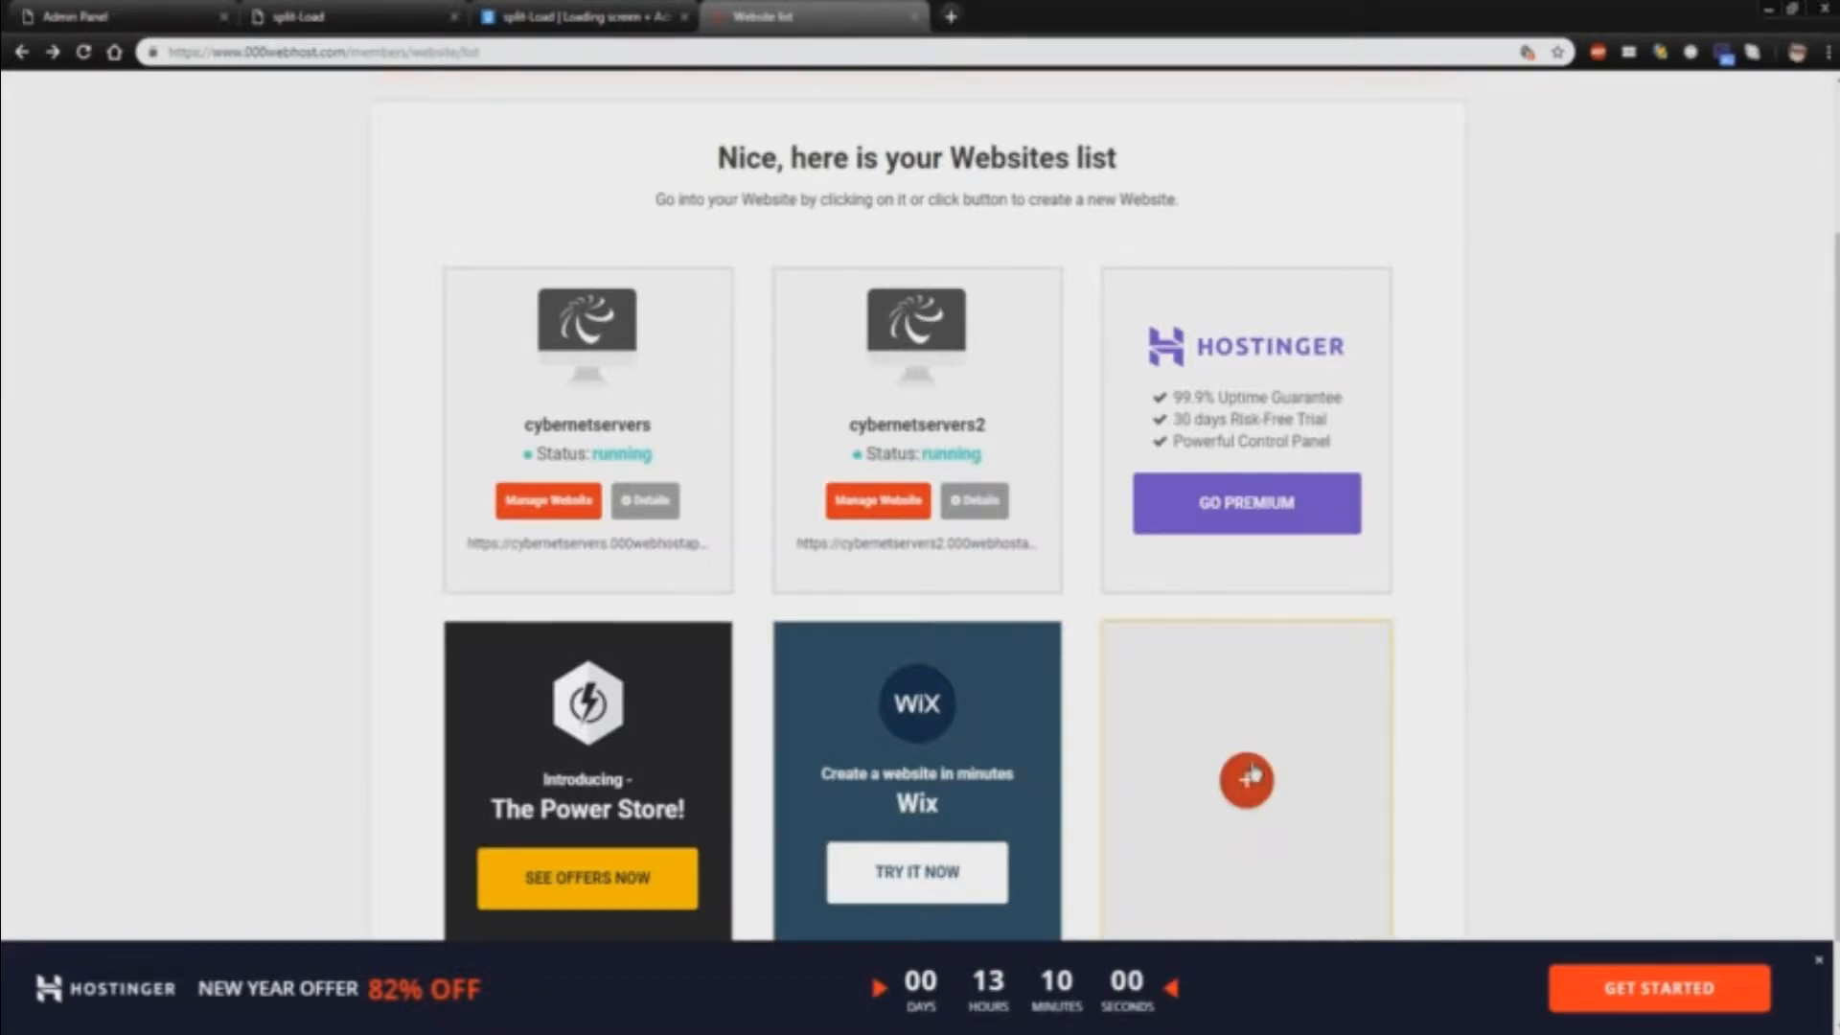
pyautogui.click(1246, 780)
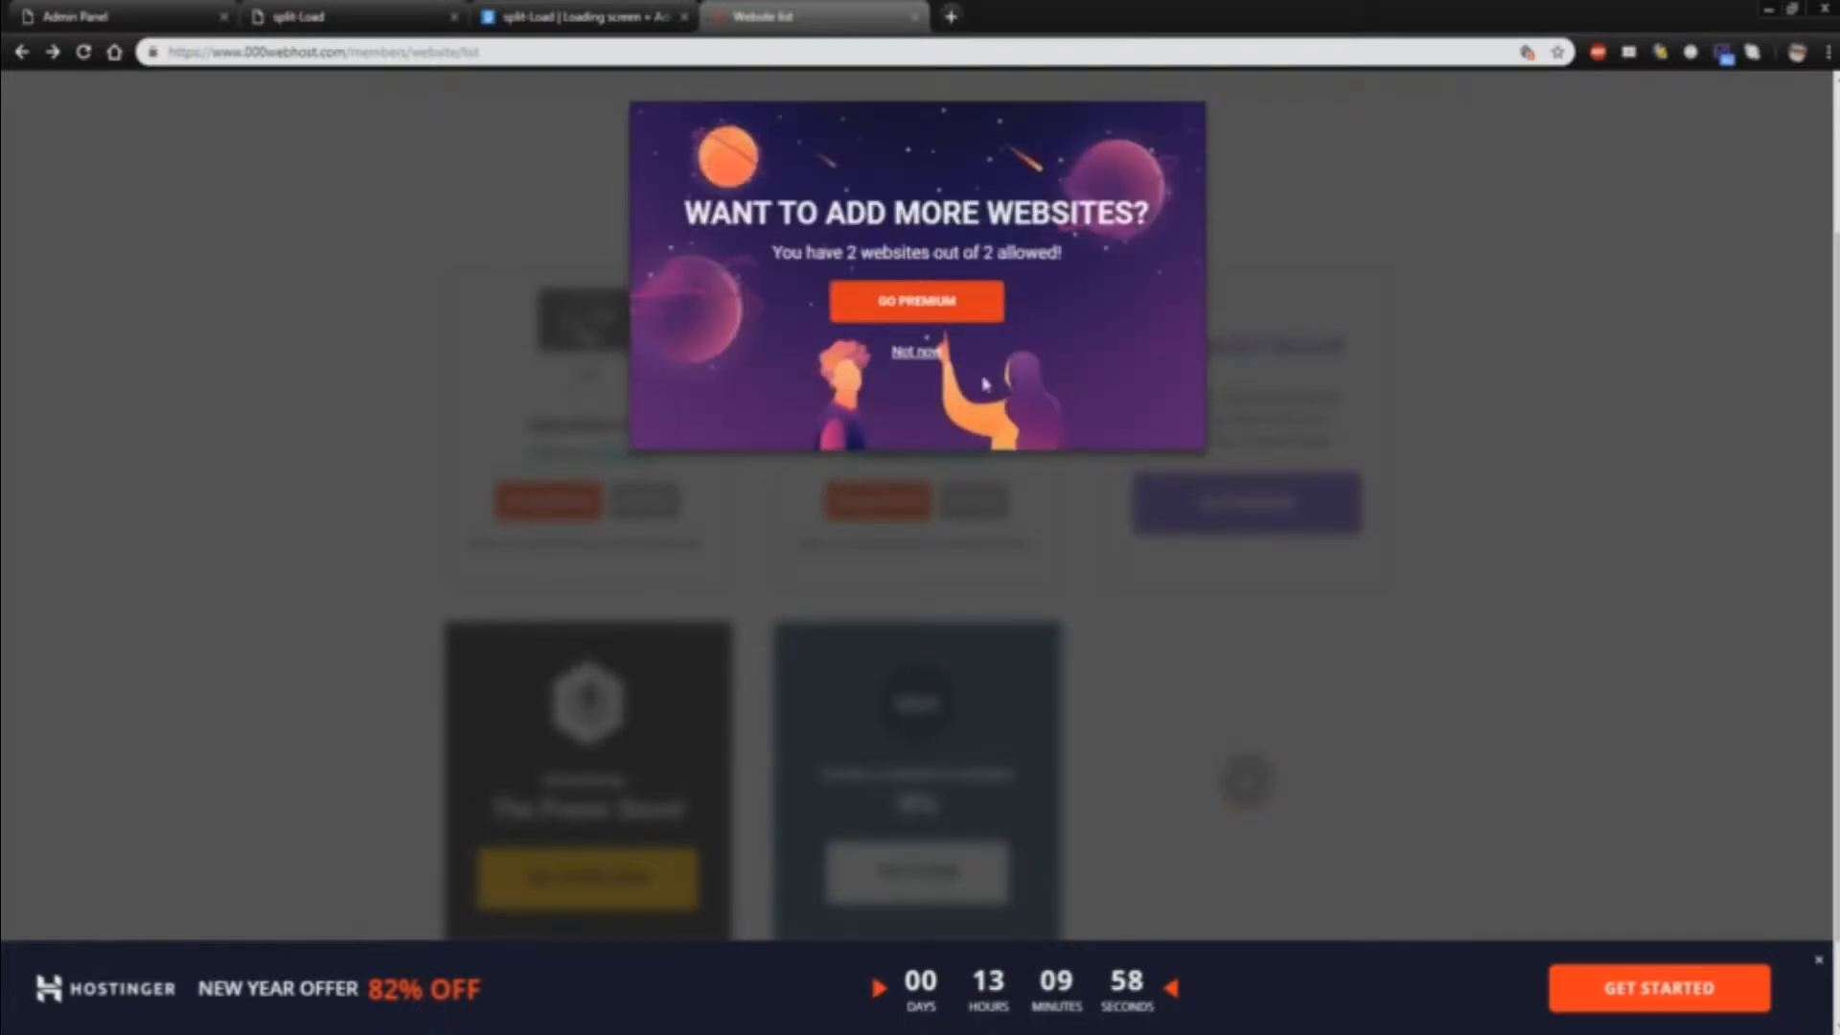
pyautogui.click(916, 349)
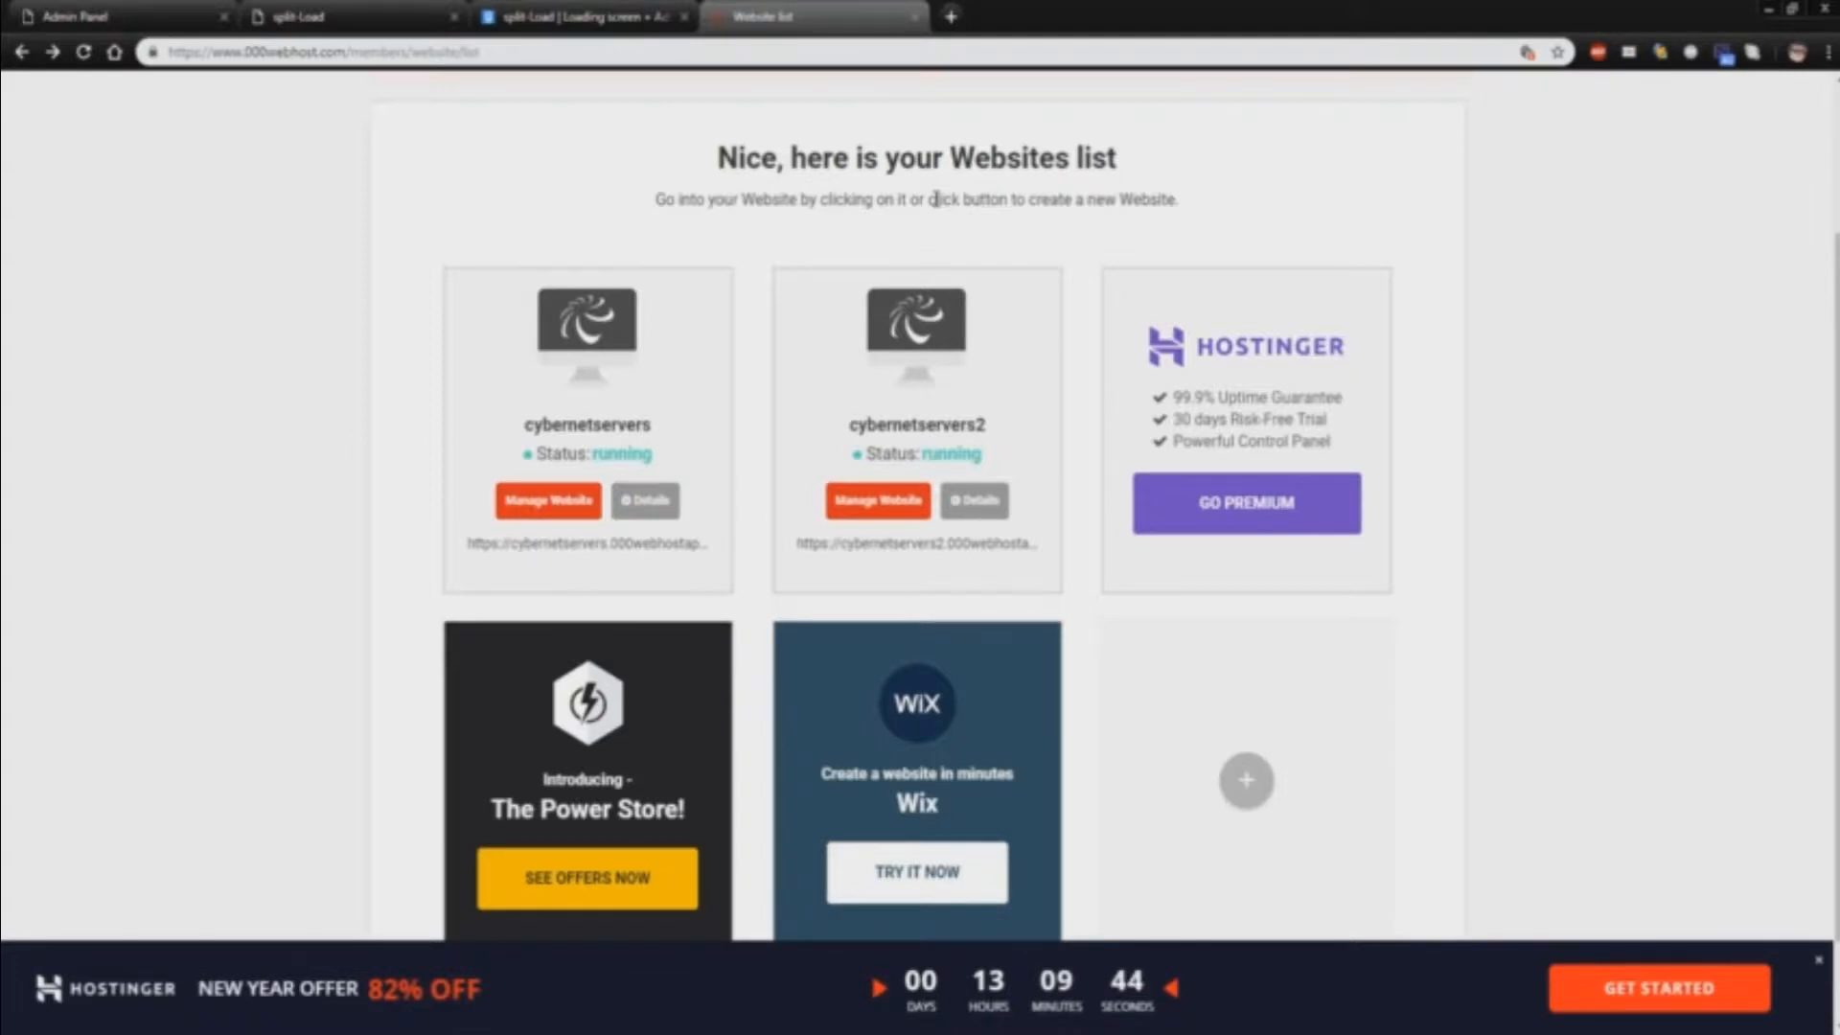
pyautogui.moveTo(983, 406)
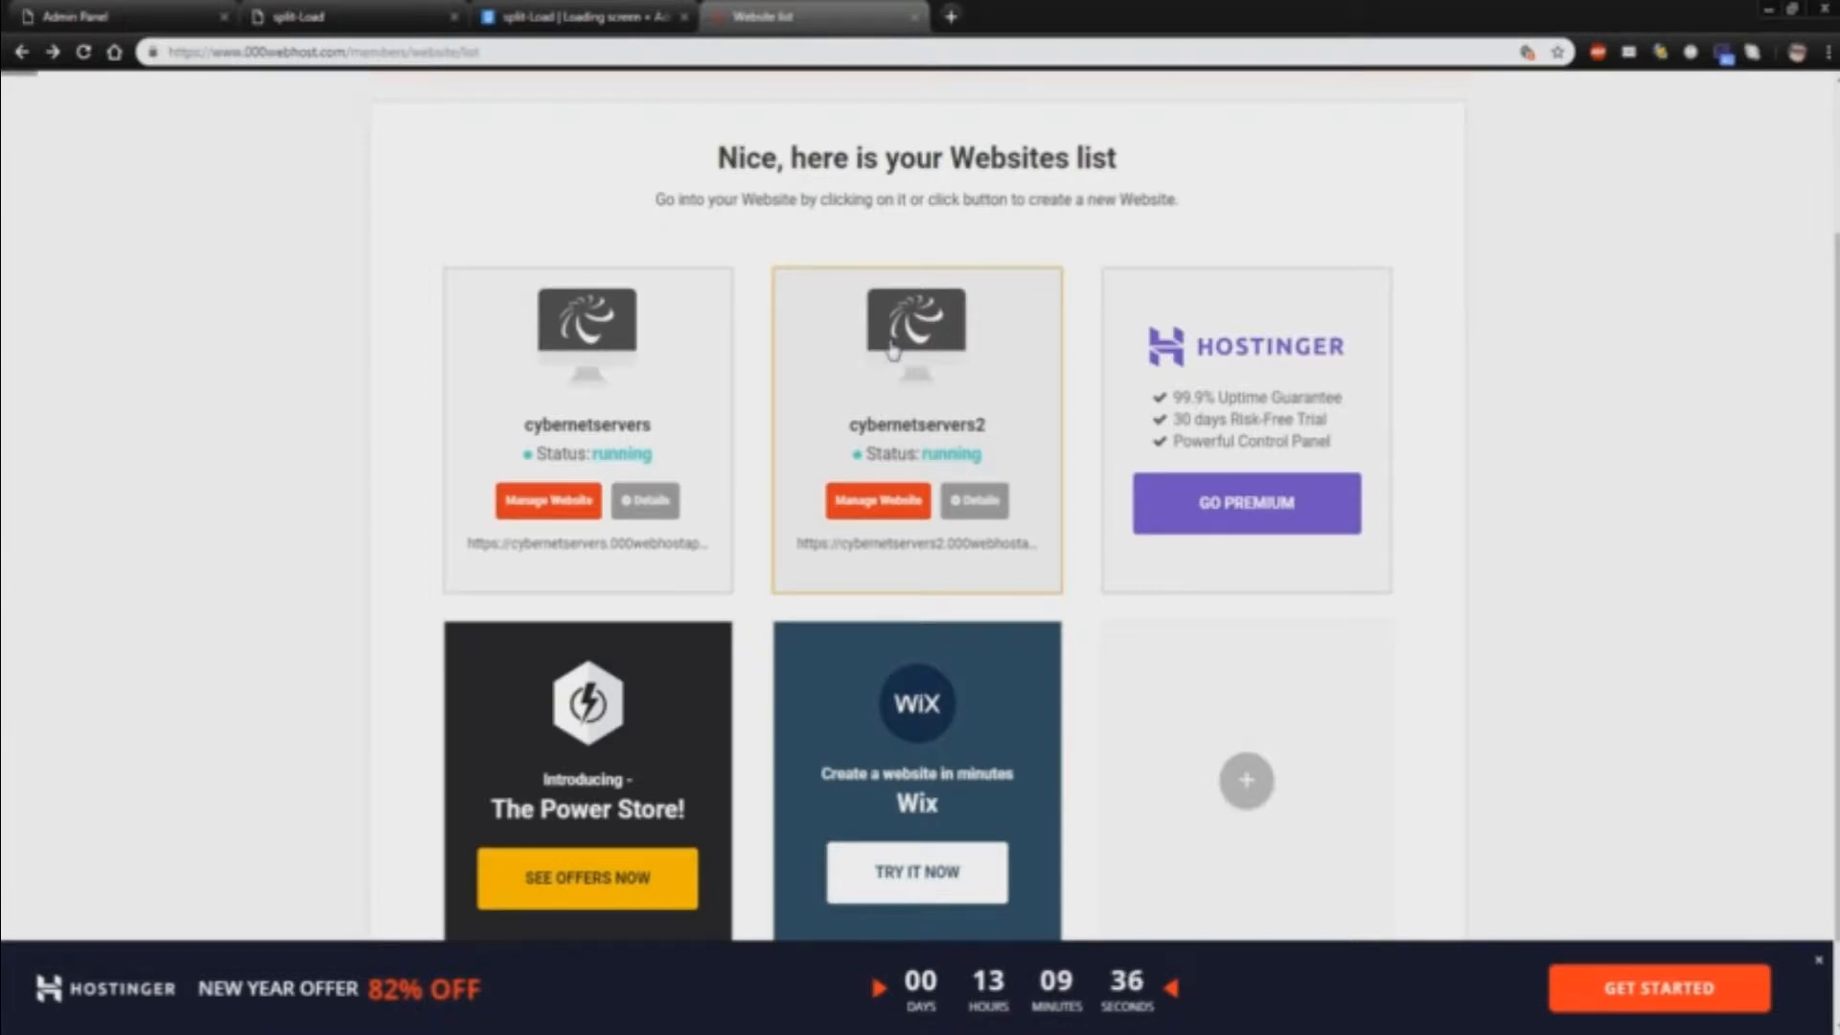
# Go into the cybernetservers2 dashboard's Build website options and reach the File manager
pyautogui.click(901, 326)
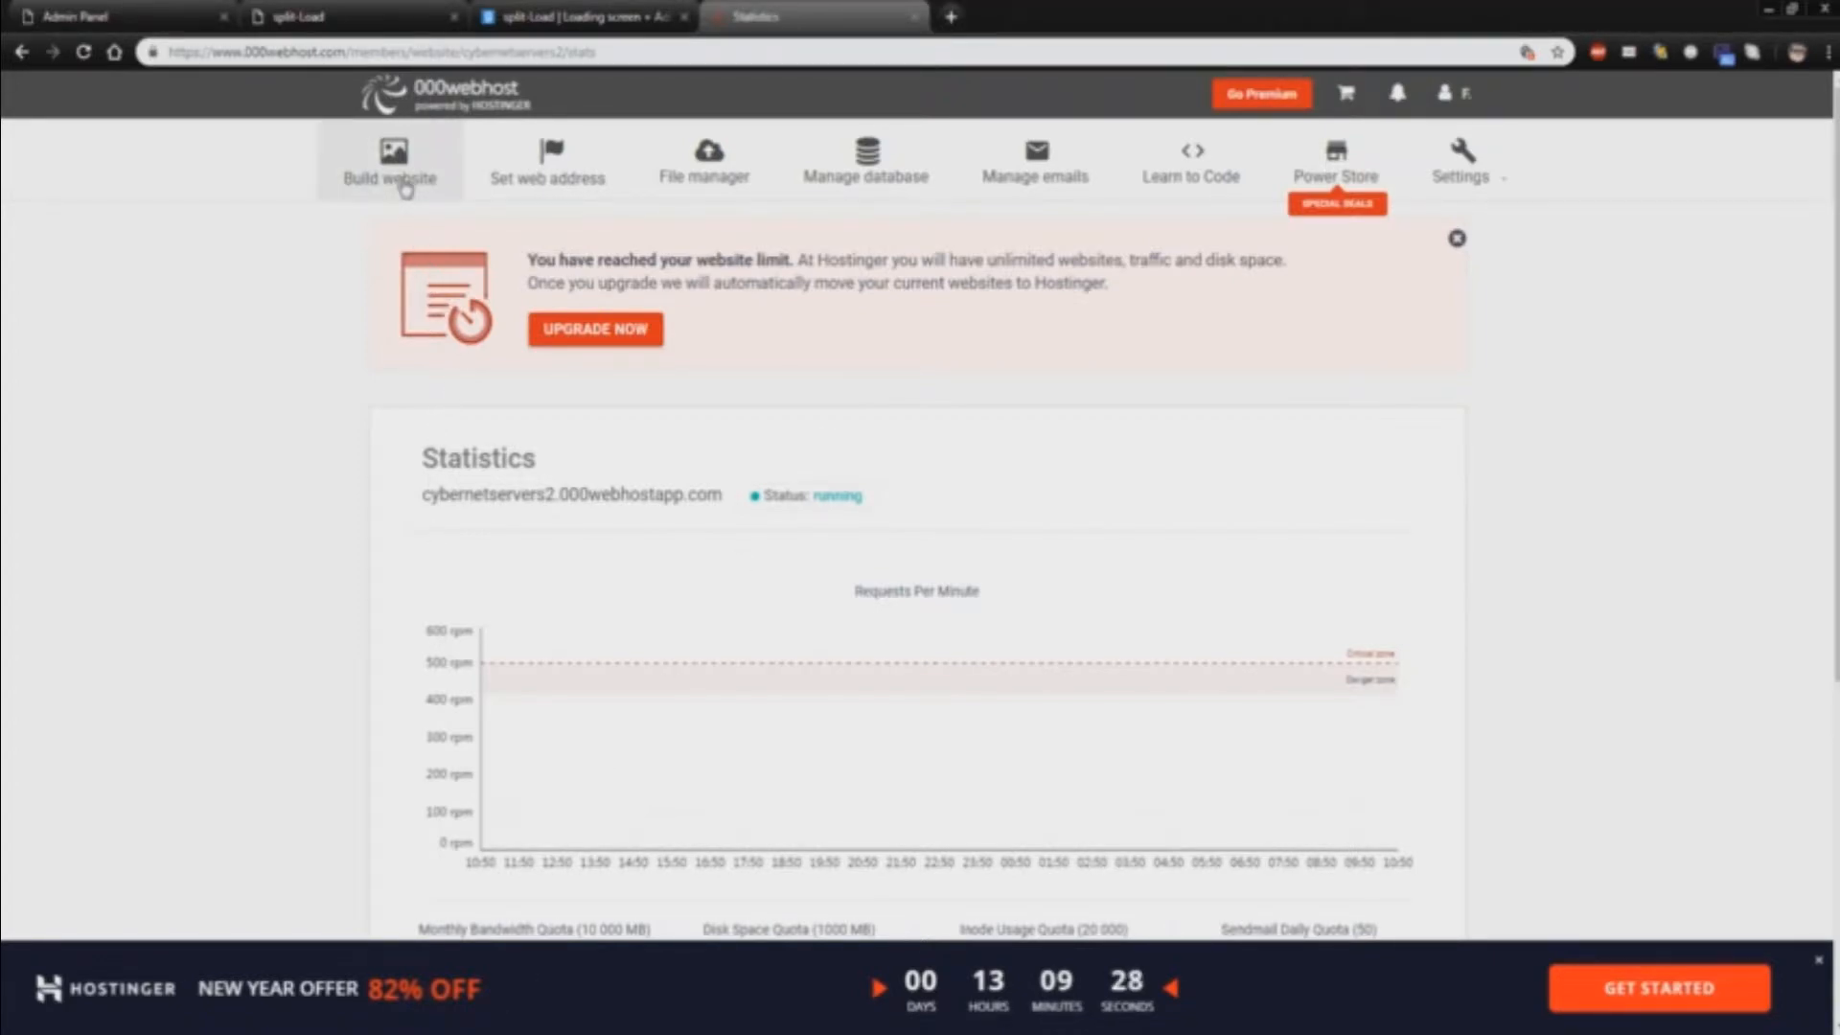
pyautogui.click(392, 157)
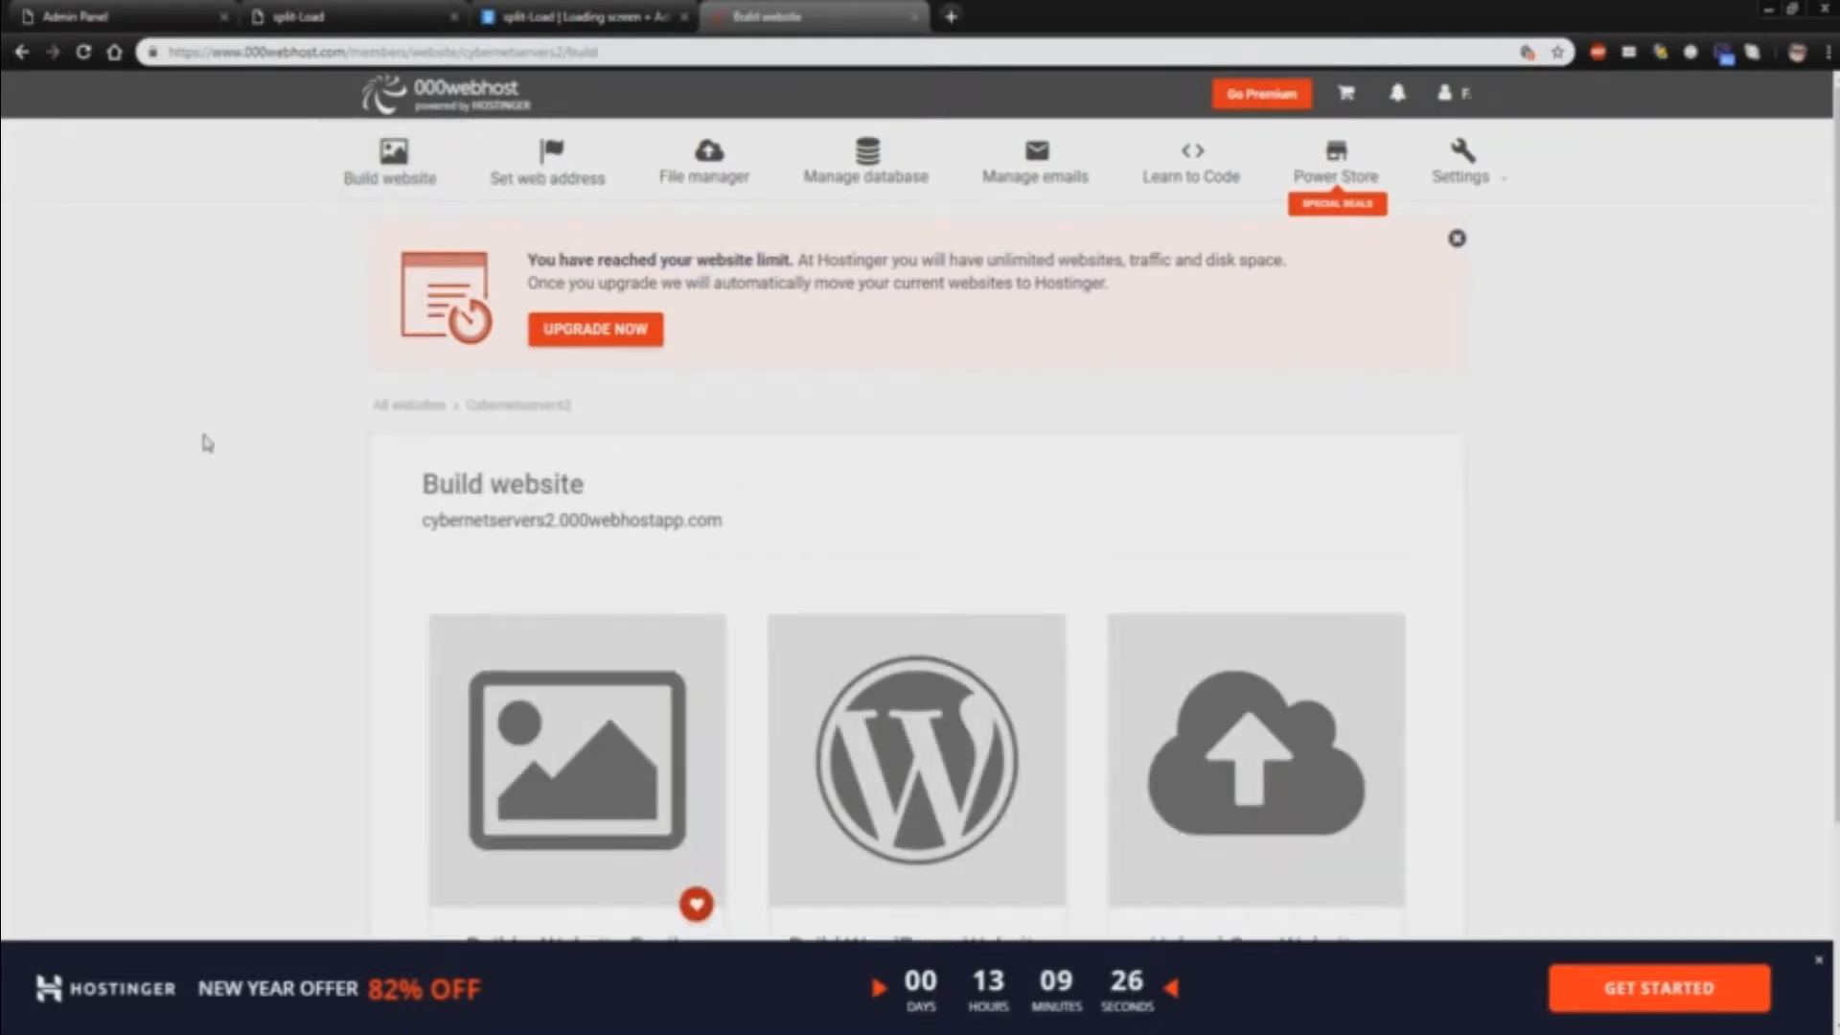
pyautogui.scroll(-3)
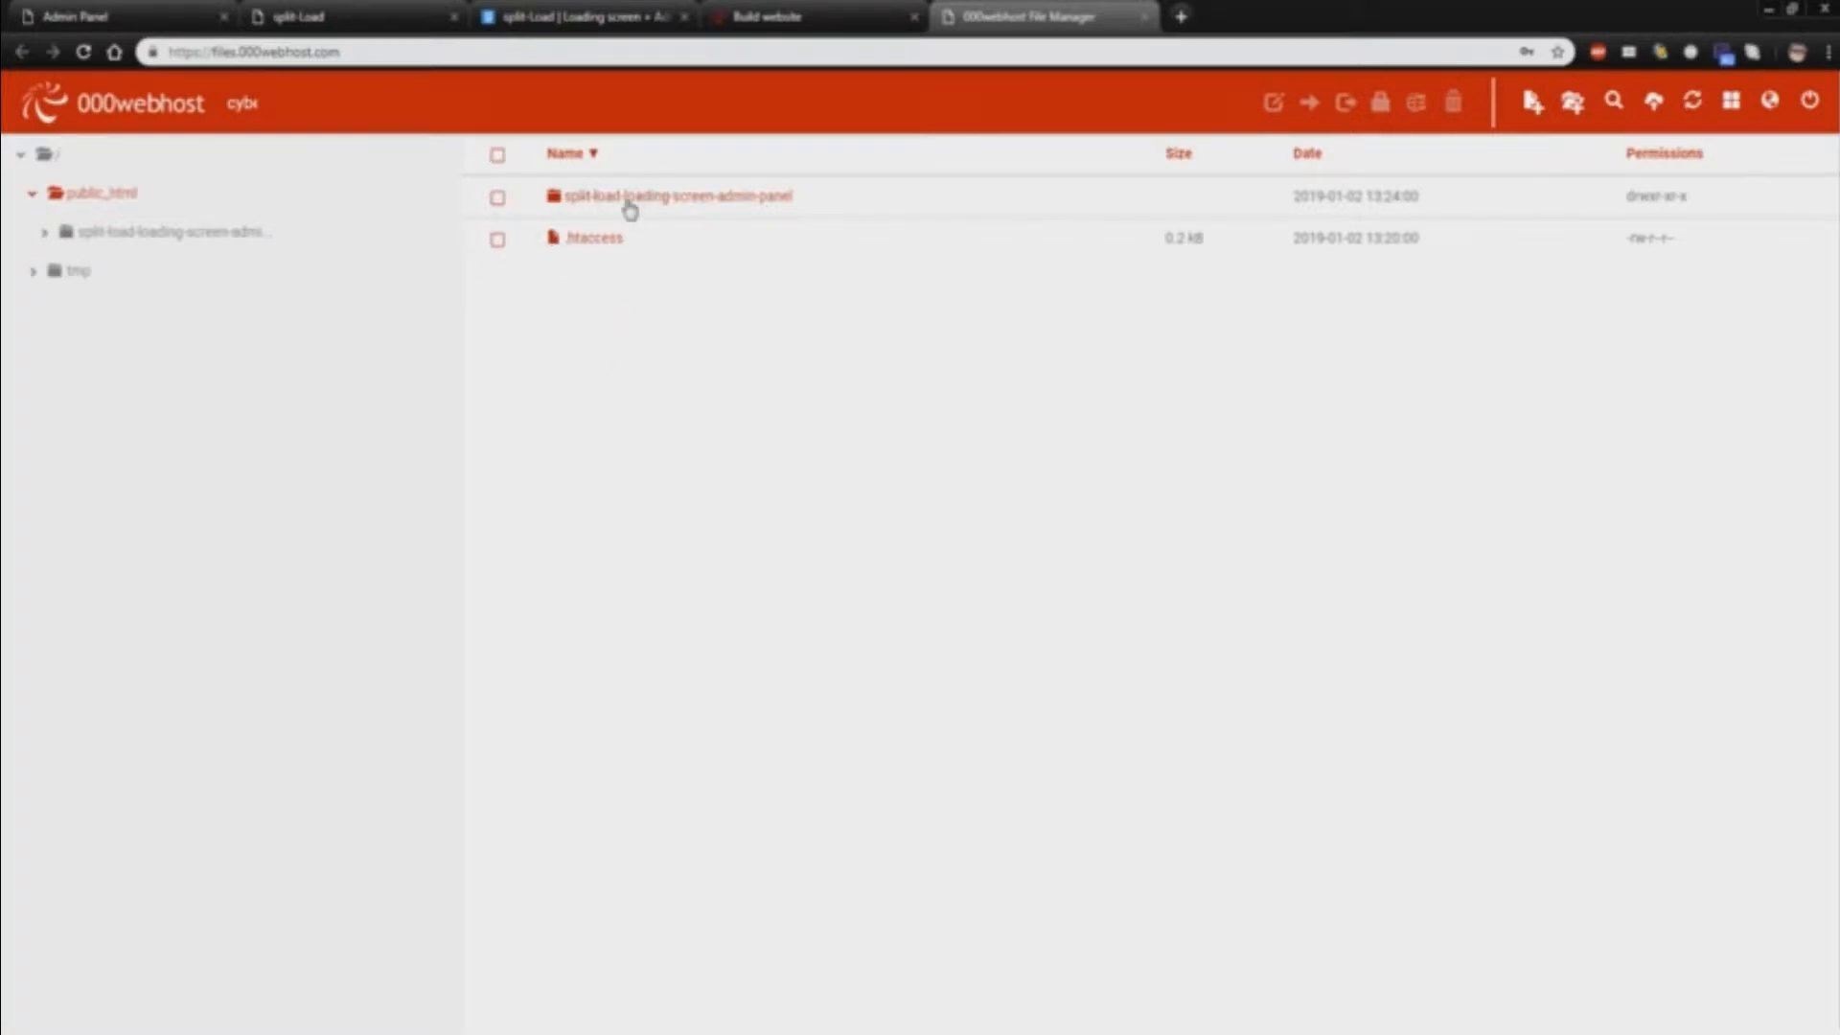
pyautogui.moveTo(673, 205)
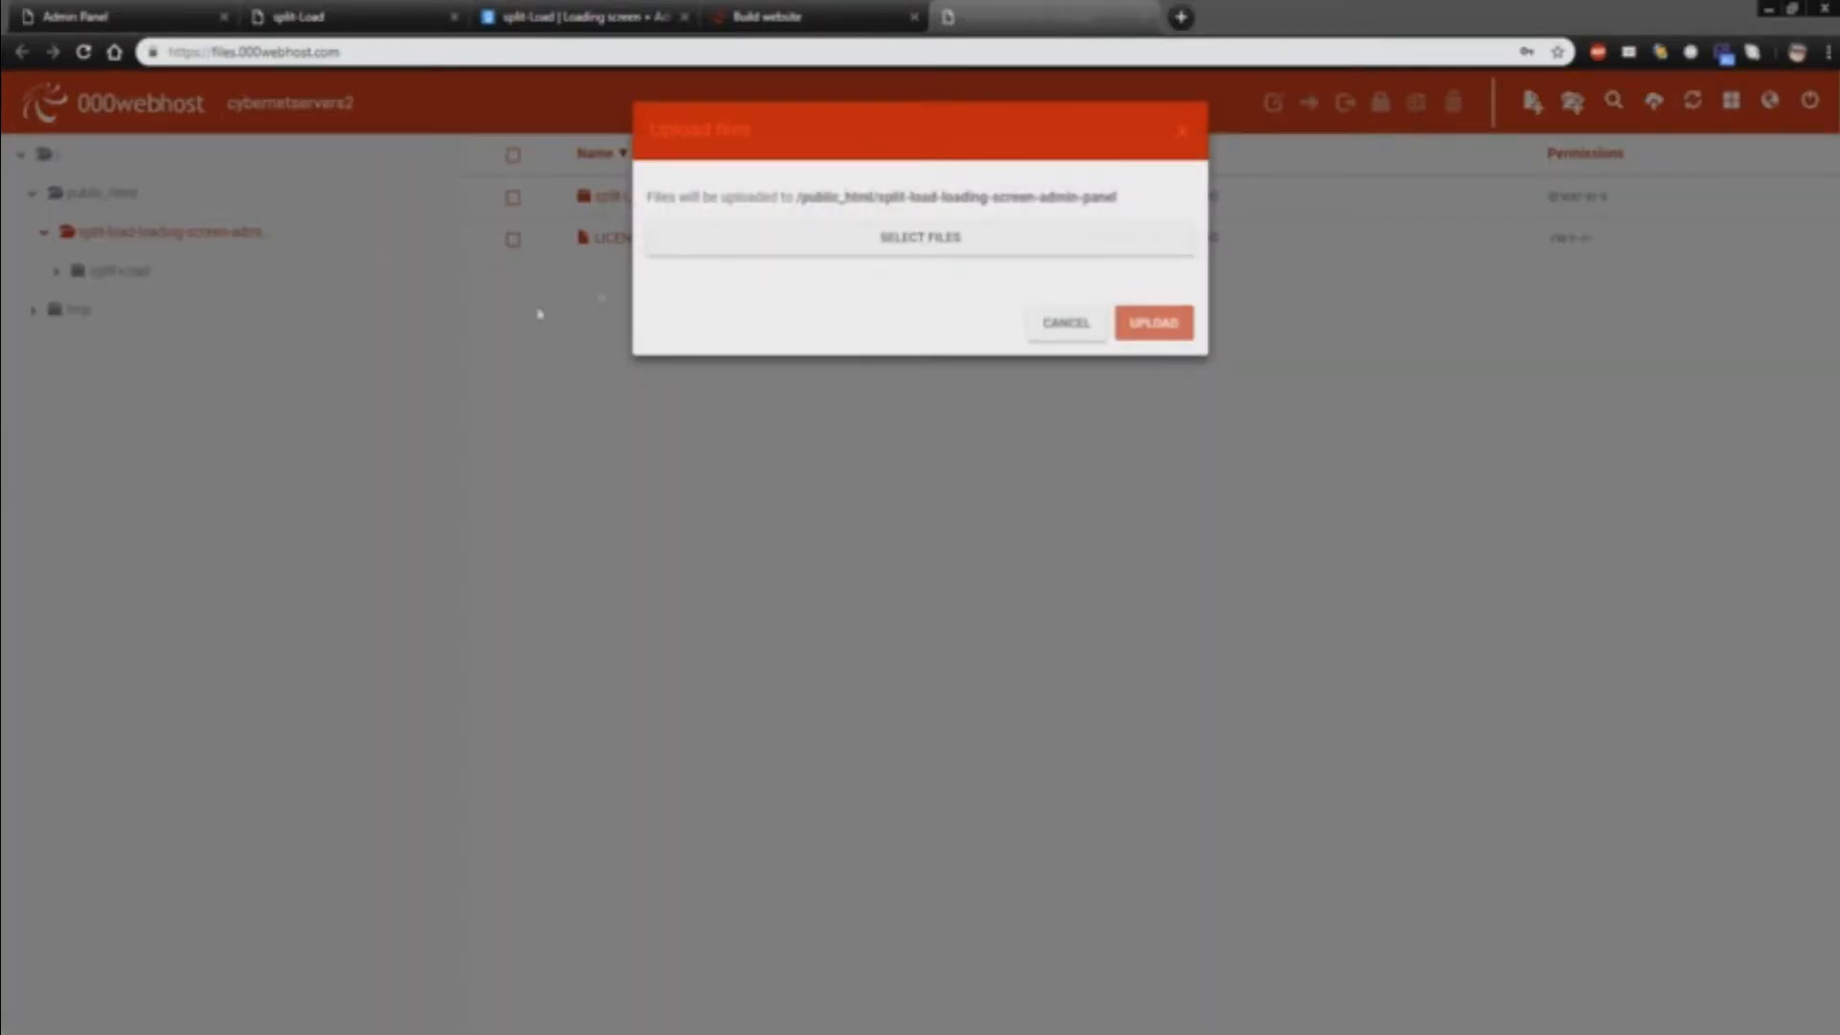
# Cancel the Upload files dialog and enter the split-Load folder
pyautogui.click(1066, 322)
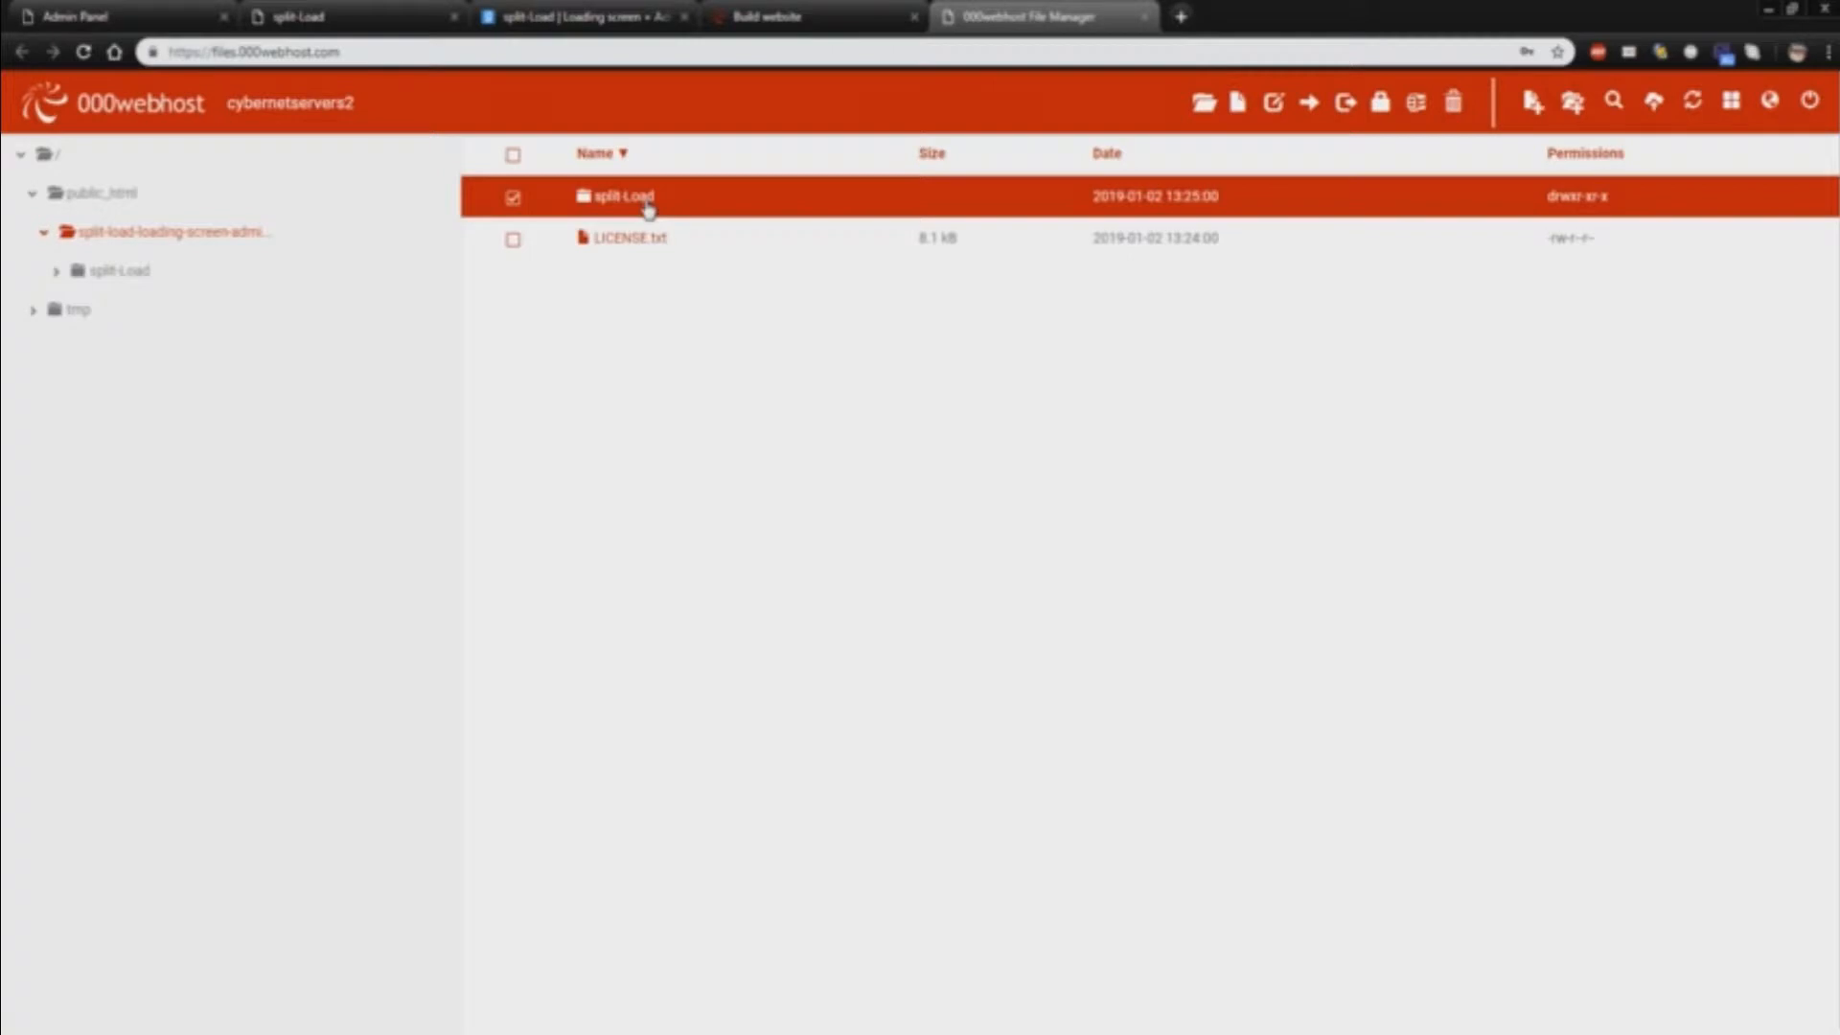
pyautogui.doubleClick(621, 196)
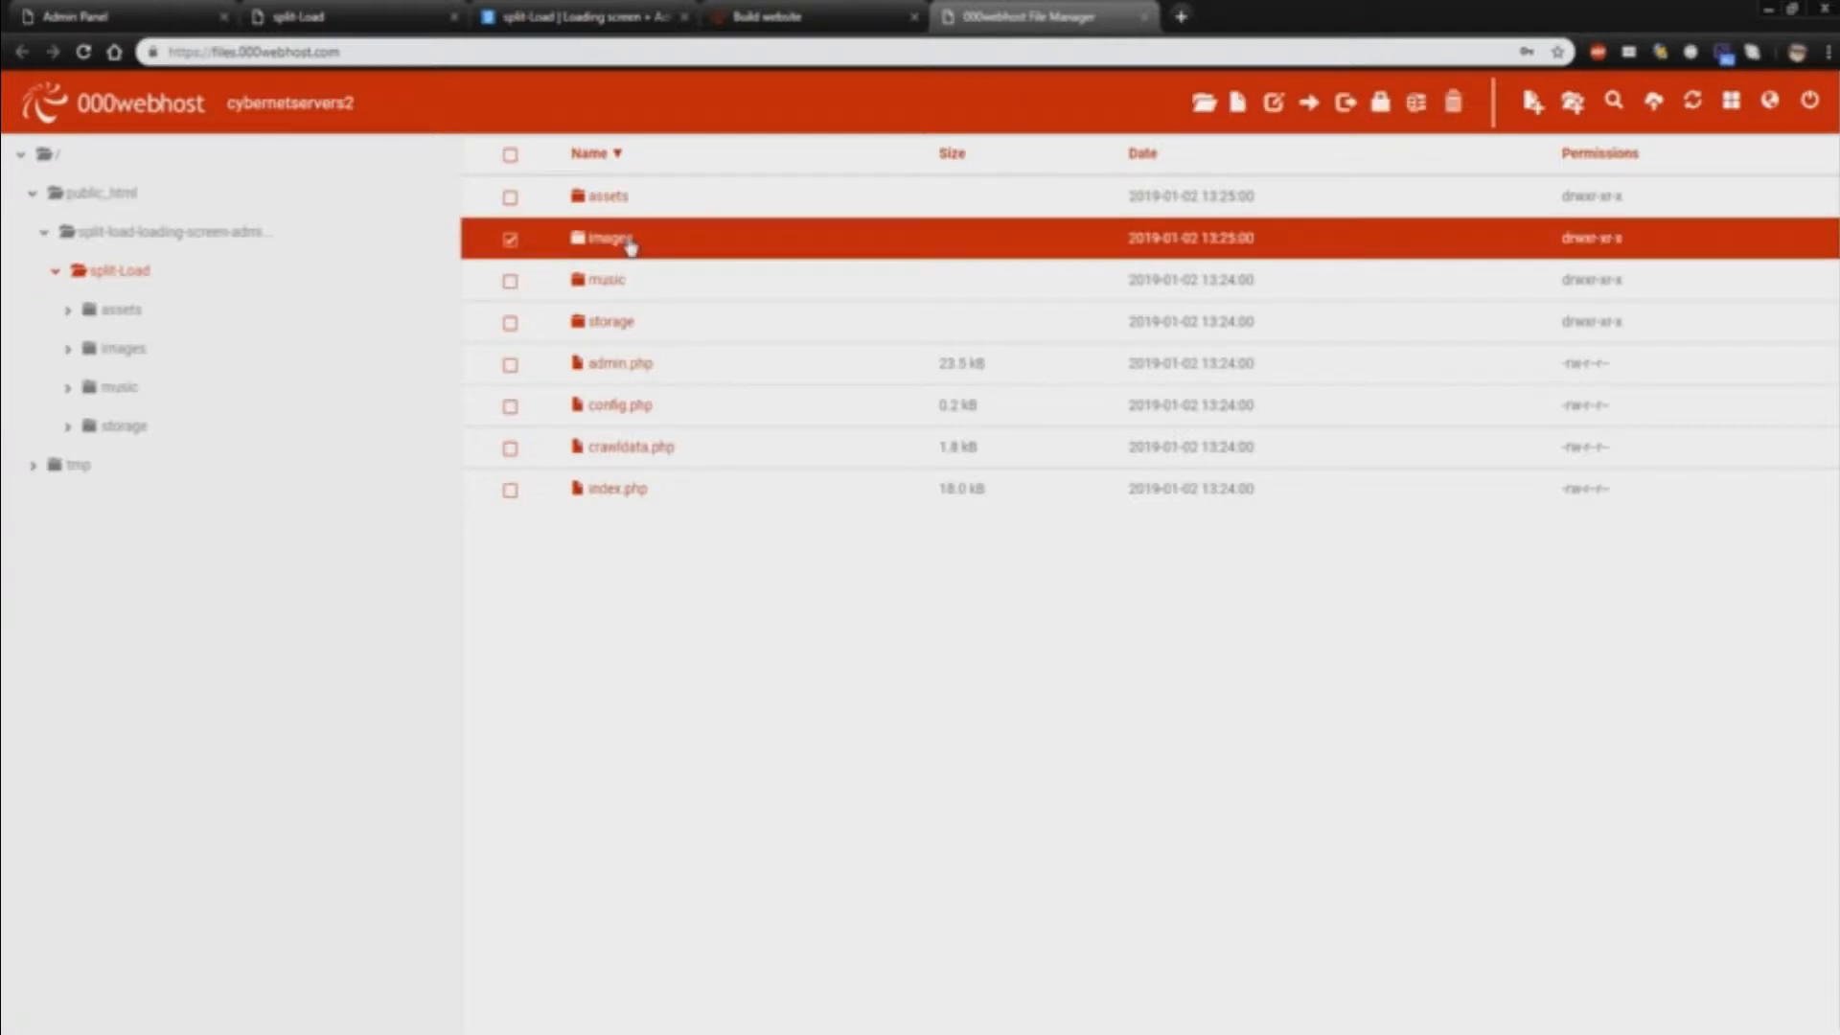
# Browse into images/backgrounds and check the live loading screen preview
pyautogui.doubleClick(610, 238)
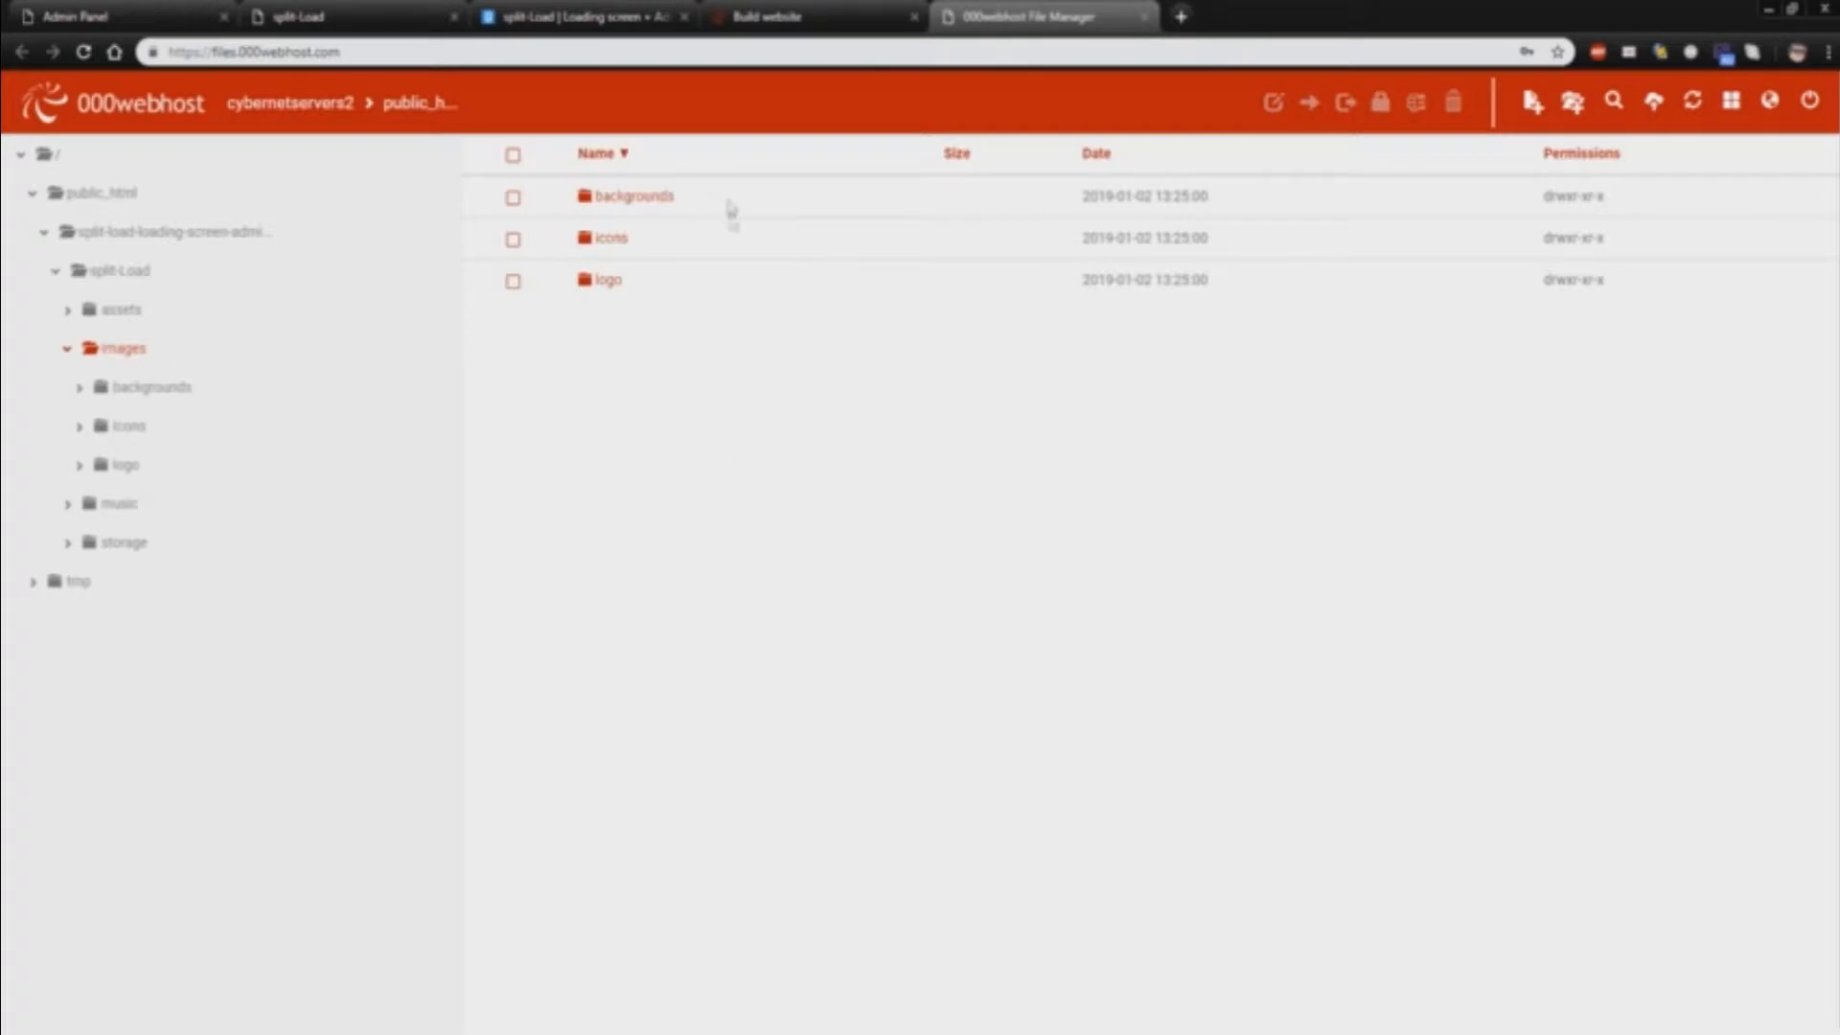
pyautogui.doubleClick(629, 195)
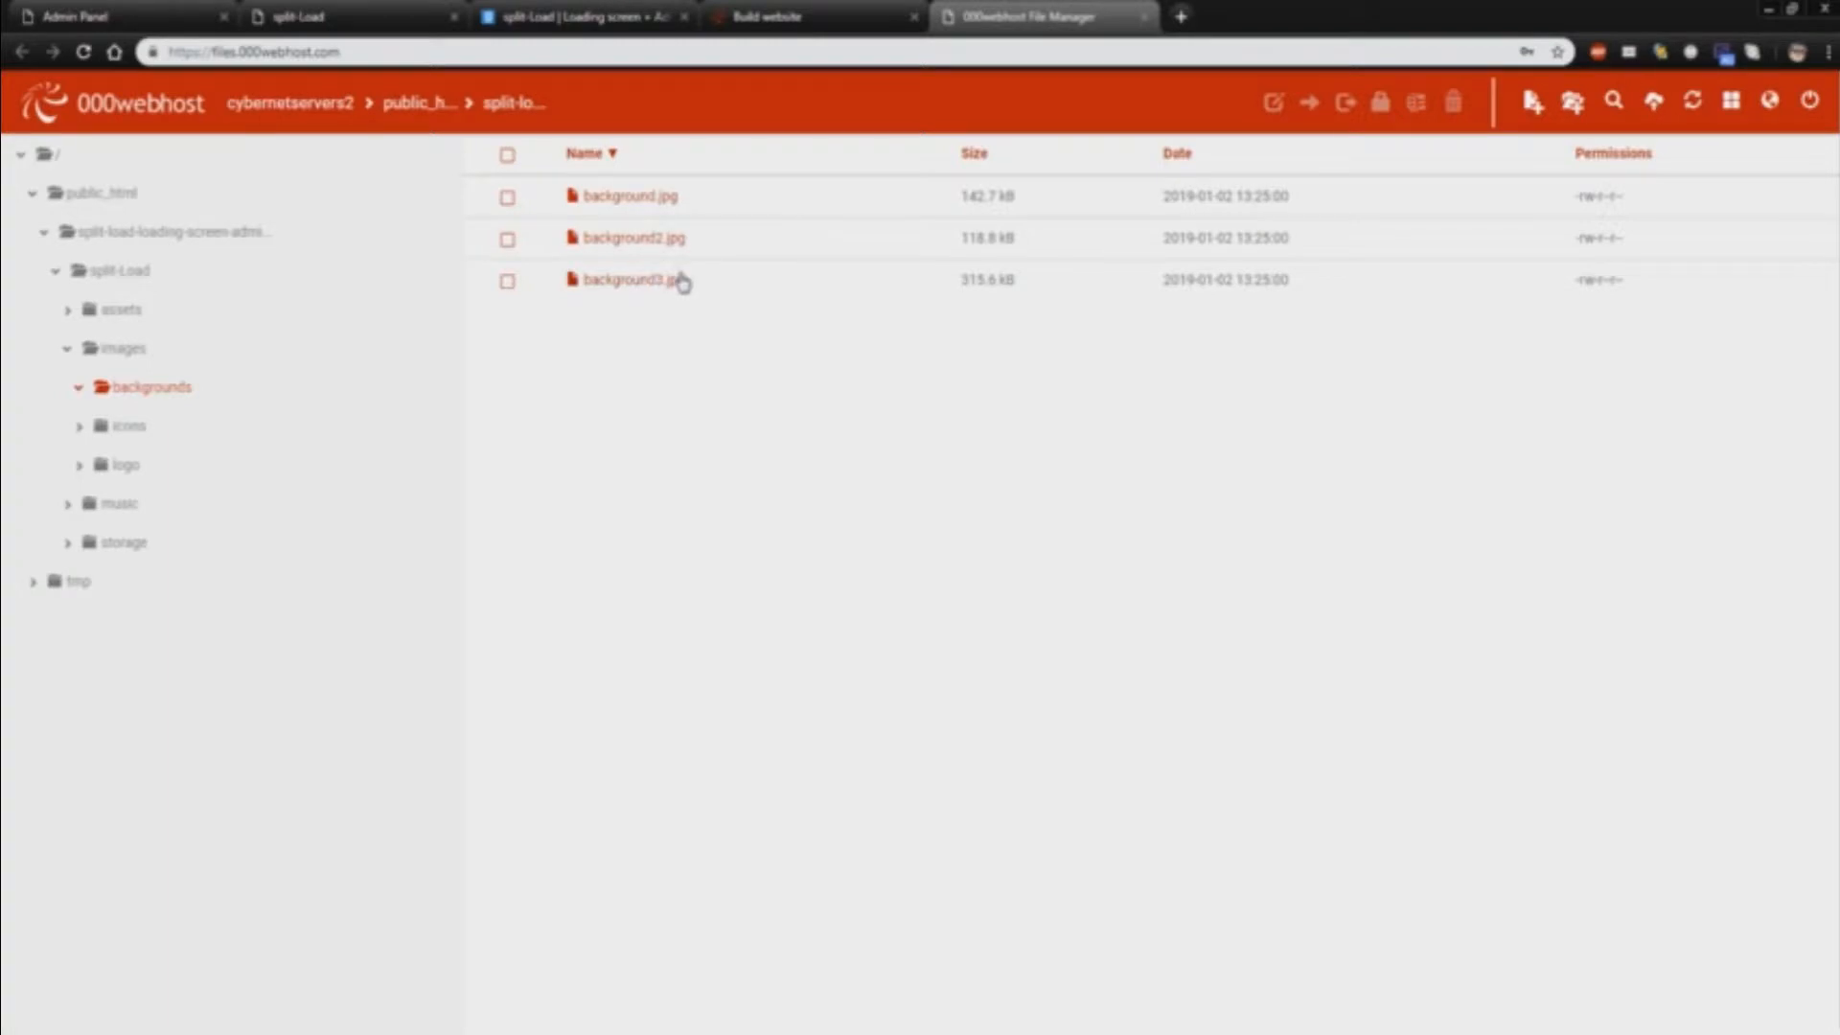
pyautogui.click(305, 15)
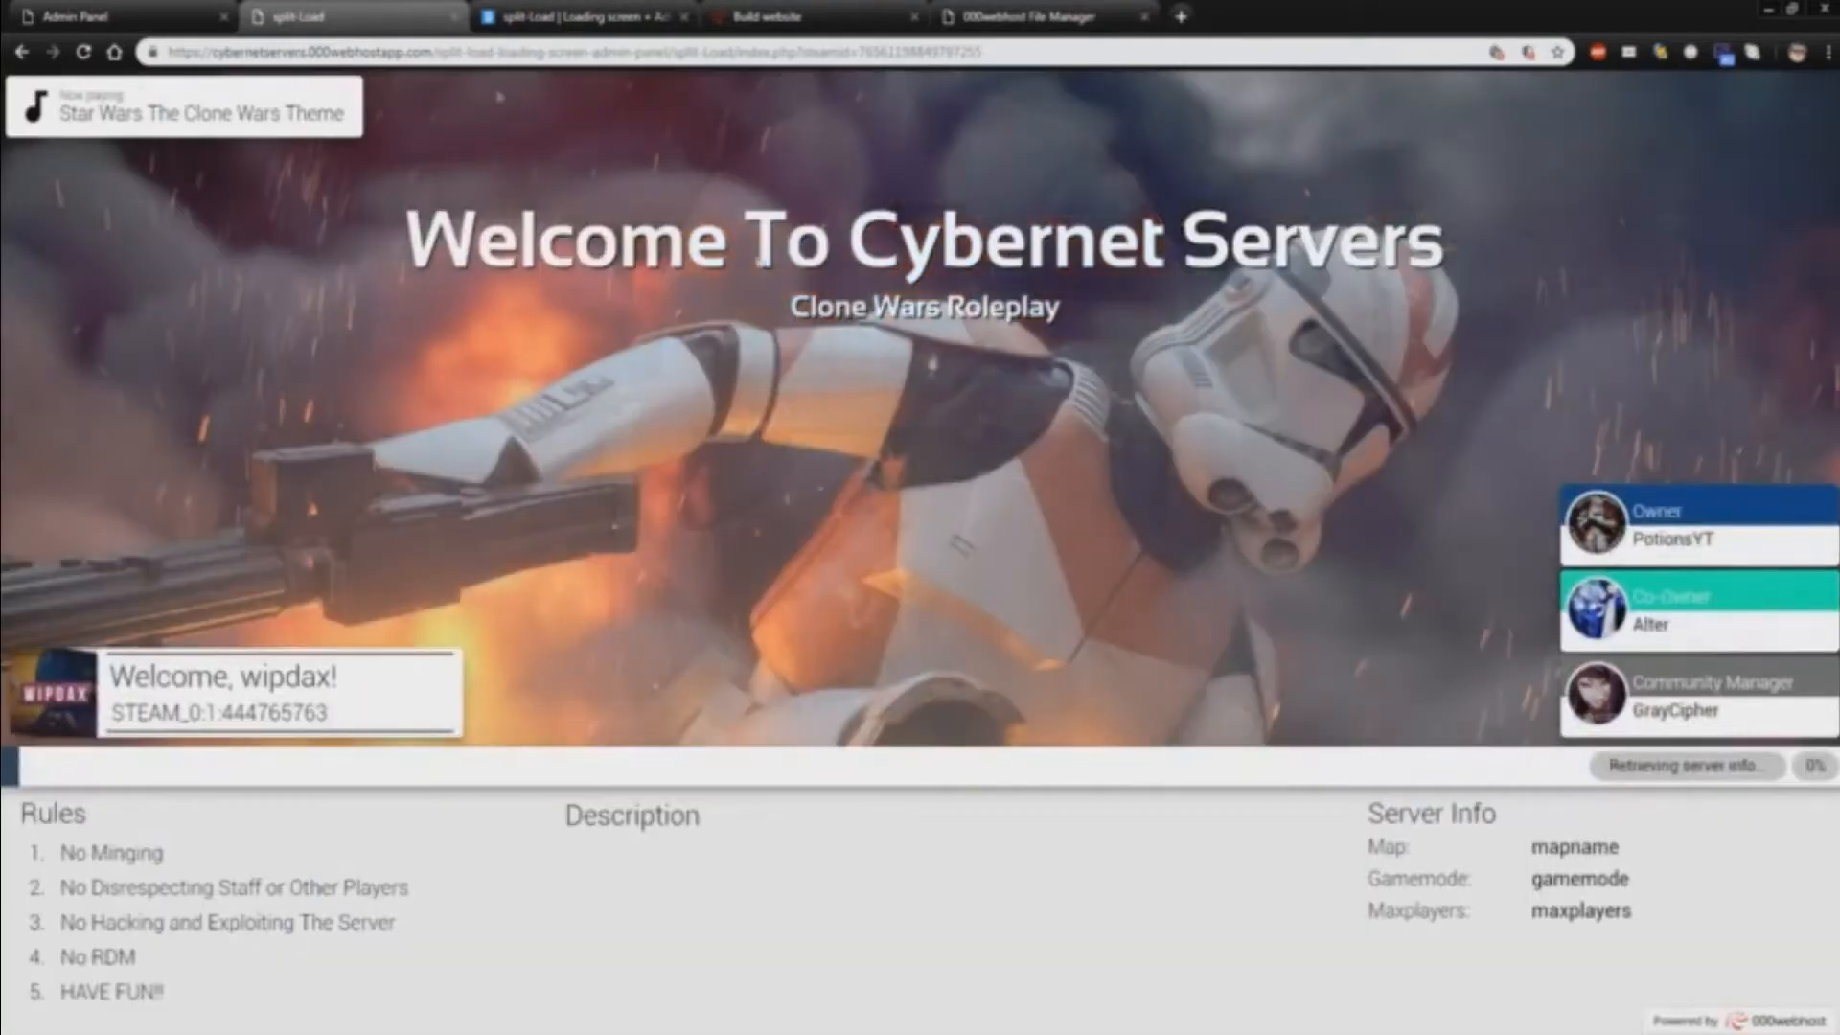
pyautogui.click(1019, 19)
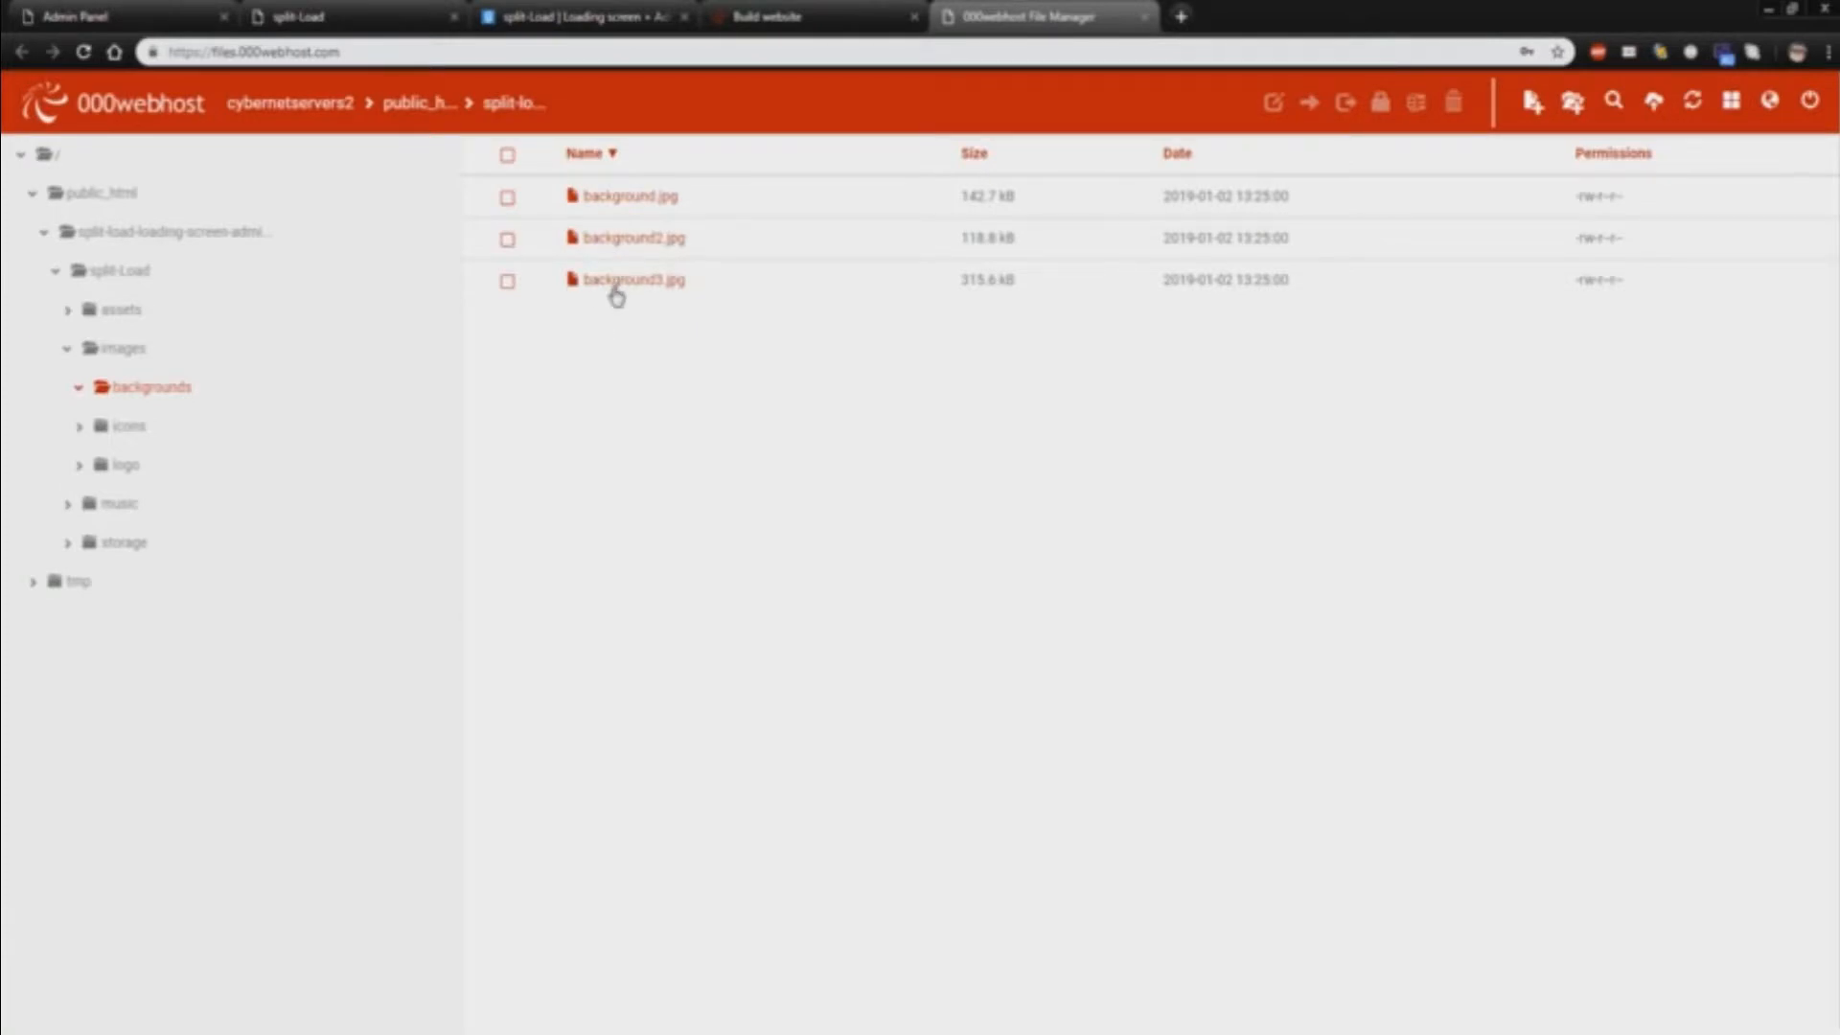
pyautogui.moveTo(667, 628)
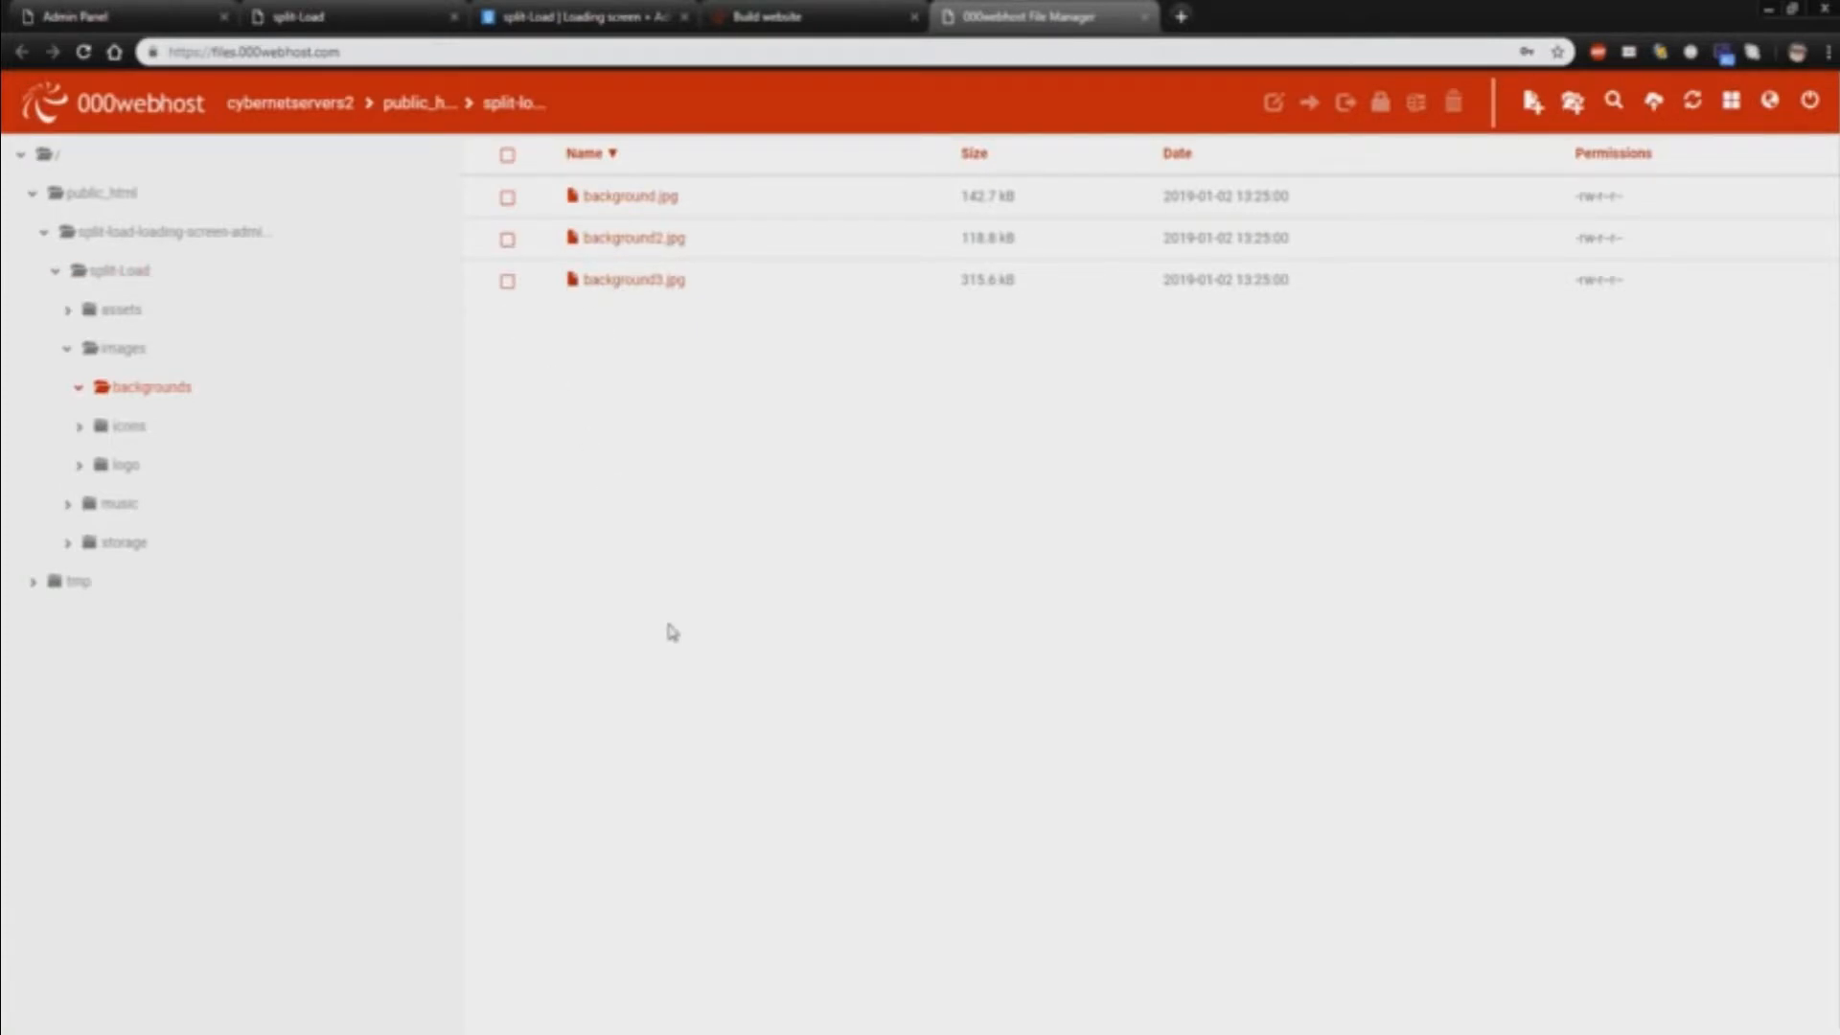
pyautogui.moveTo(1534, 99)
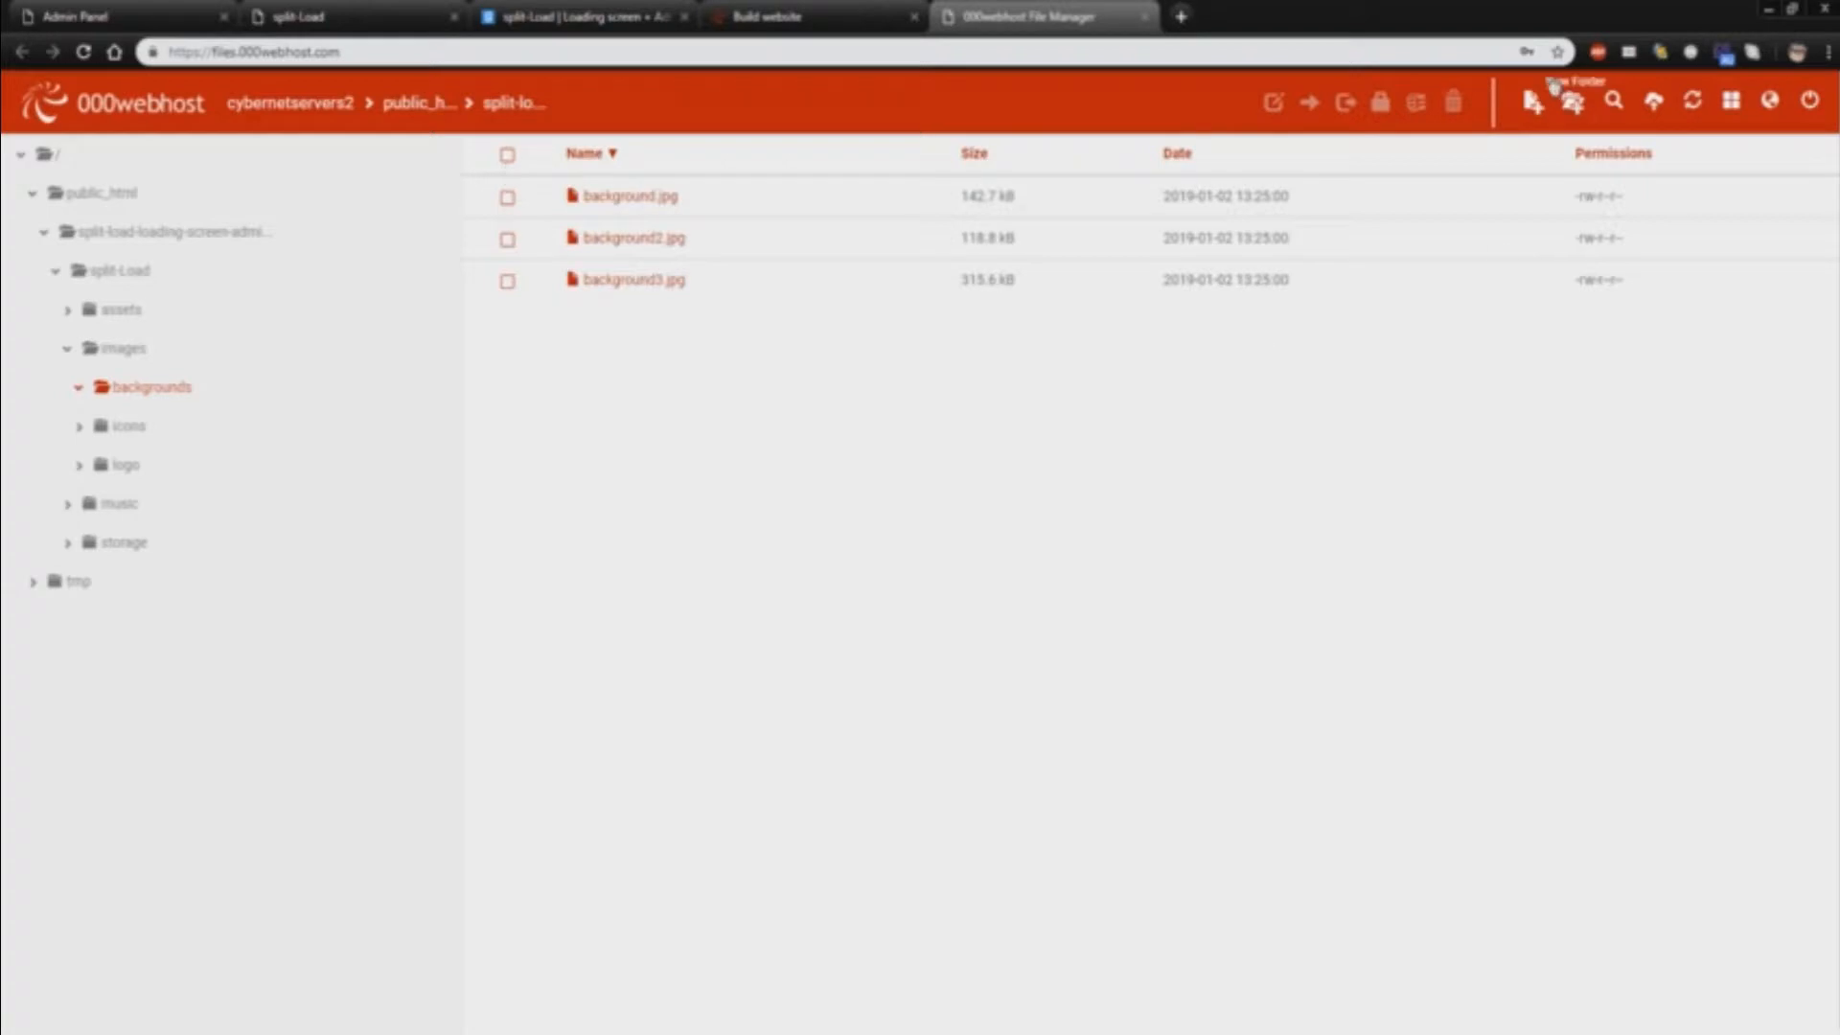
# Cancel an upload into backgrounds, look at the logo folder, then log out of the File Manager
pyautogui.click(1532, 100)
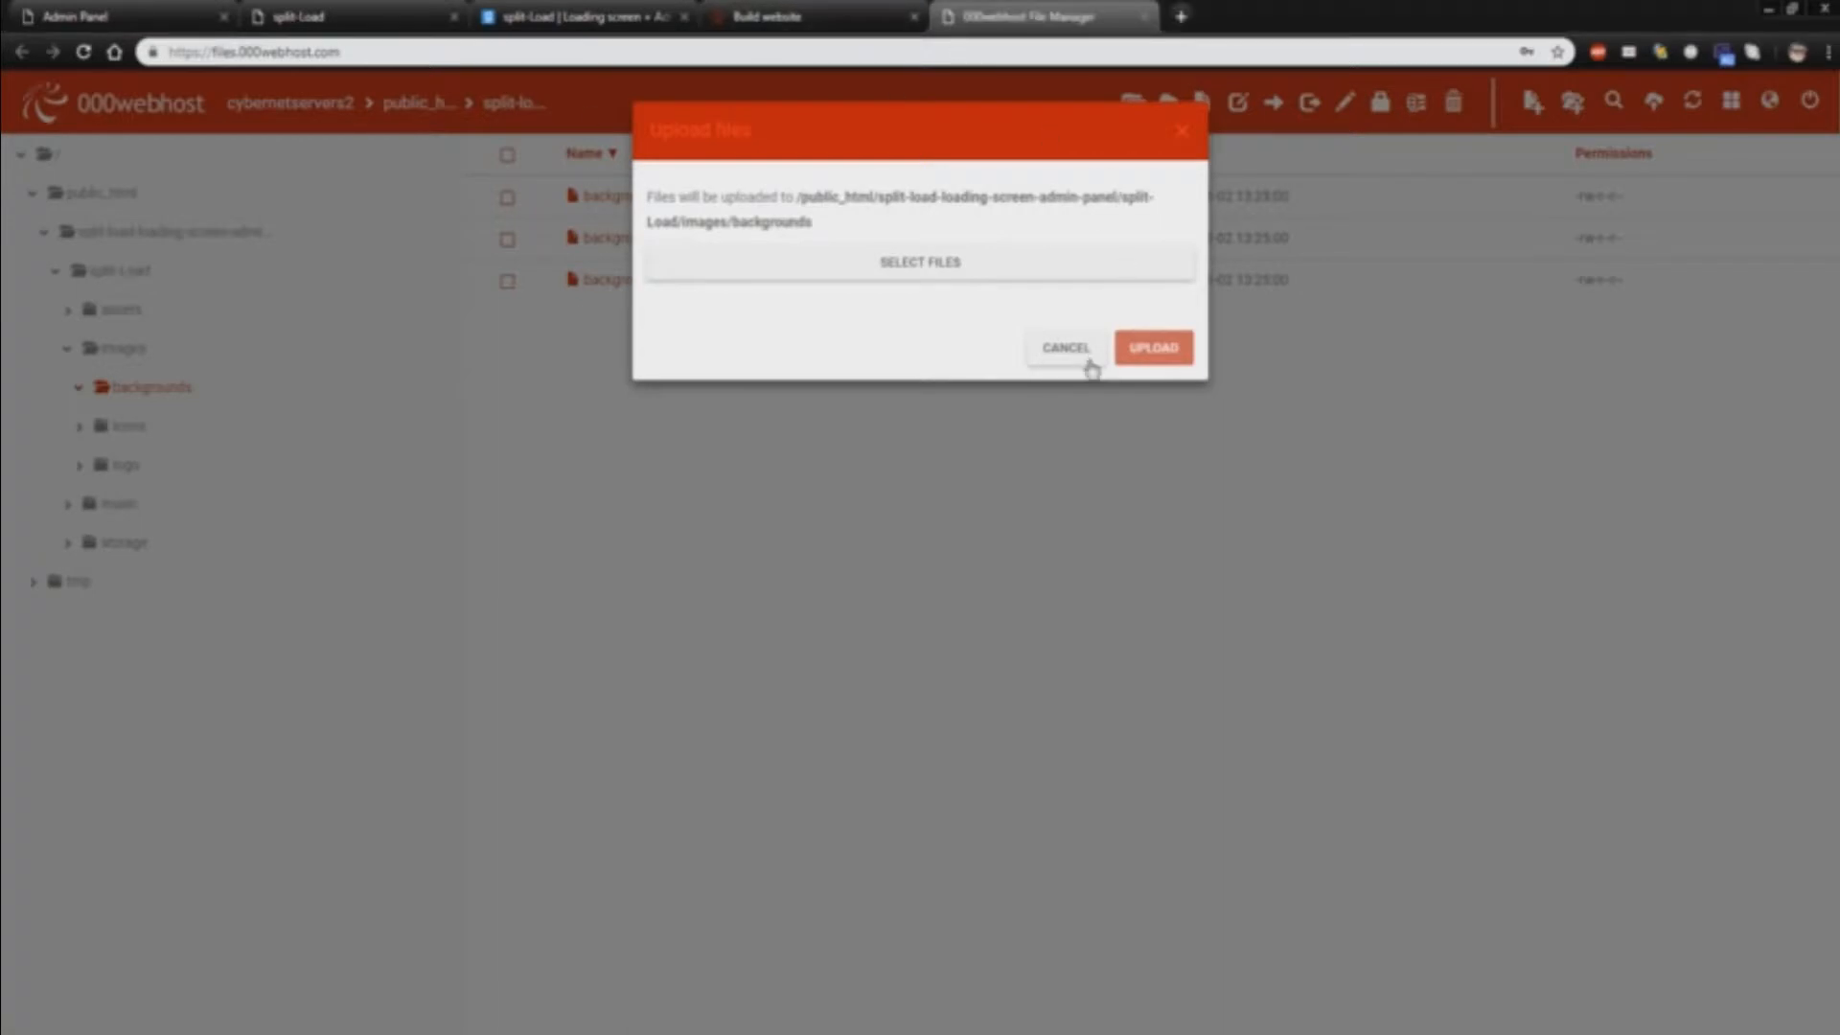
pyautogui.click(1066, 347)
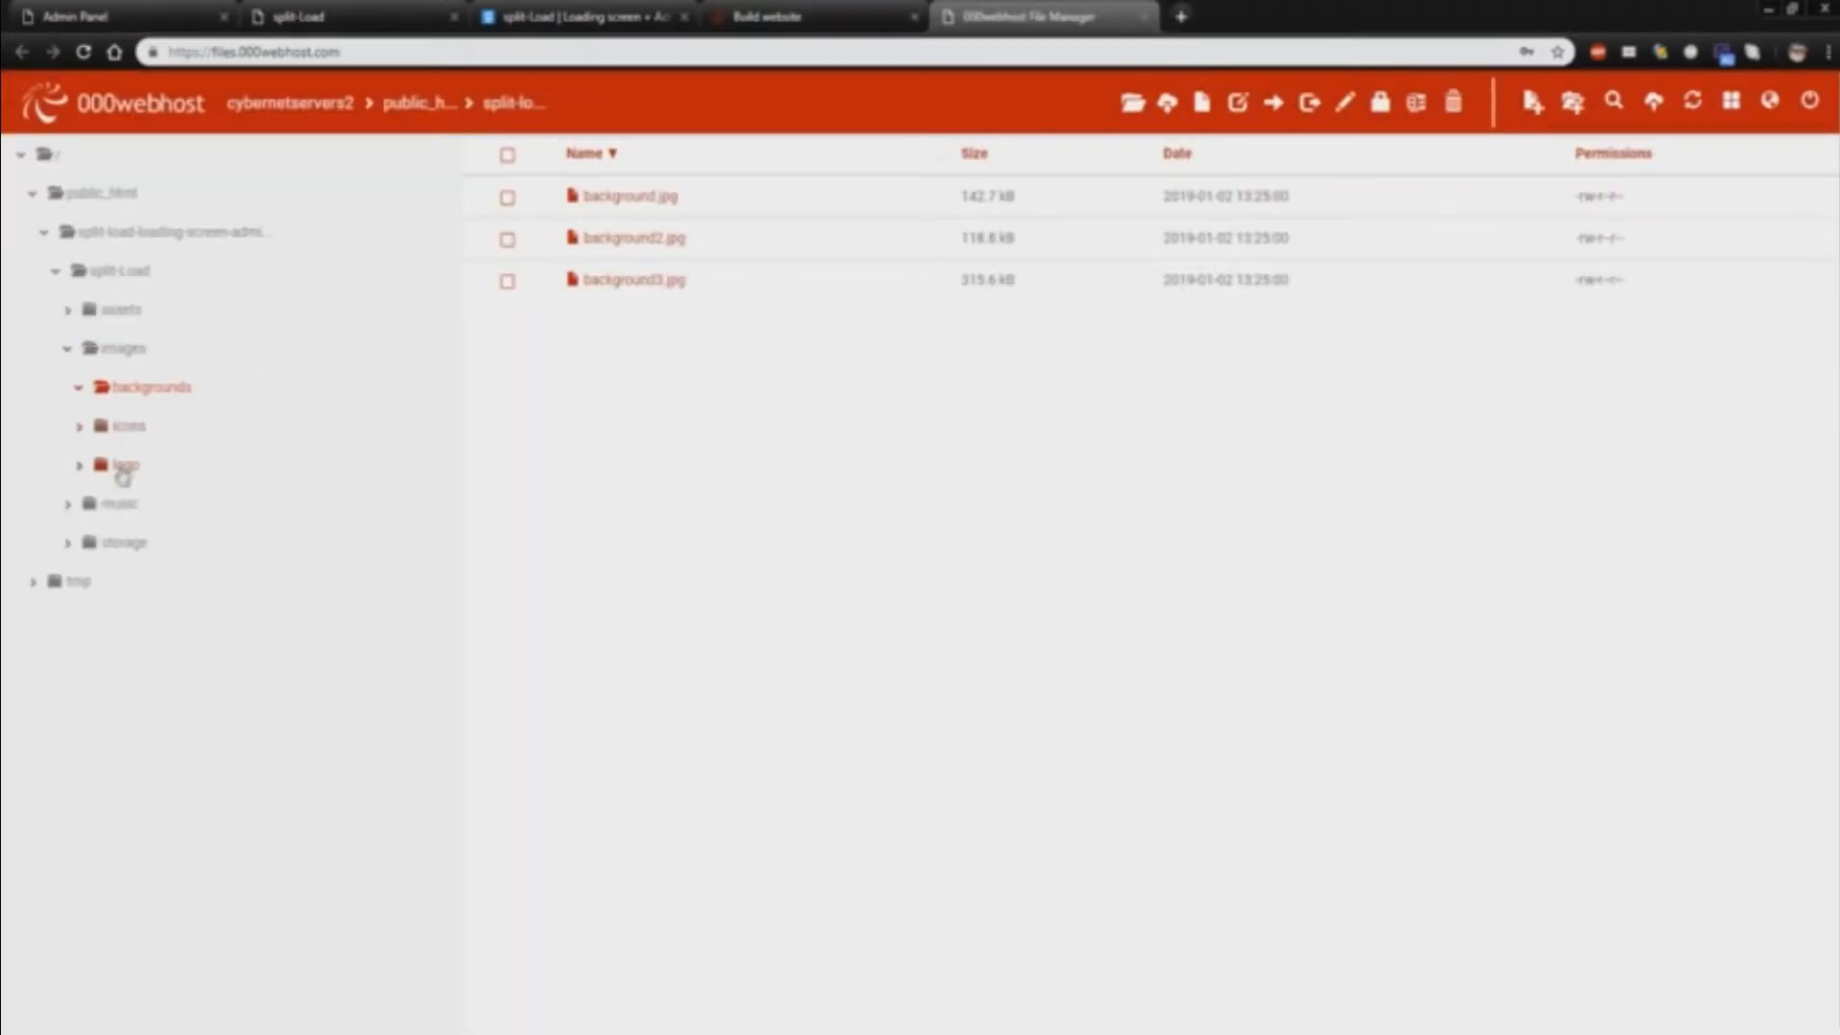
pyautogui.click(117, 504)
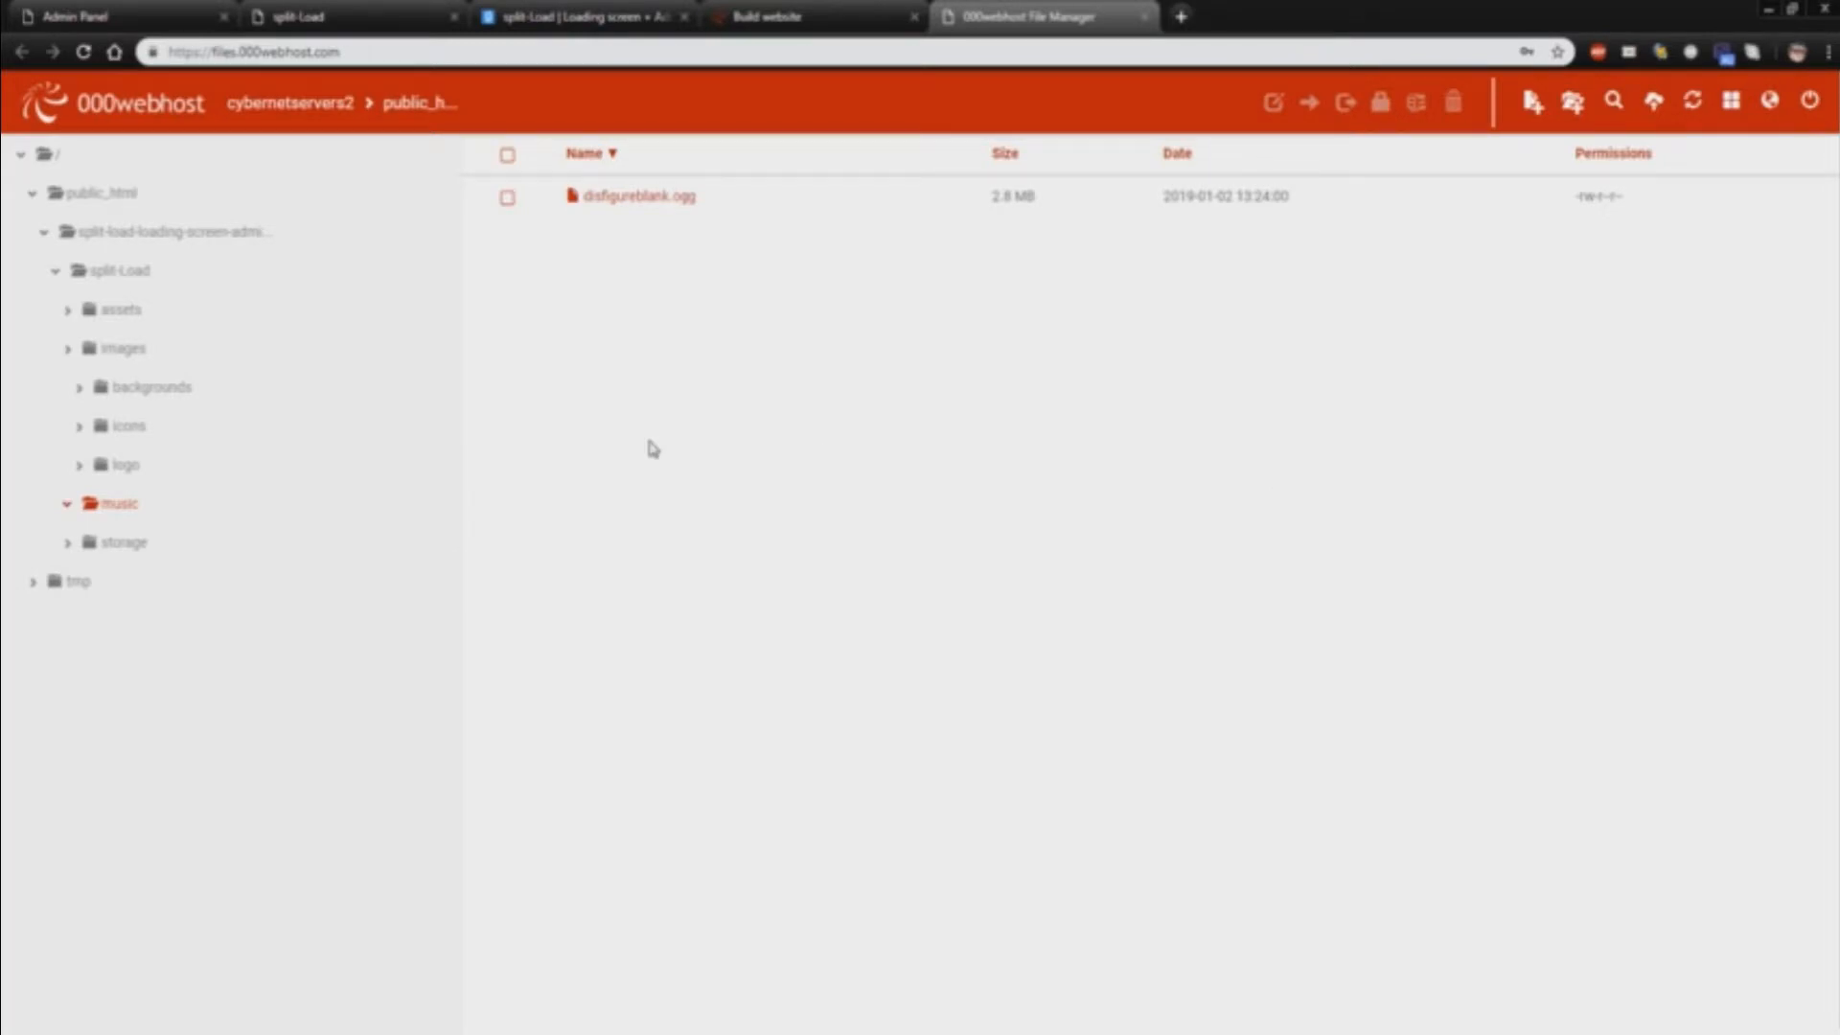
pyautogui.moveTo(755, 479)
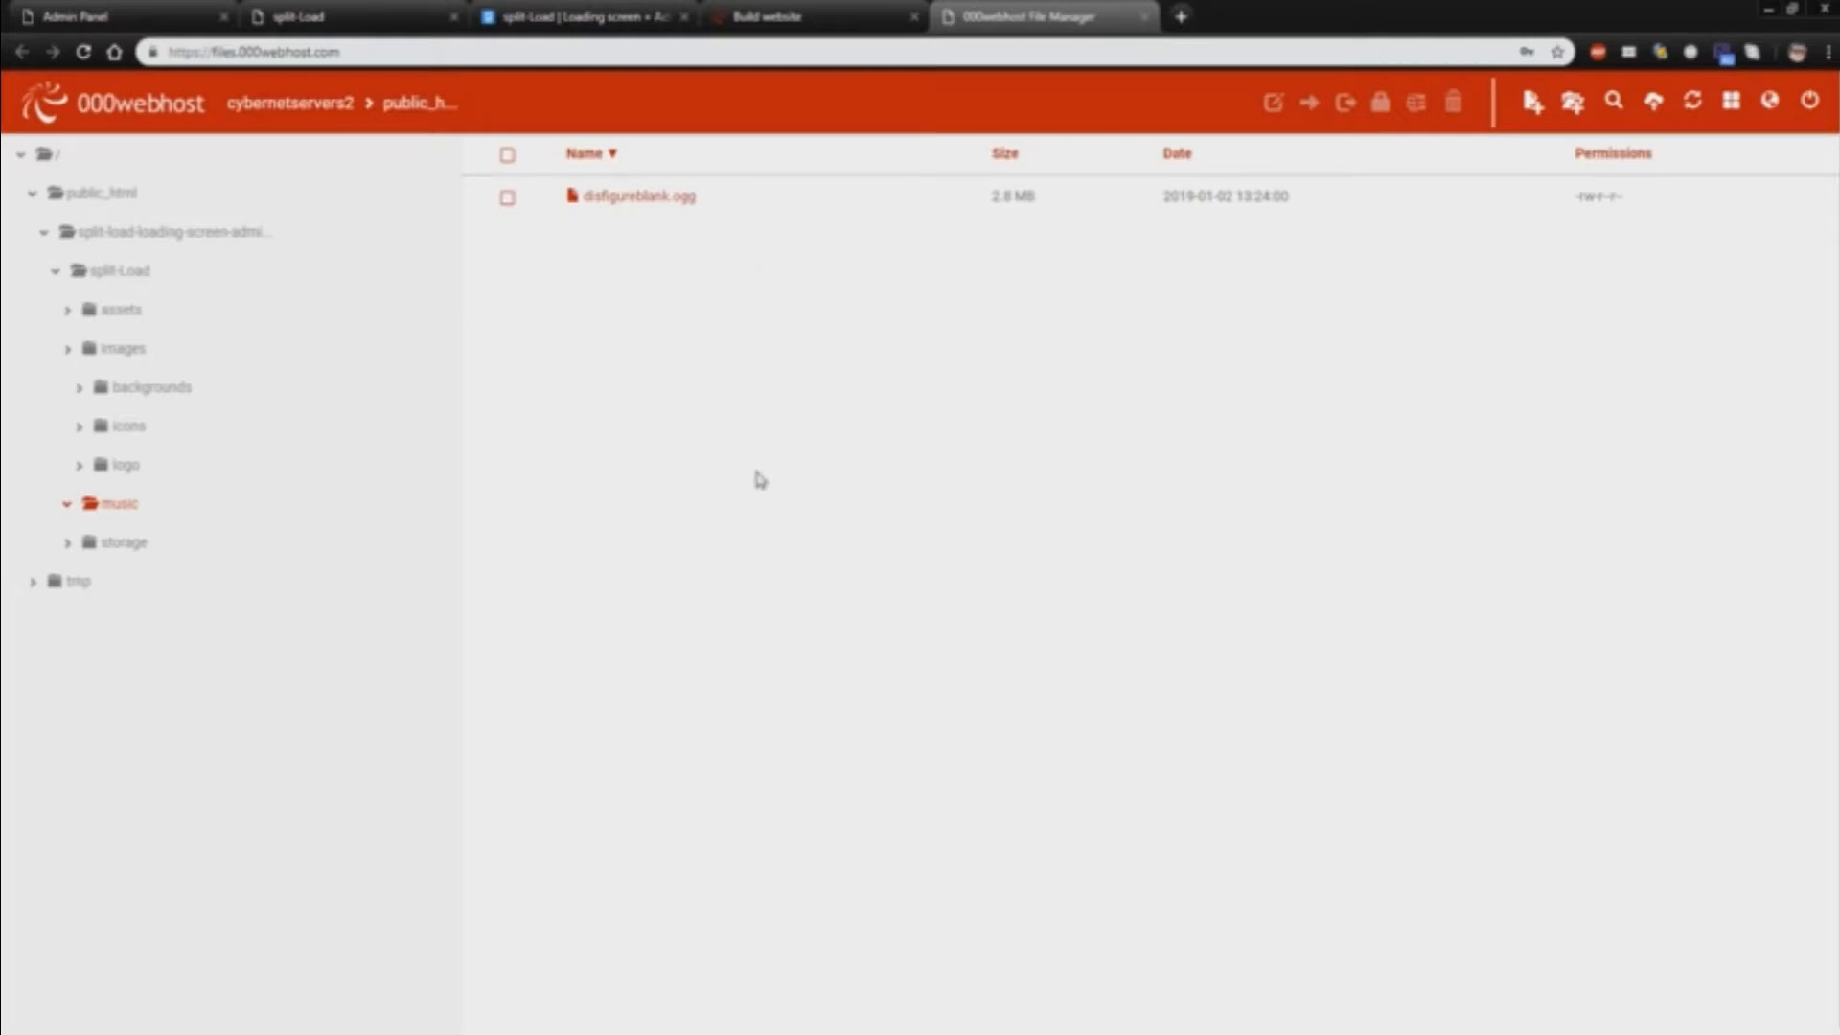
pyautogui.moveTo(817, 690)
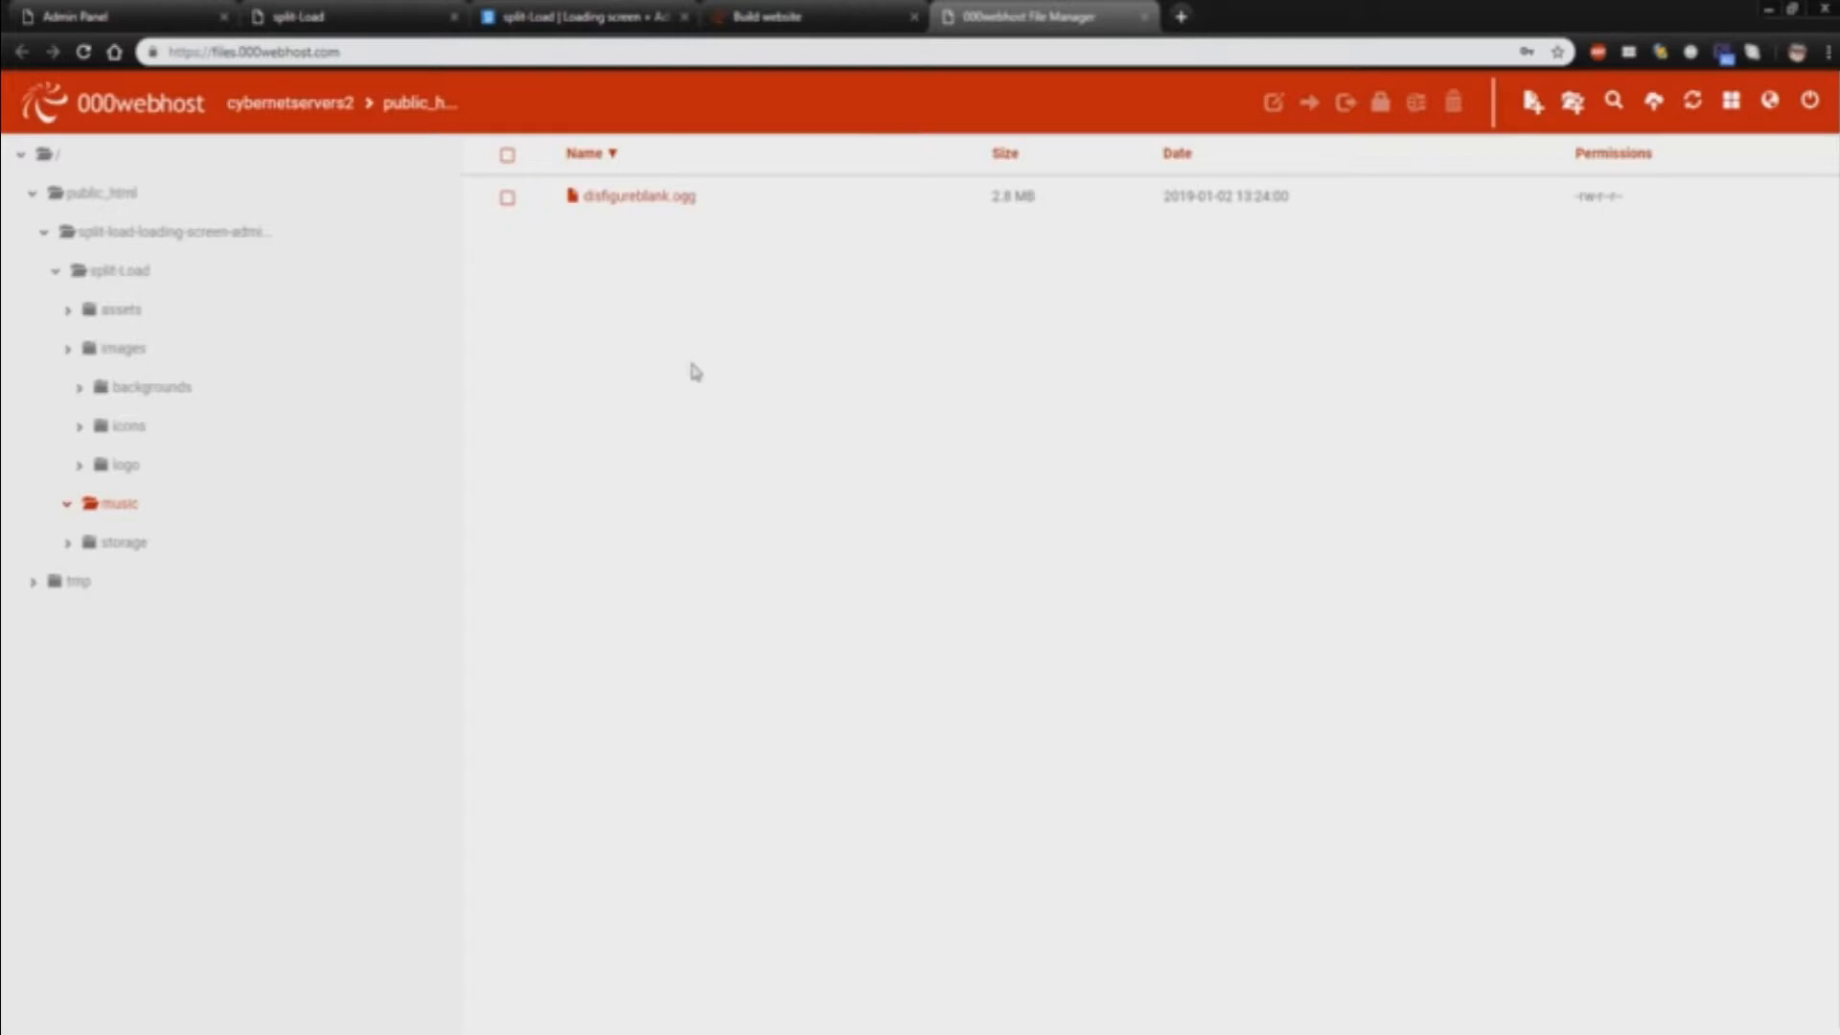
pyautogui.moveTo(479, 203)
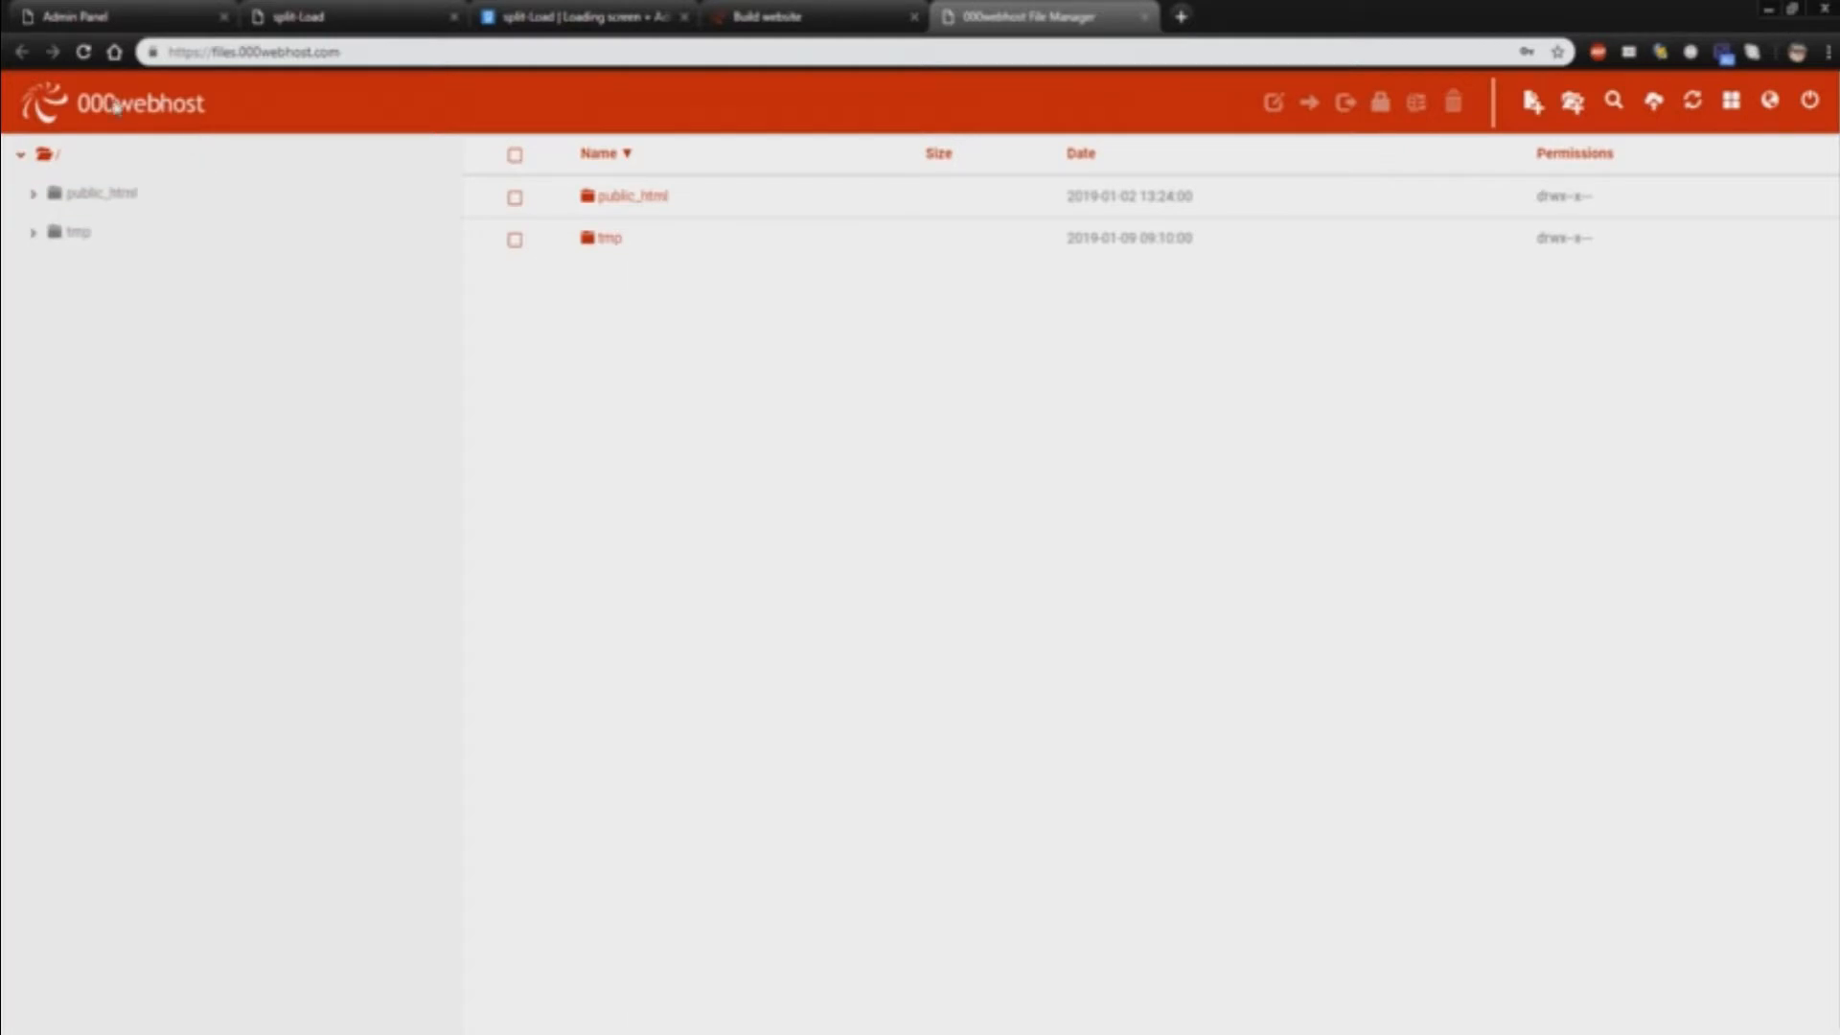
pyautogui.moveTo(1809, 102)
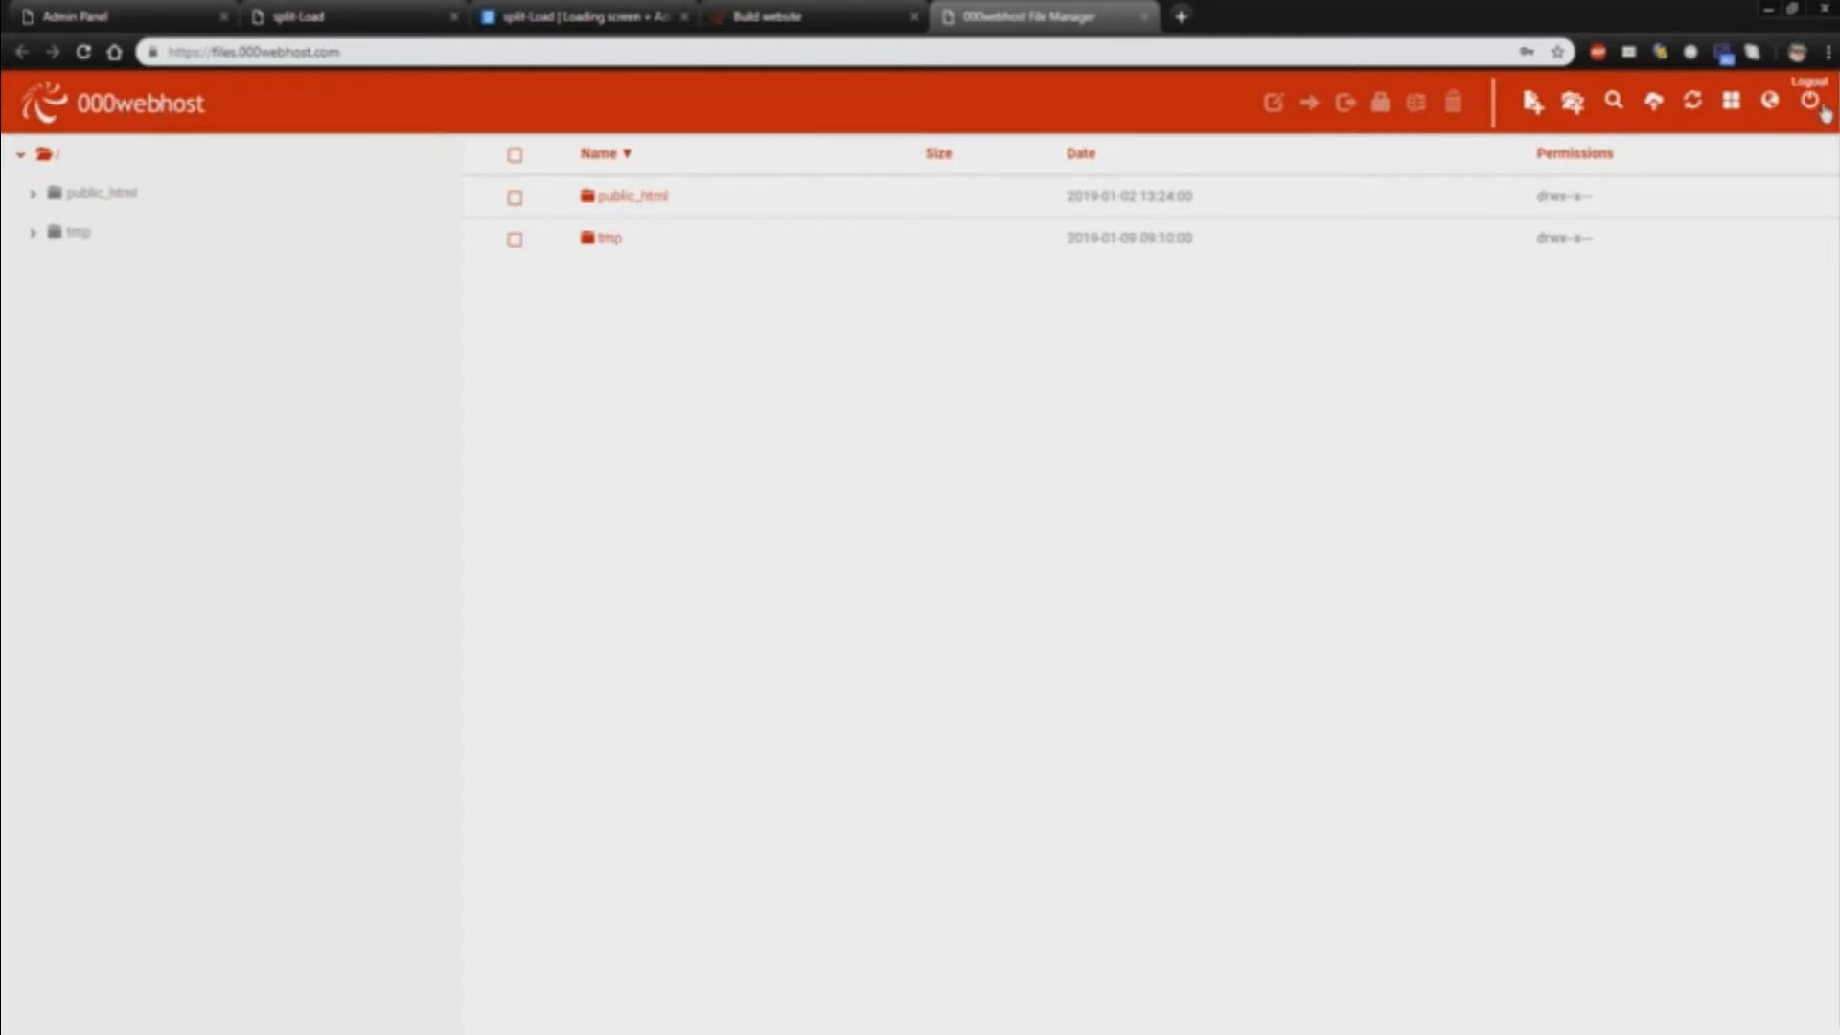
pyautogui.click(1806, 100)
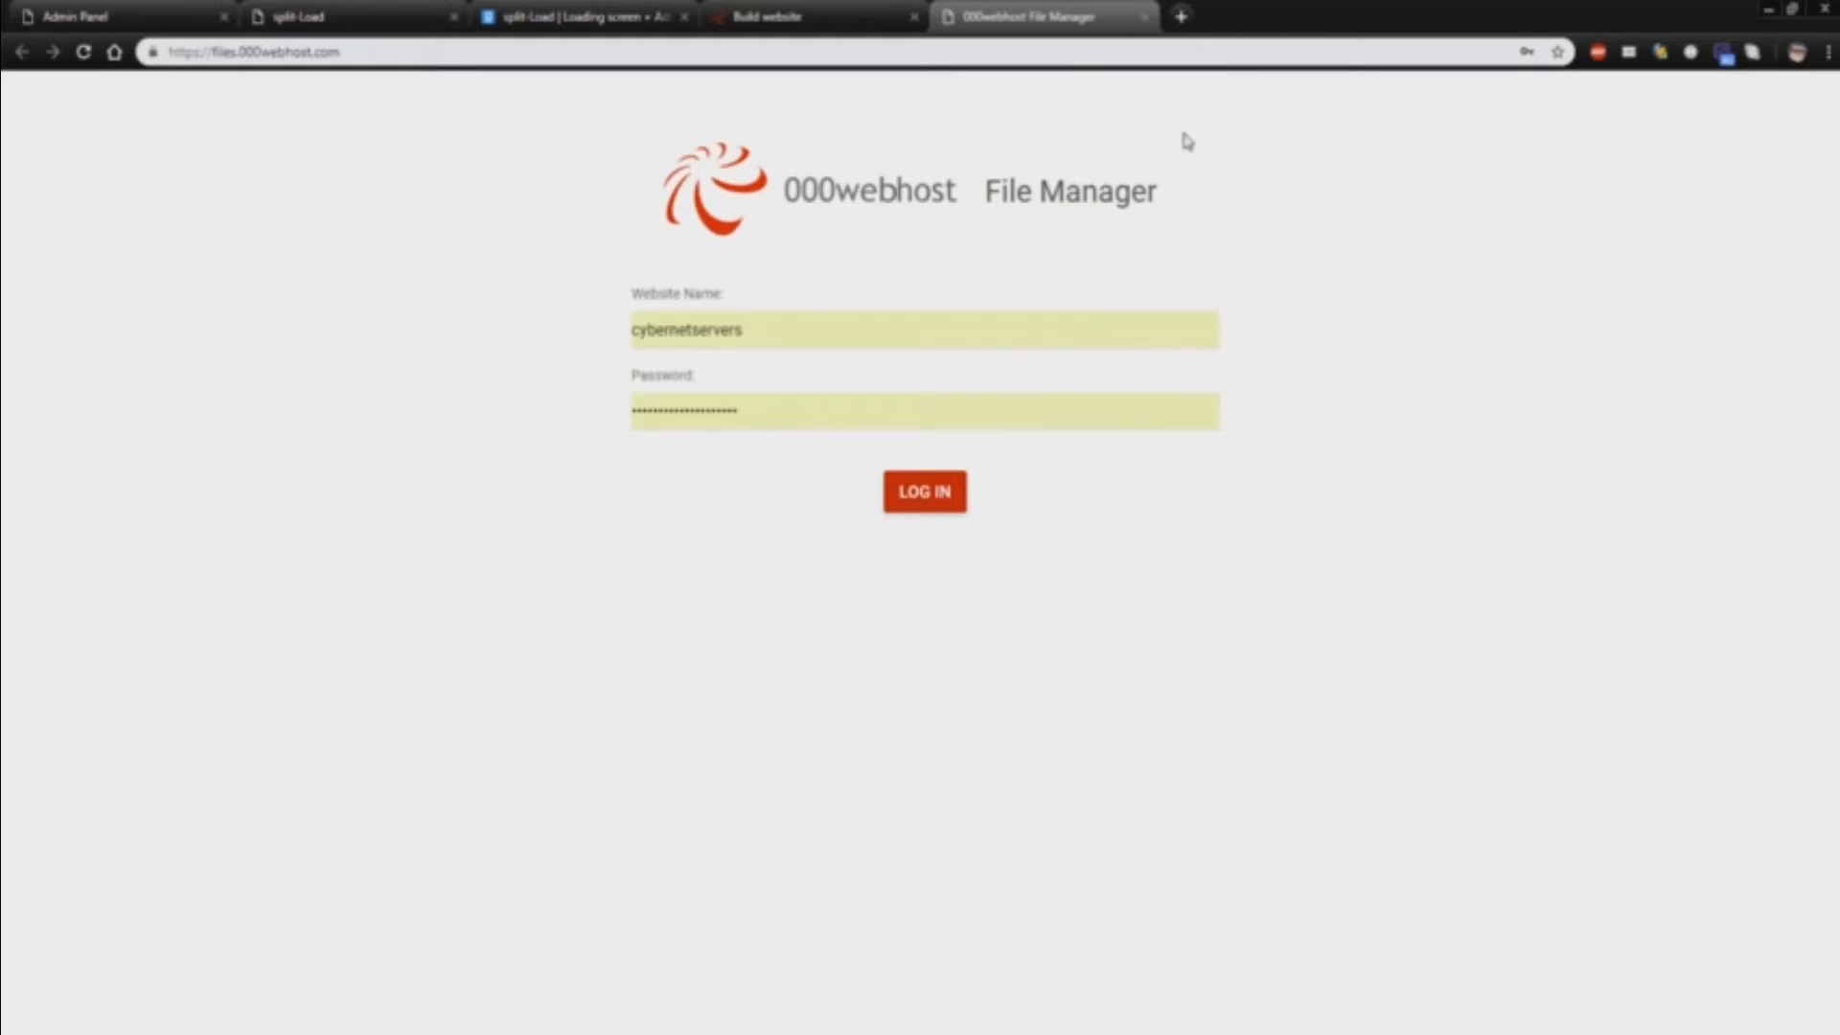
# On the live site, browse split-load-loading-screen-admin-panel/split-Load and launch admin.php in a new tab
pyautogui.click(774, 17)
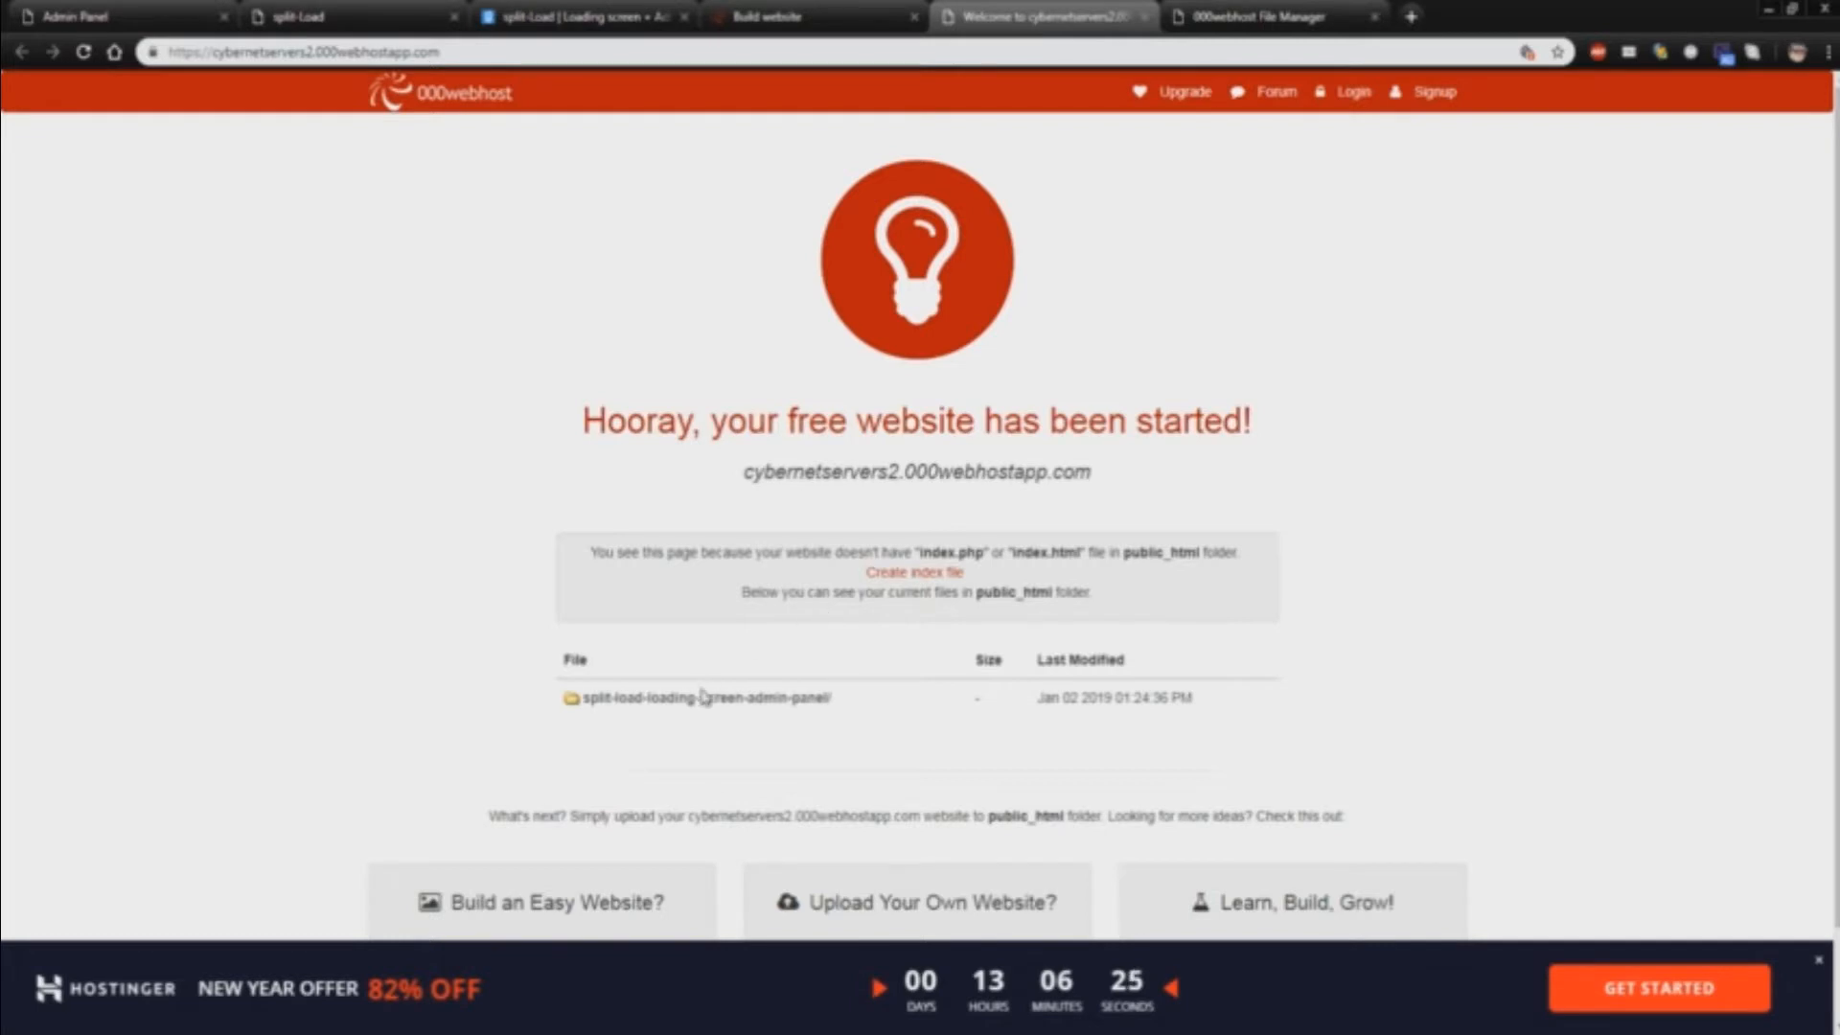
pyautogui.click(705, 698)
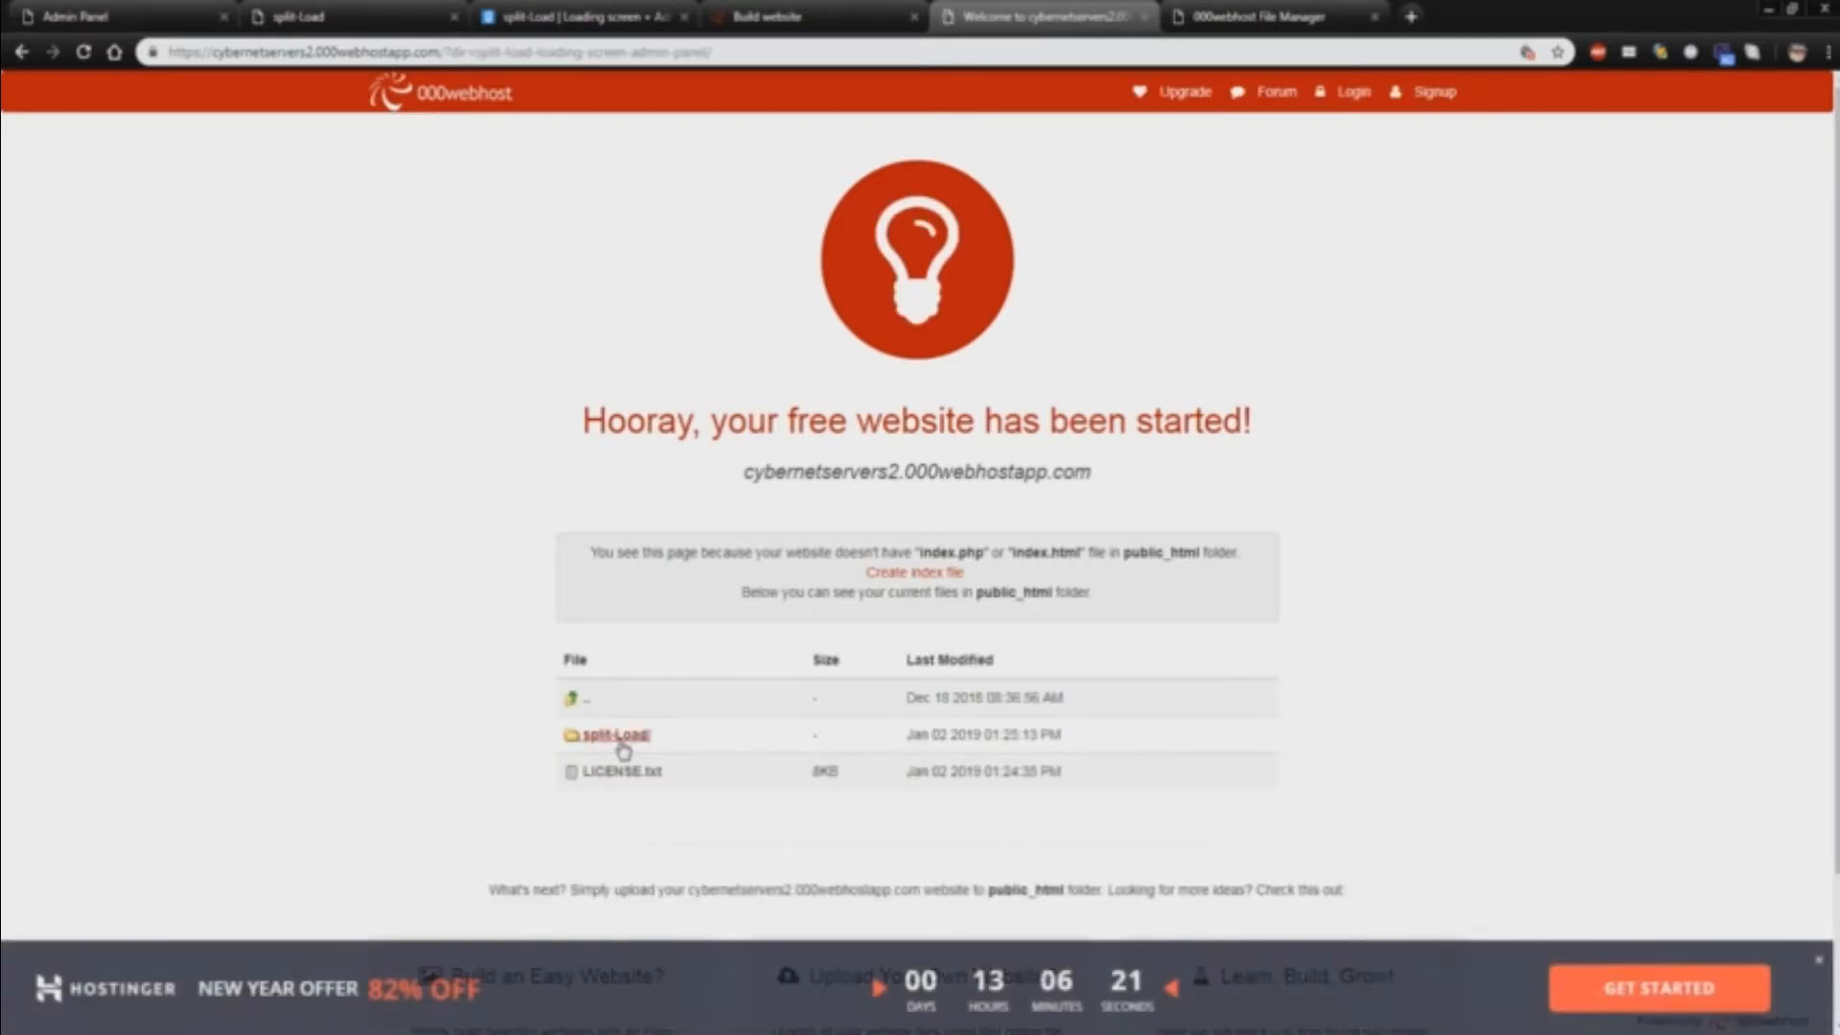
pyautogui.click(616, 736)
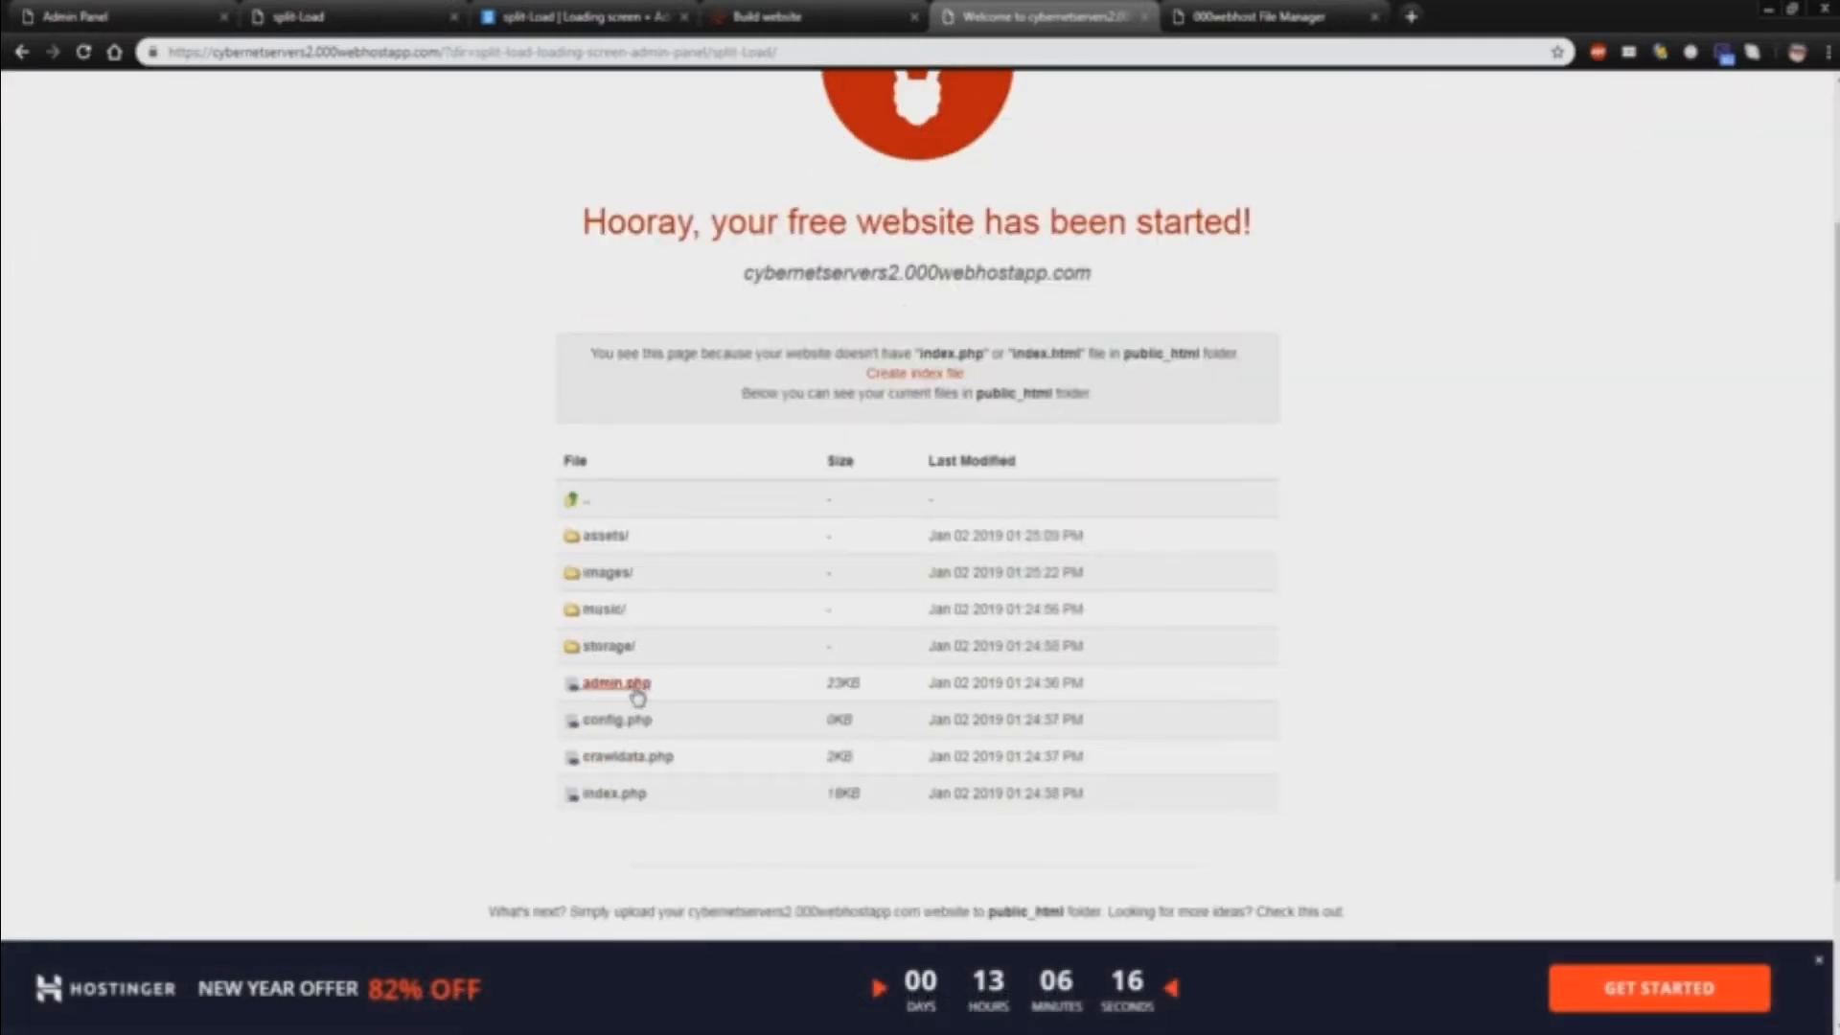
pyautogui.click(617, 683)
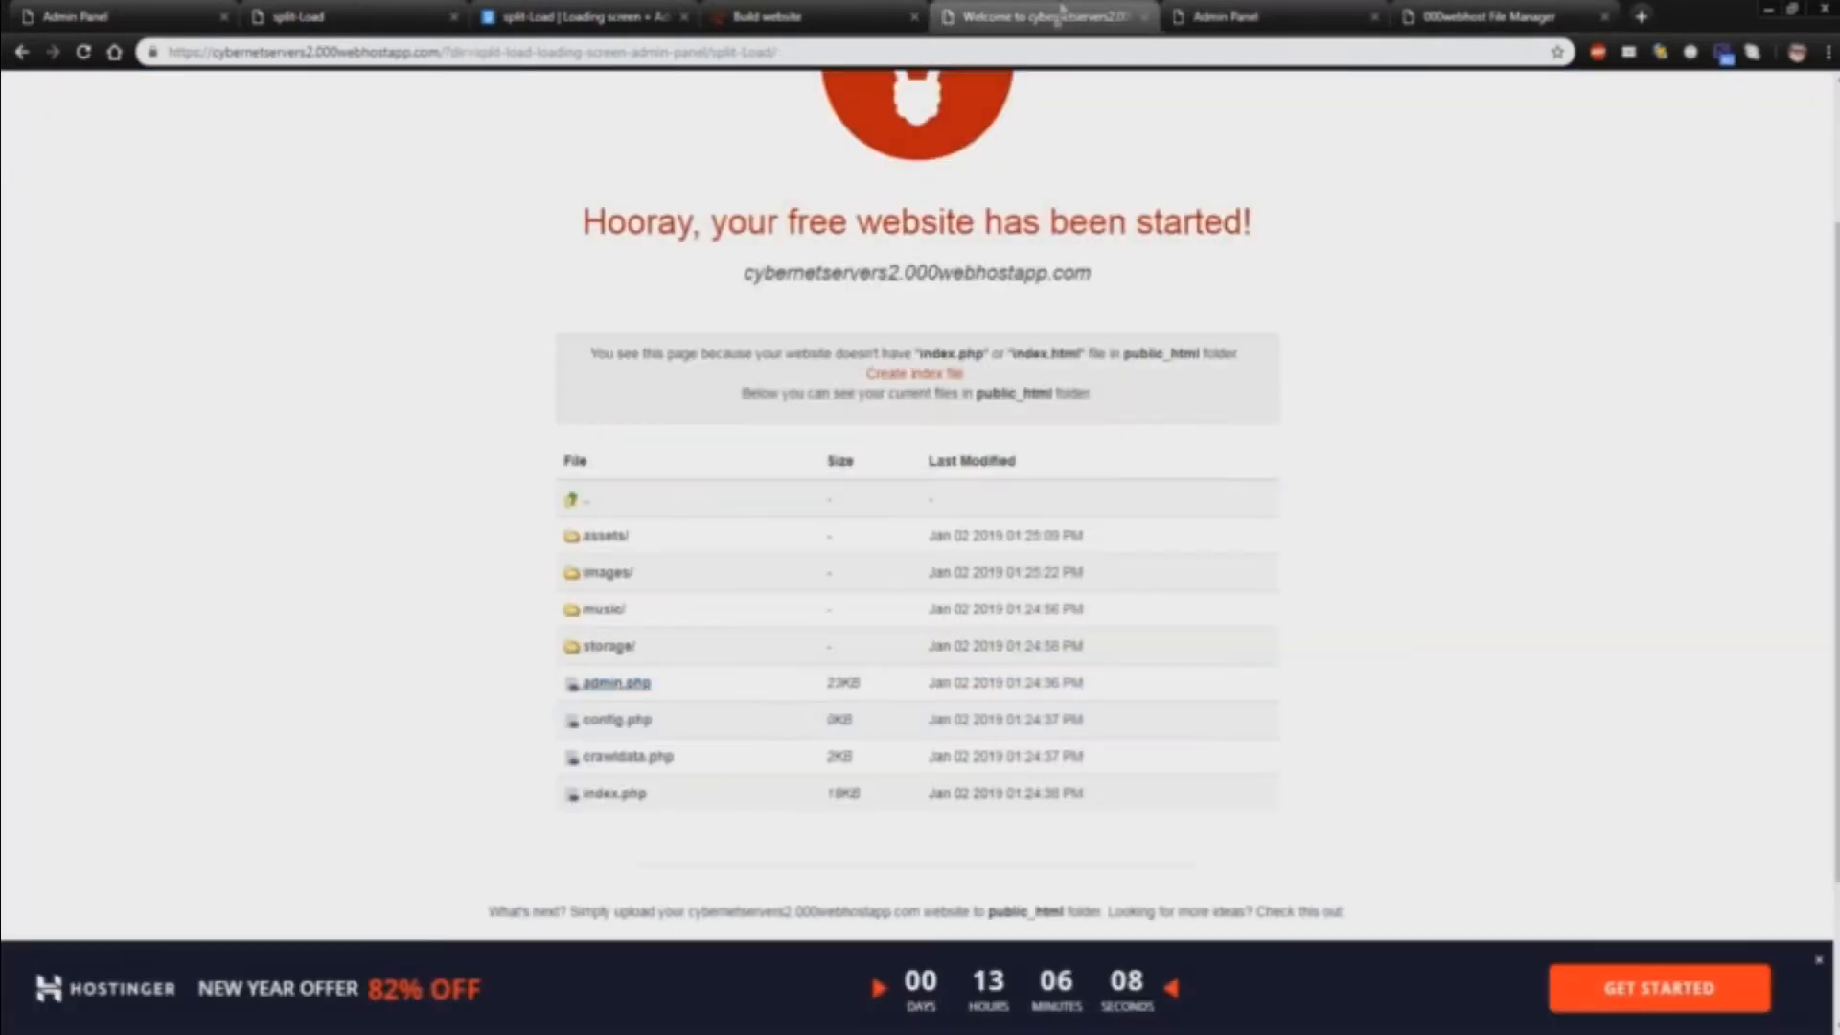
# Select the sv_loadingurl command and scroll past the demo and server check toward Customizations
pyautogui.doubleClick(611, 718)
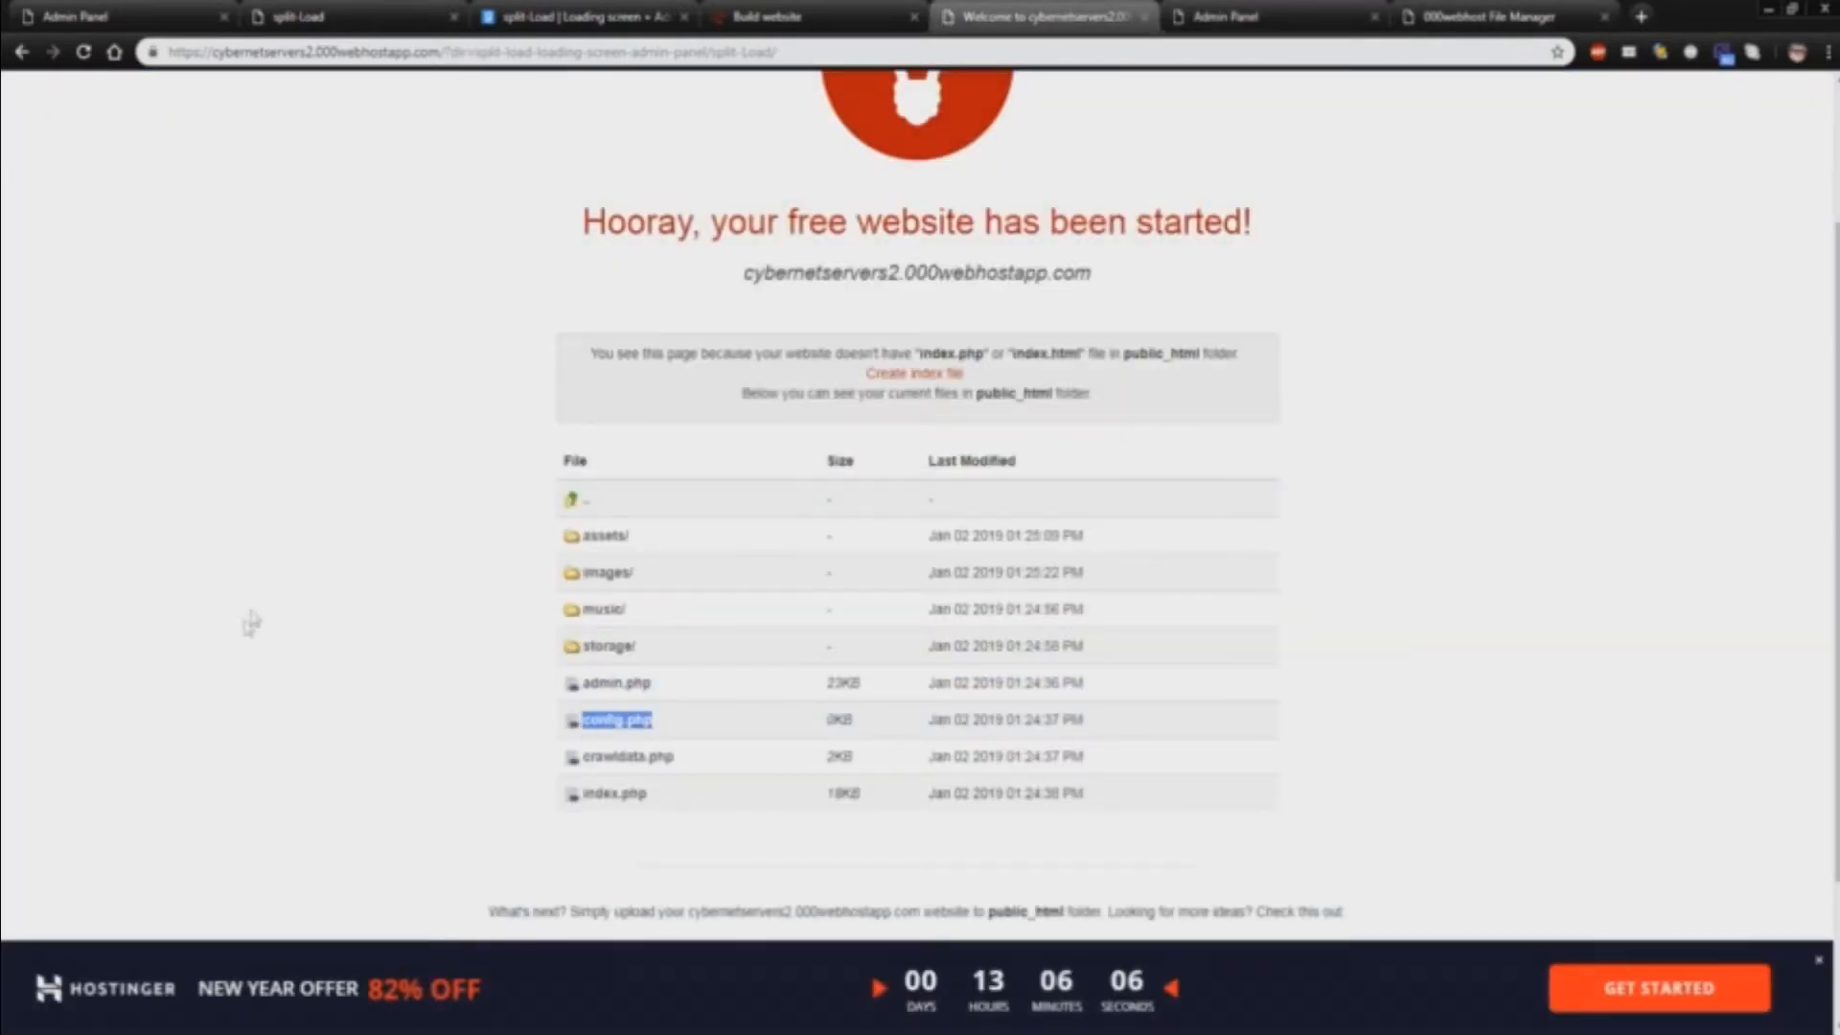
pyautogui.moveTo(347, 697)
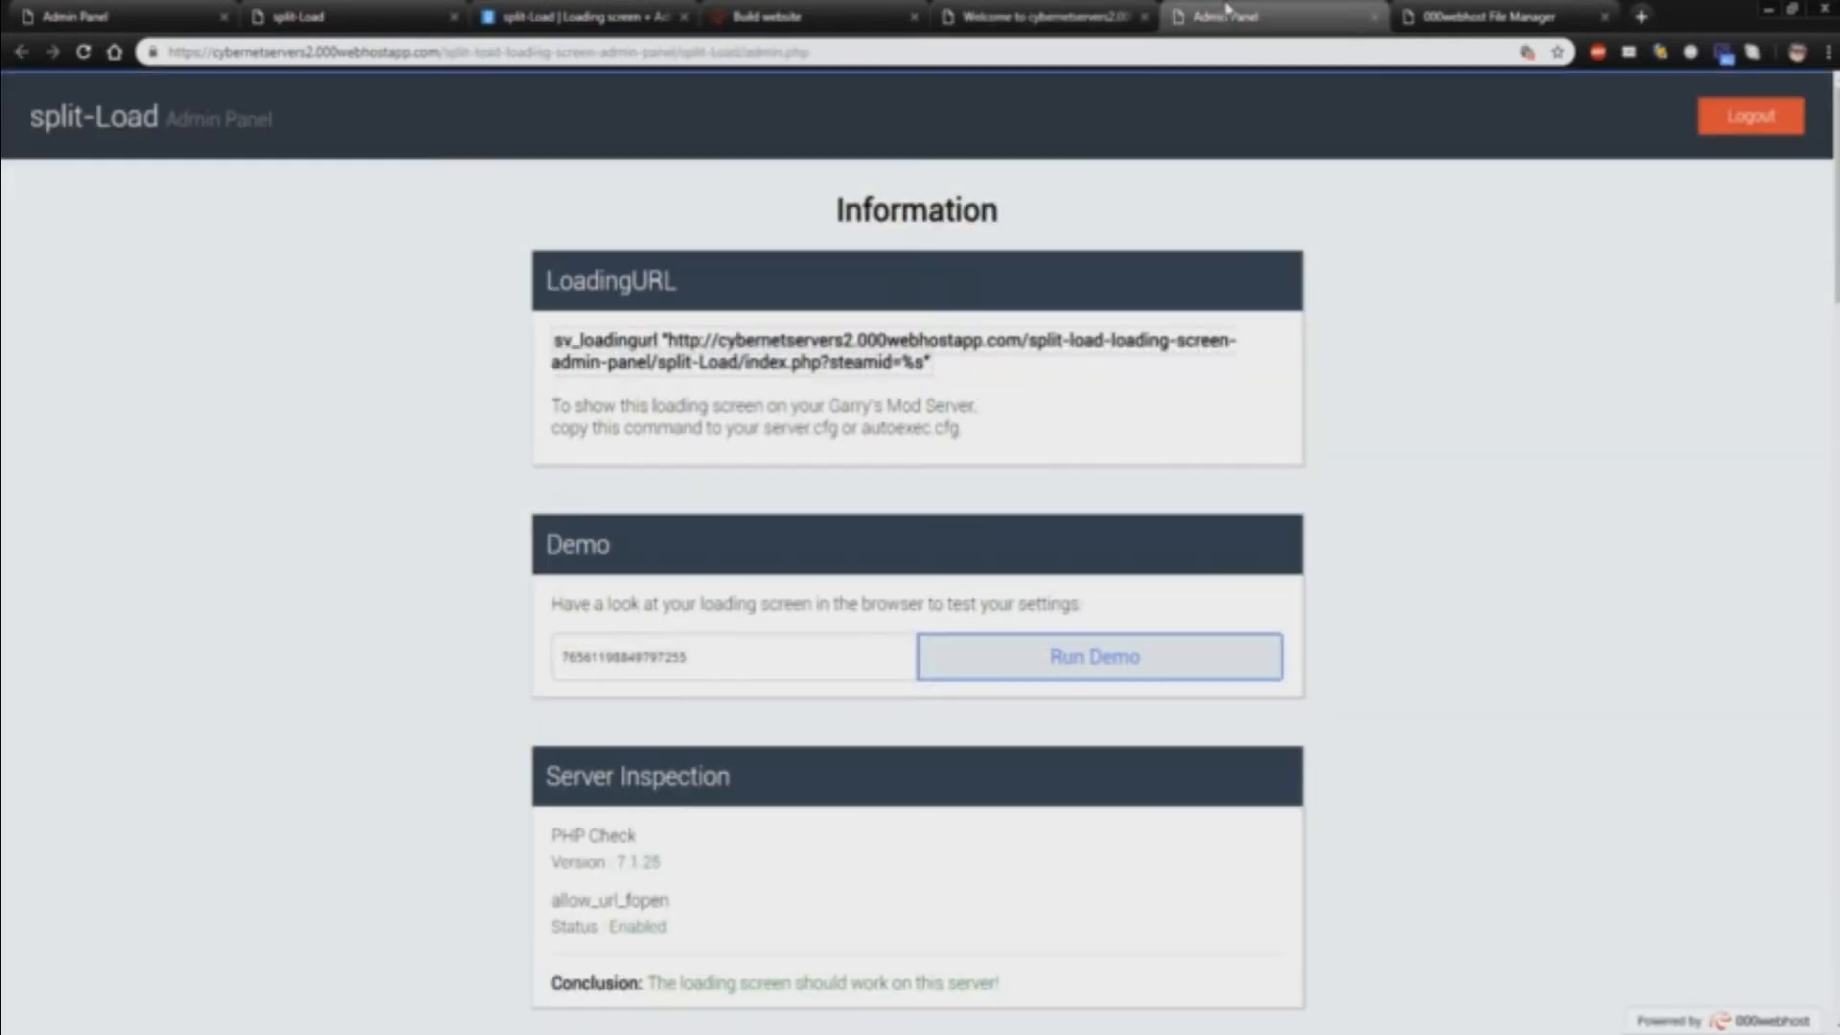
pyautogui.moveTo(508, 598)
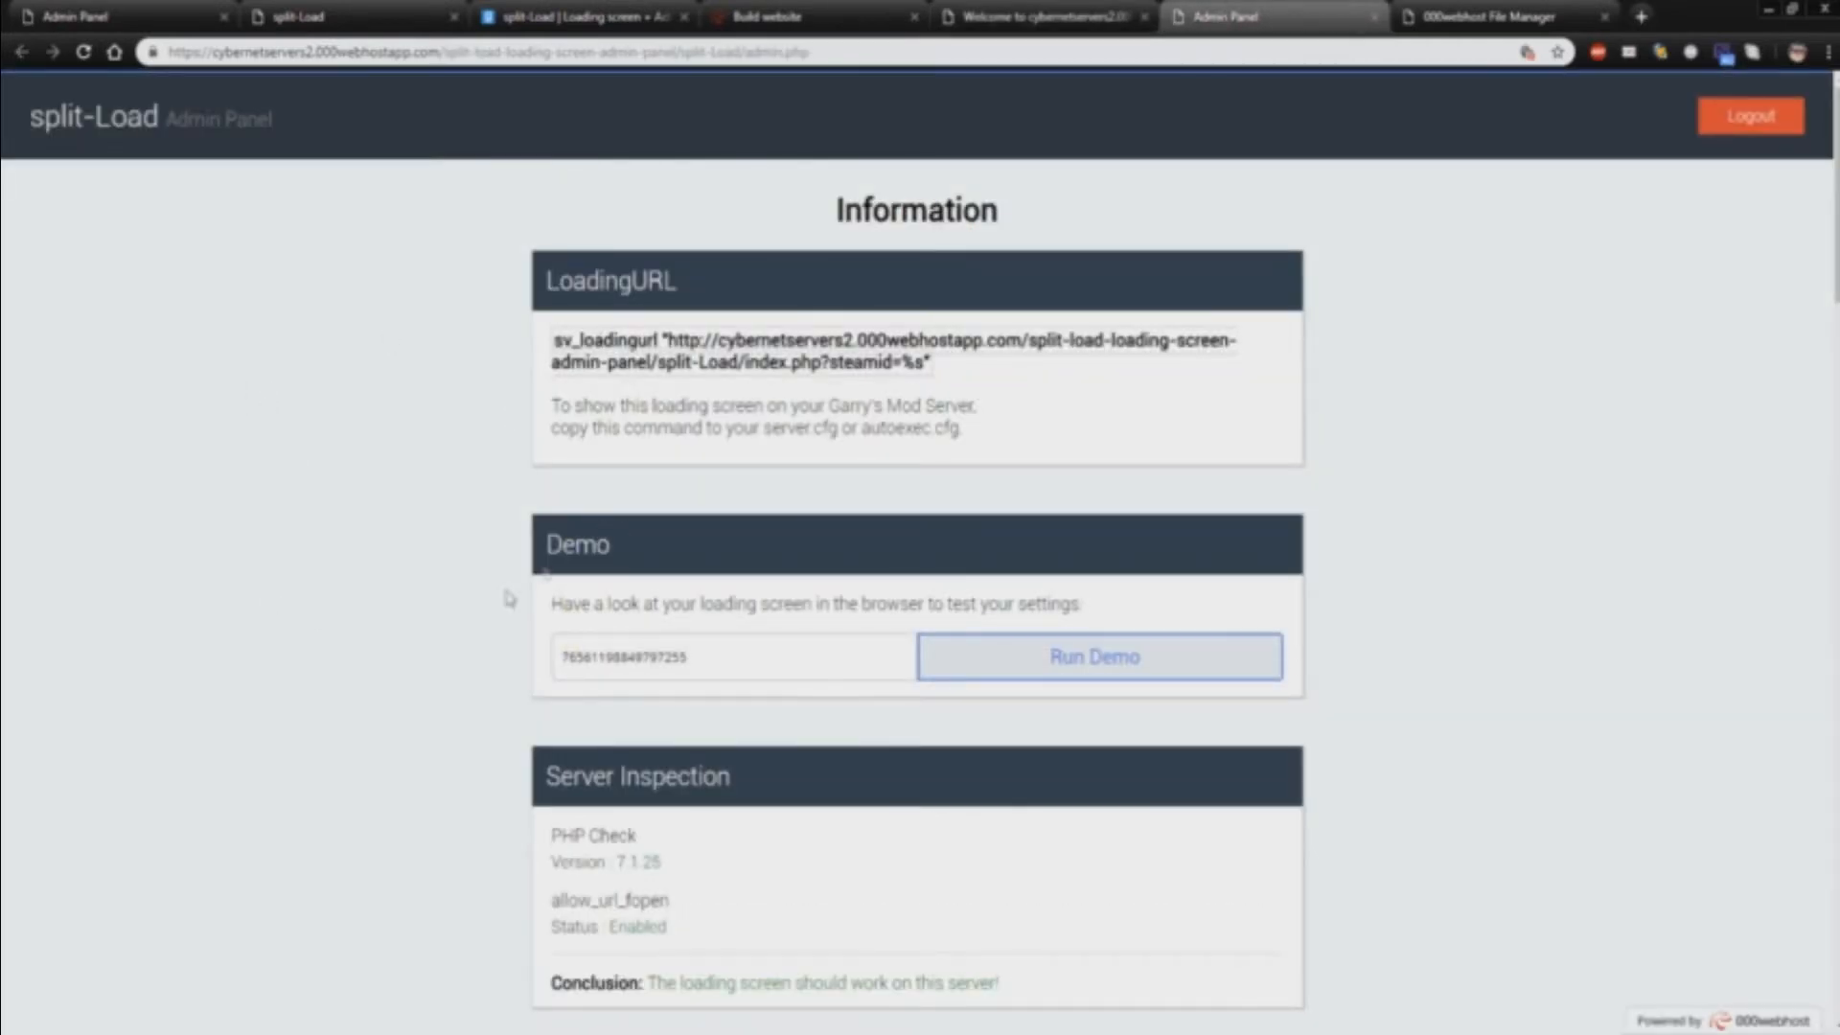
pyautogui.scroll(-3)
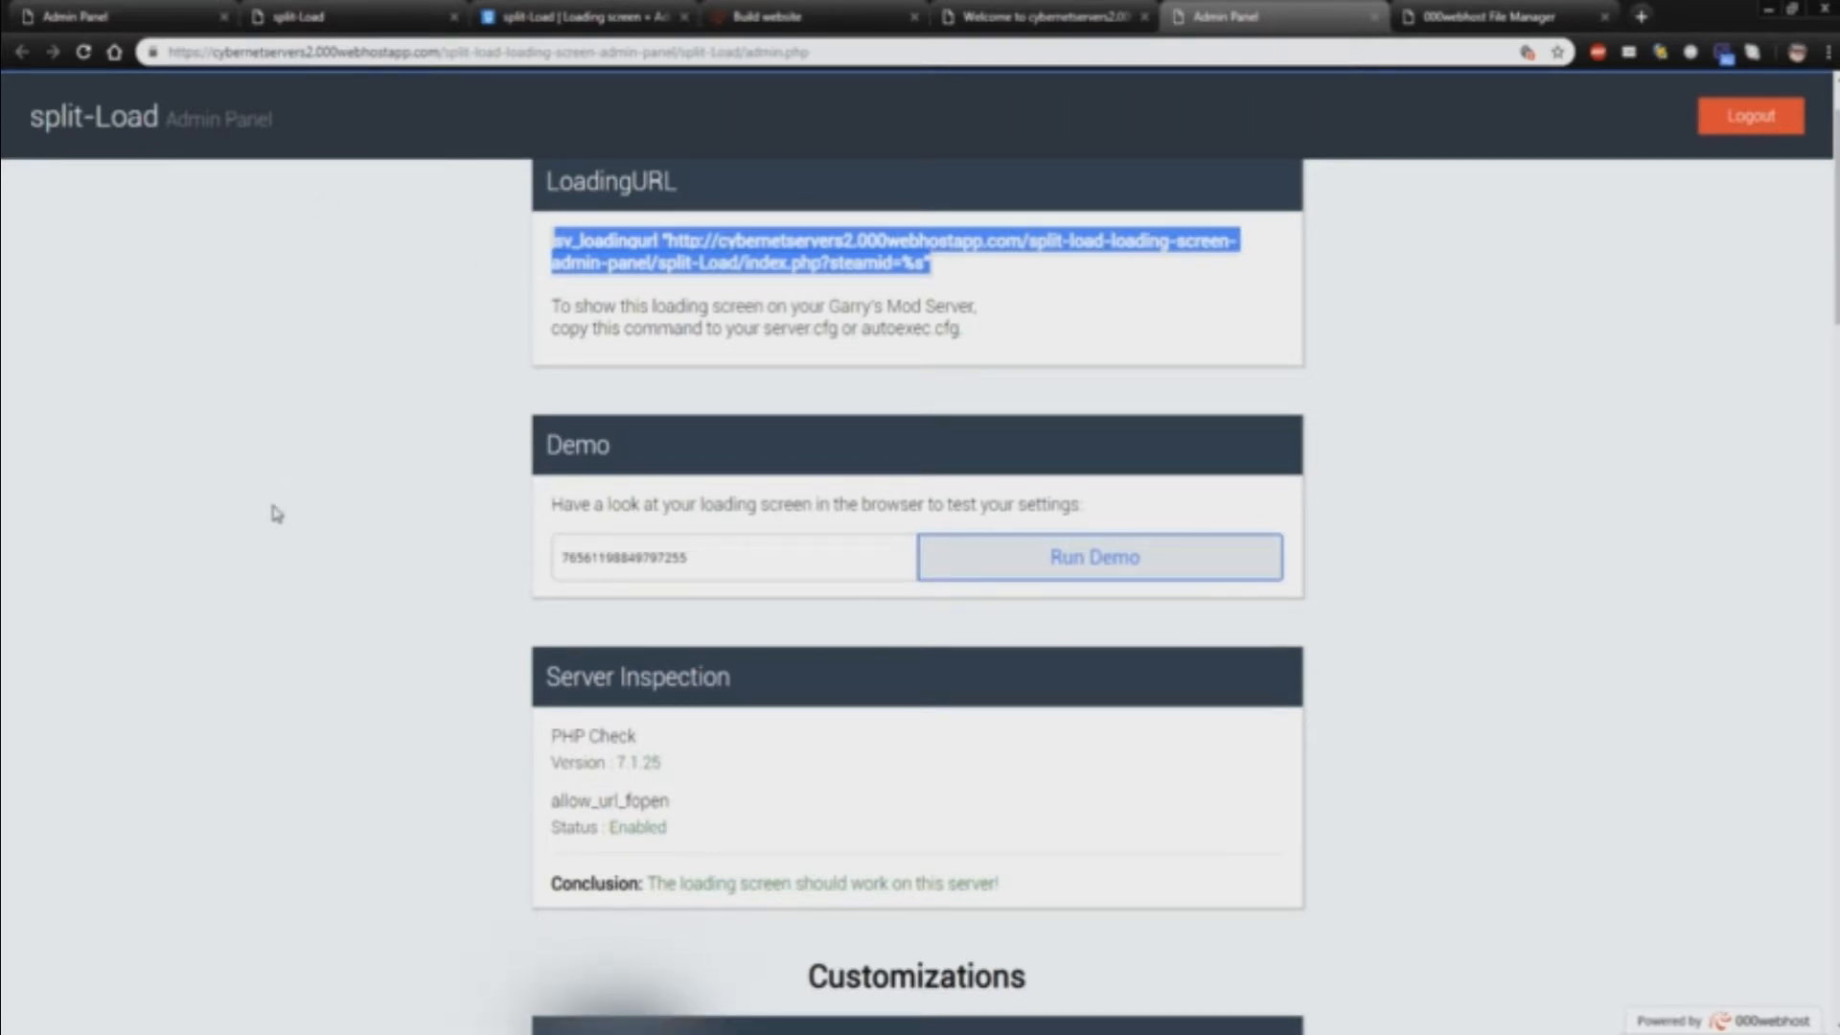
pyautogui.scroll(-3)
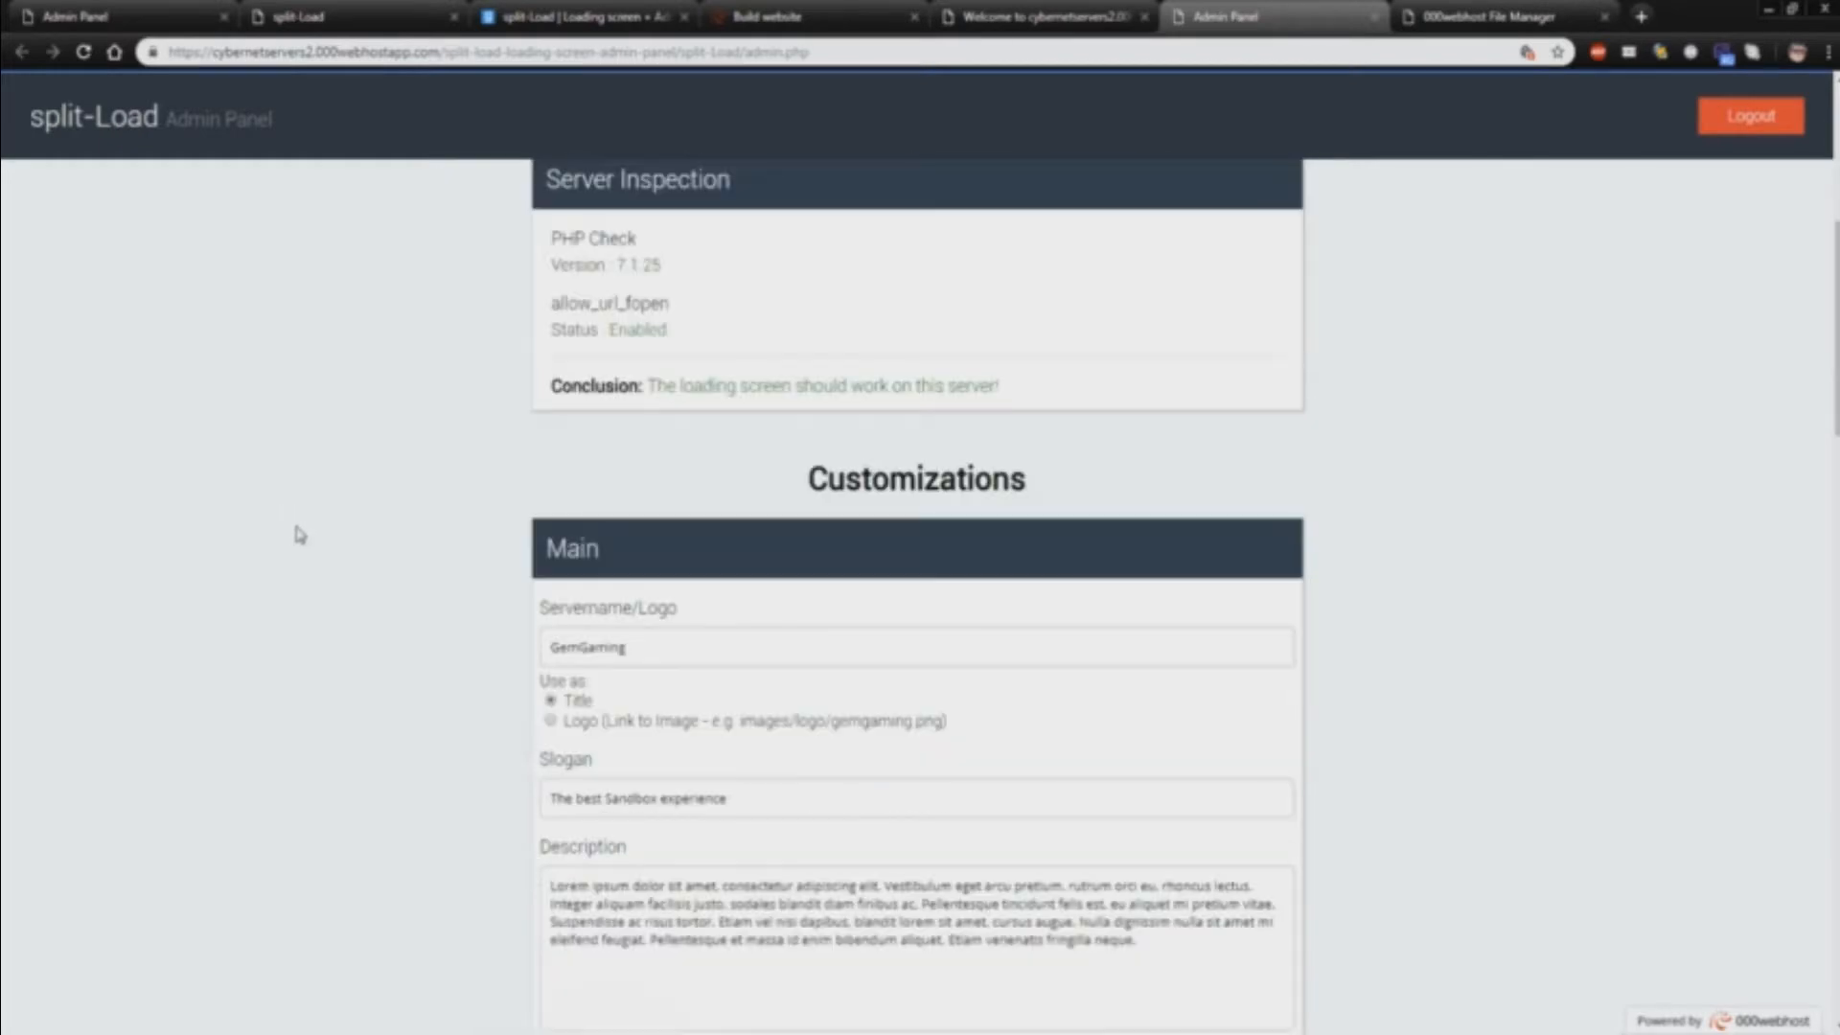
pyautogui.scroll(-3)
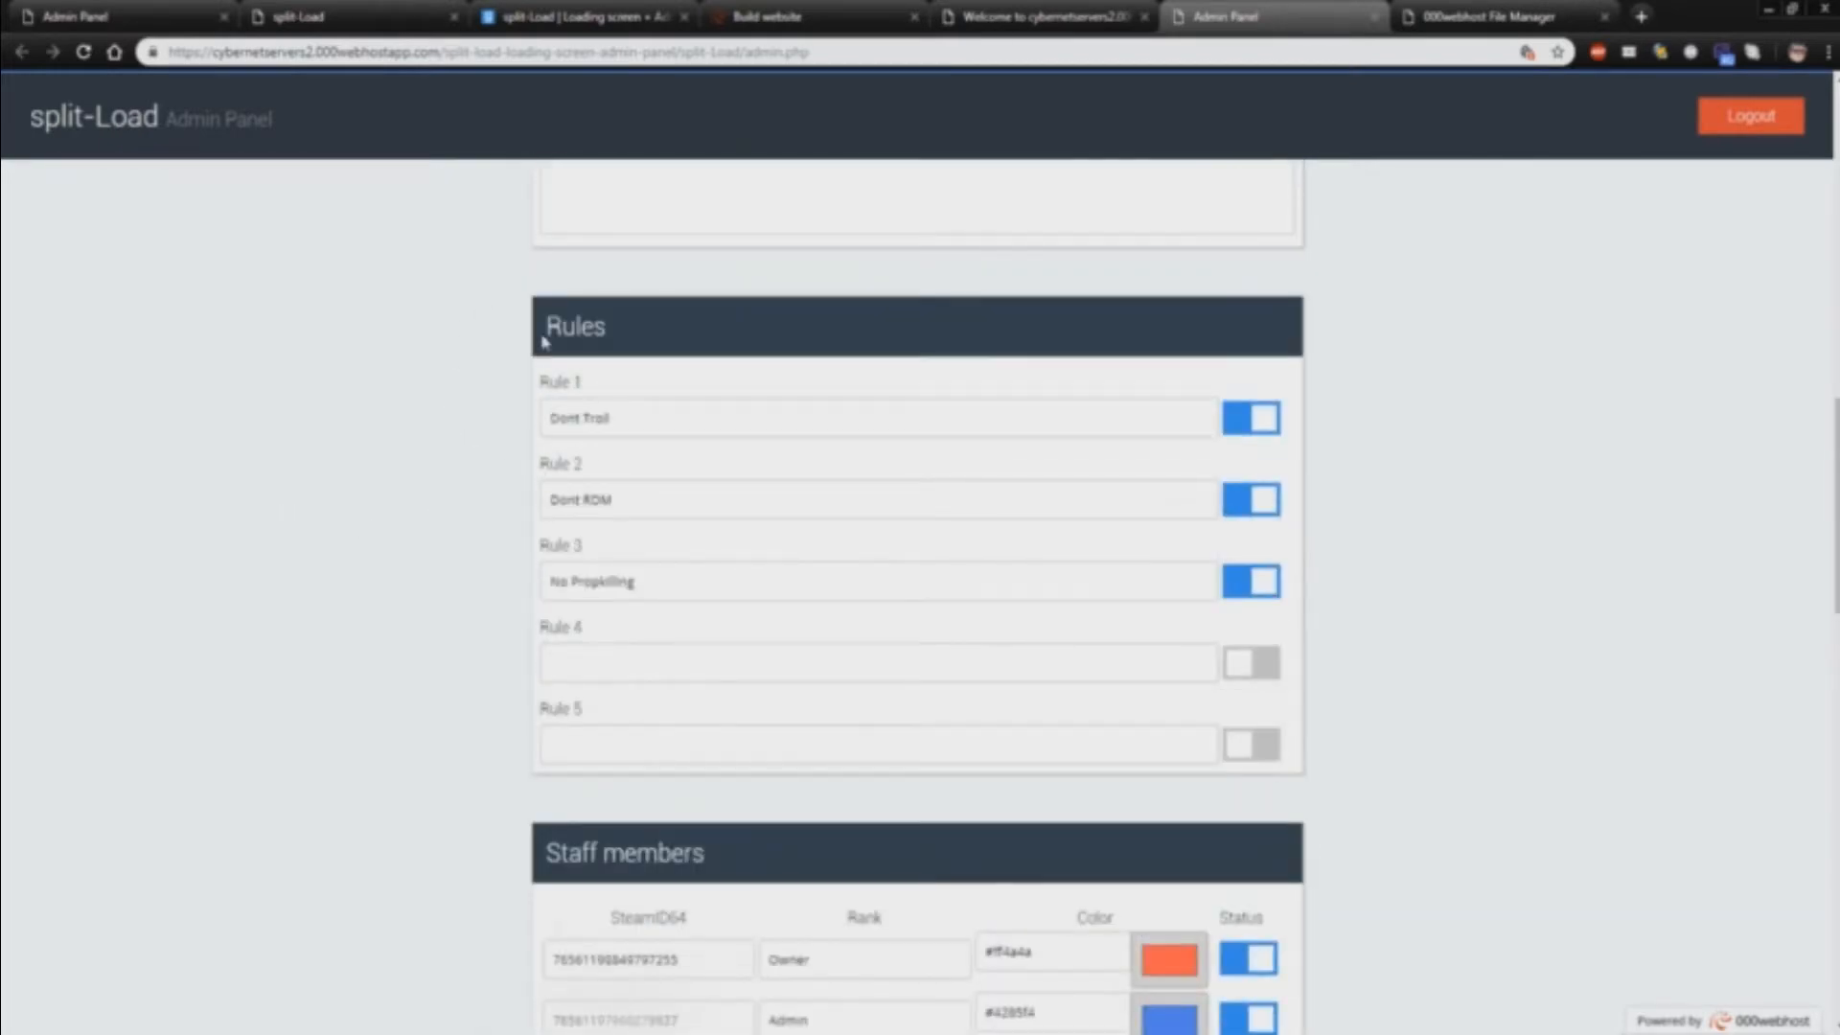
pyautogui.scroll(-3)
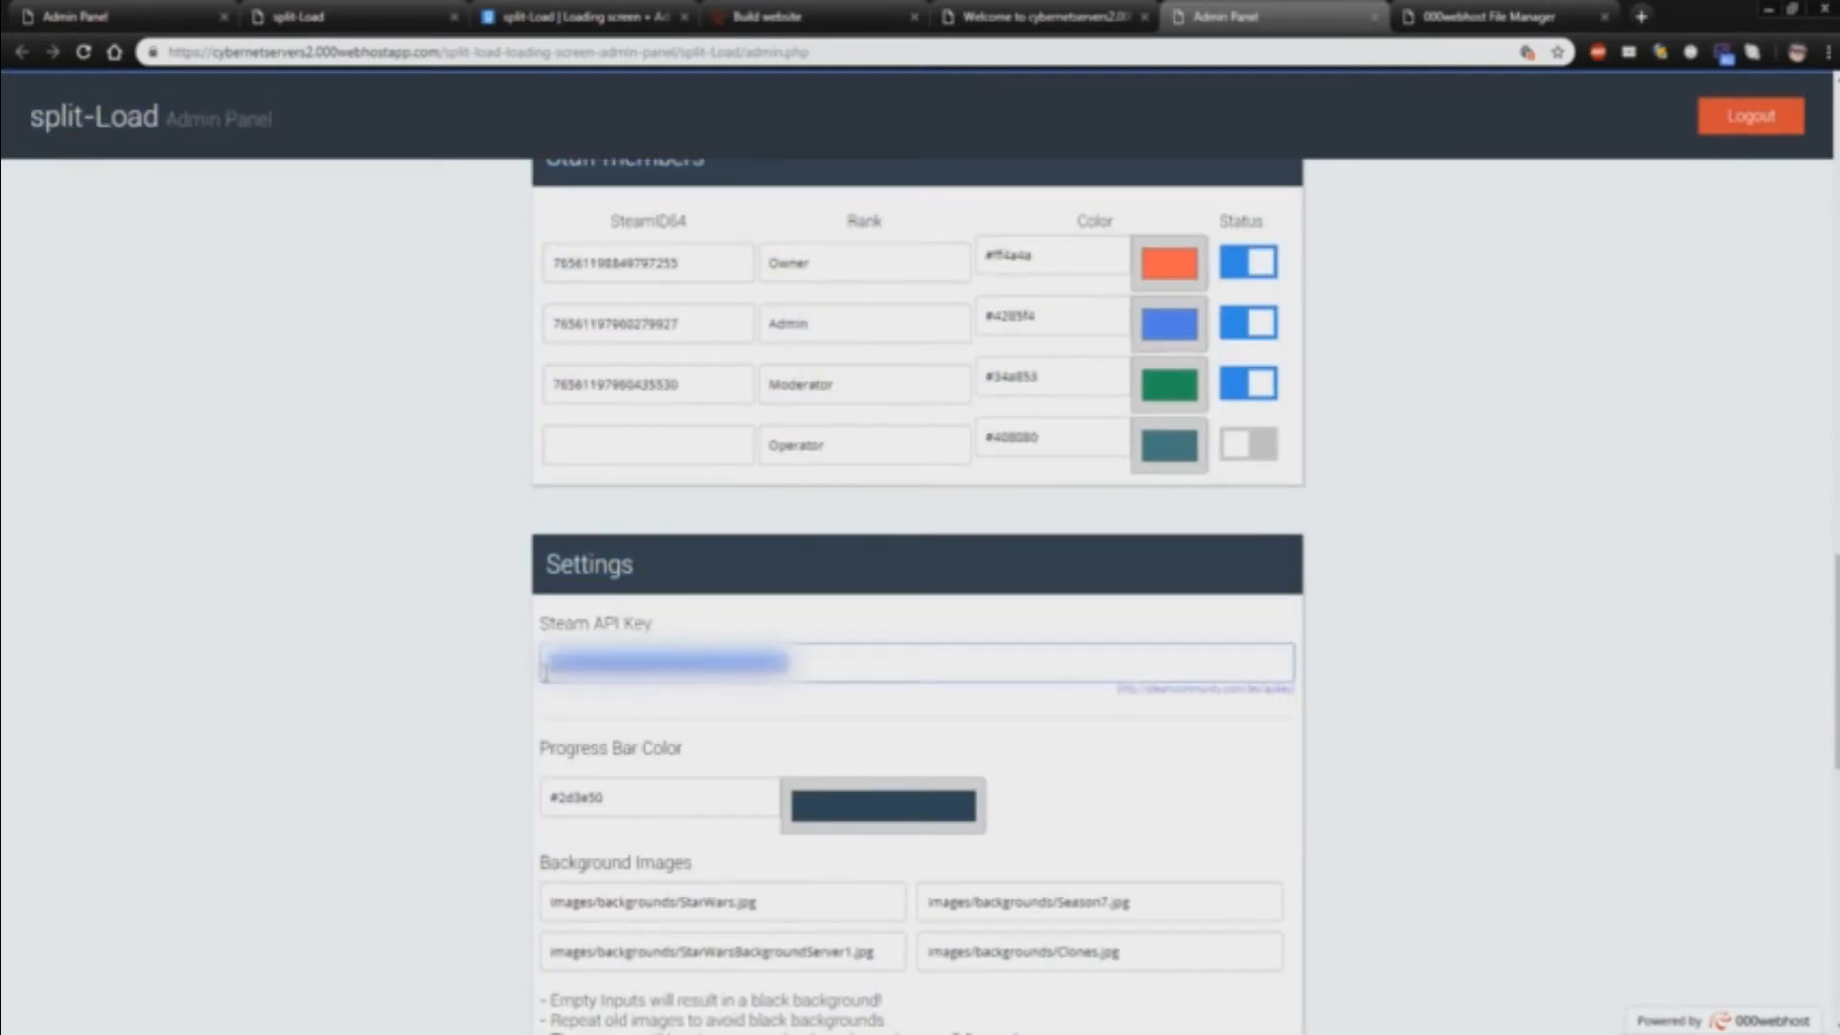
pyautogui.doubleClick(596, 625)
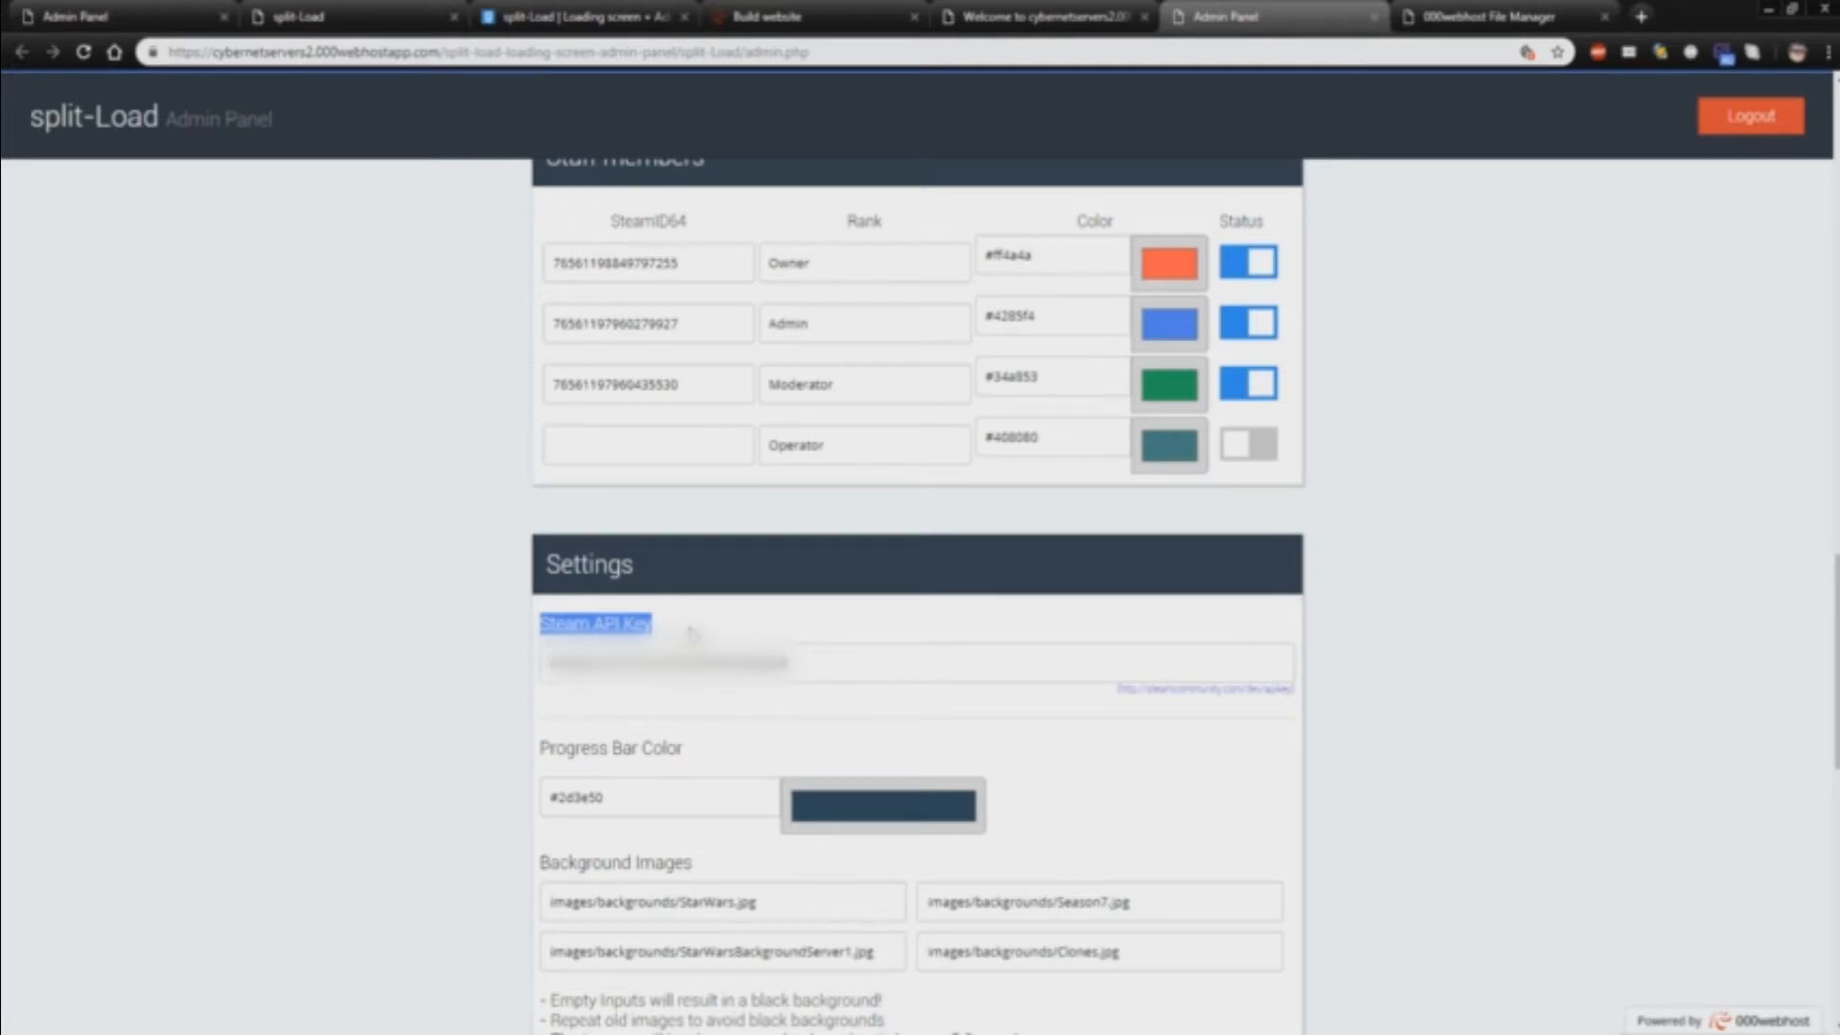
pyautogui.moveTo(911, 648)
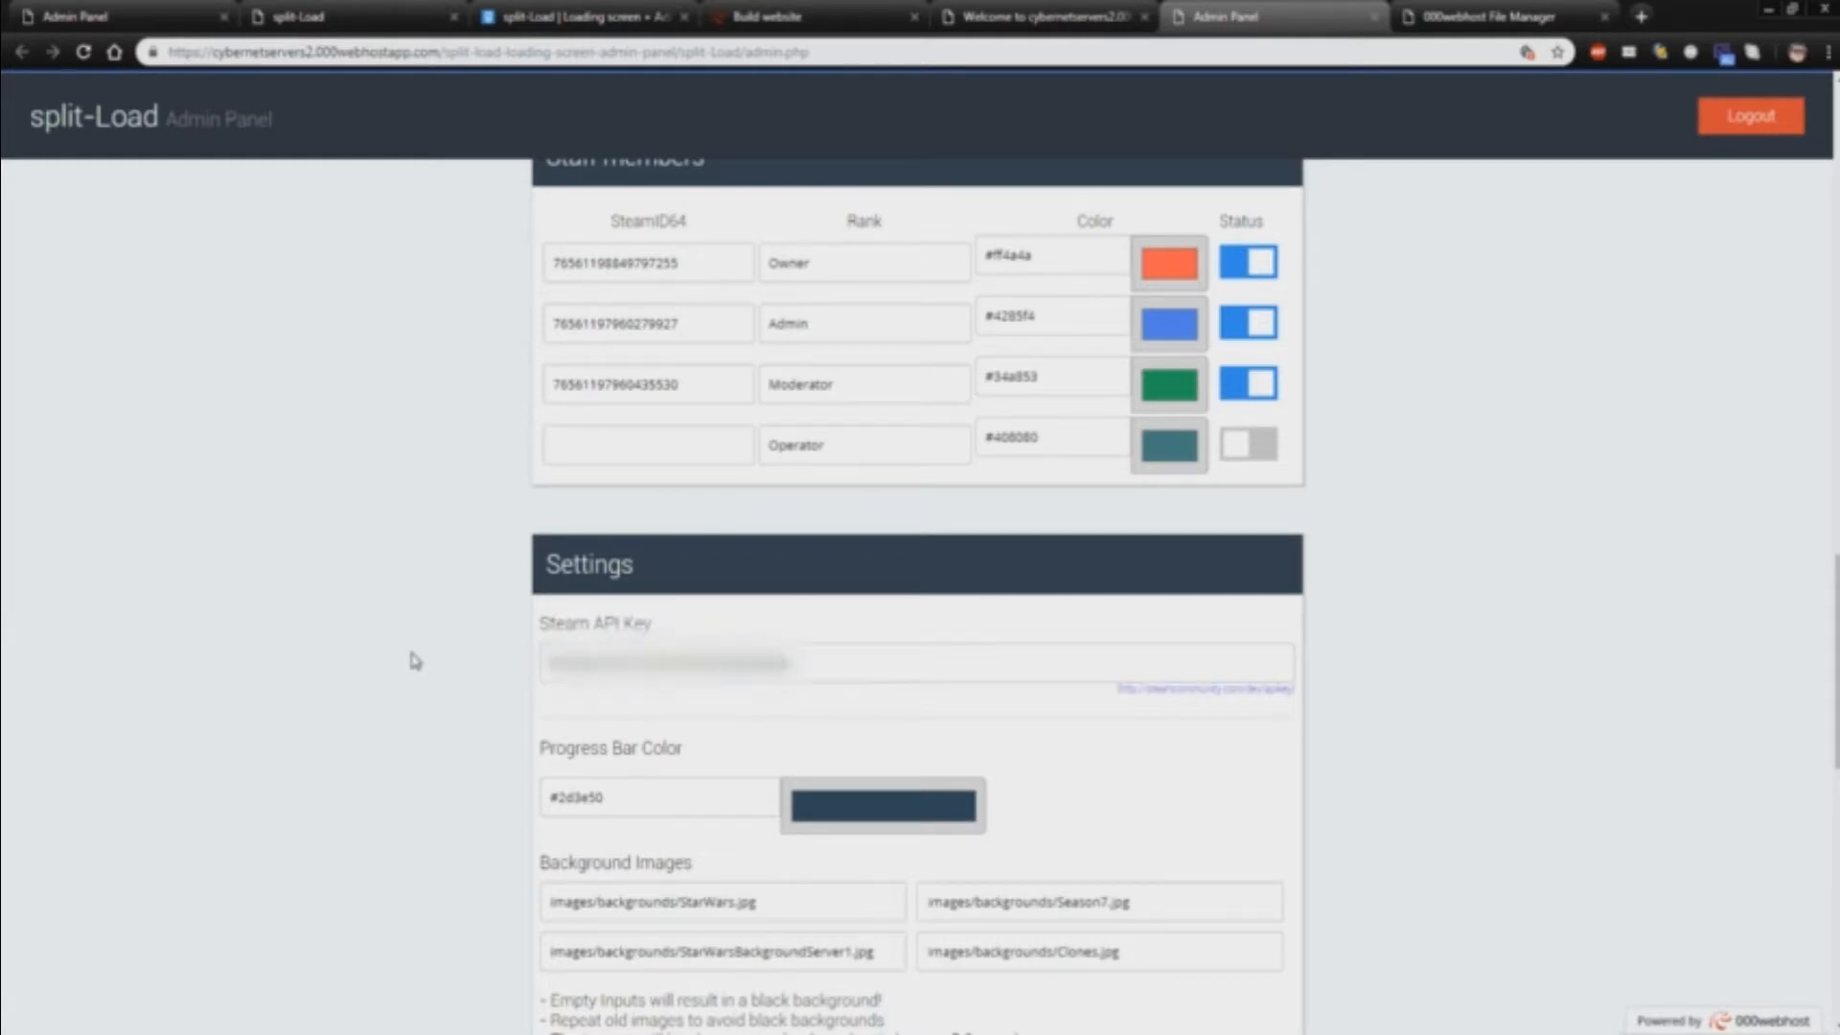
pyautogui.moveTo(414, 655)
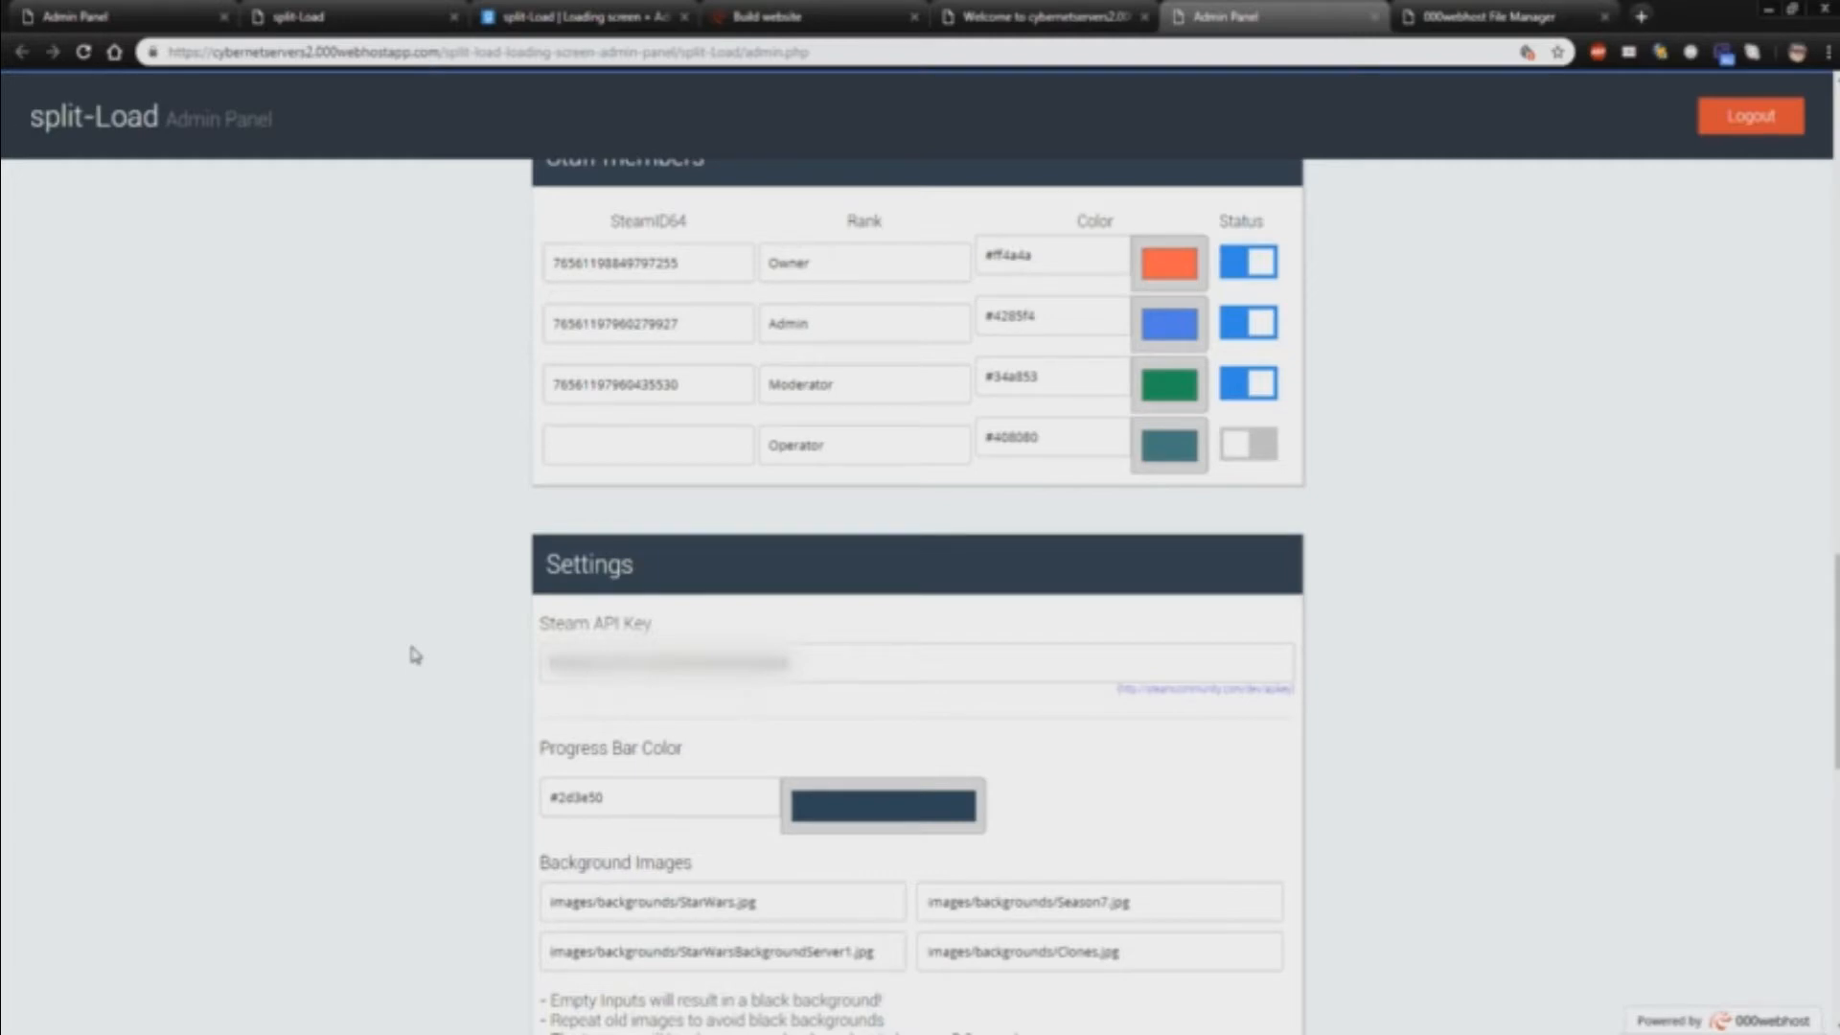
pyautogui.scroll(-3)
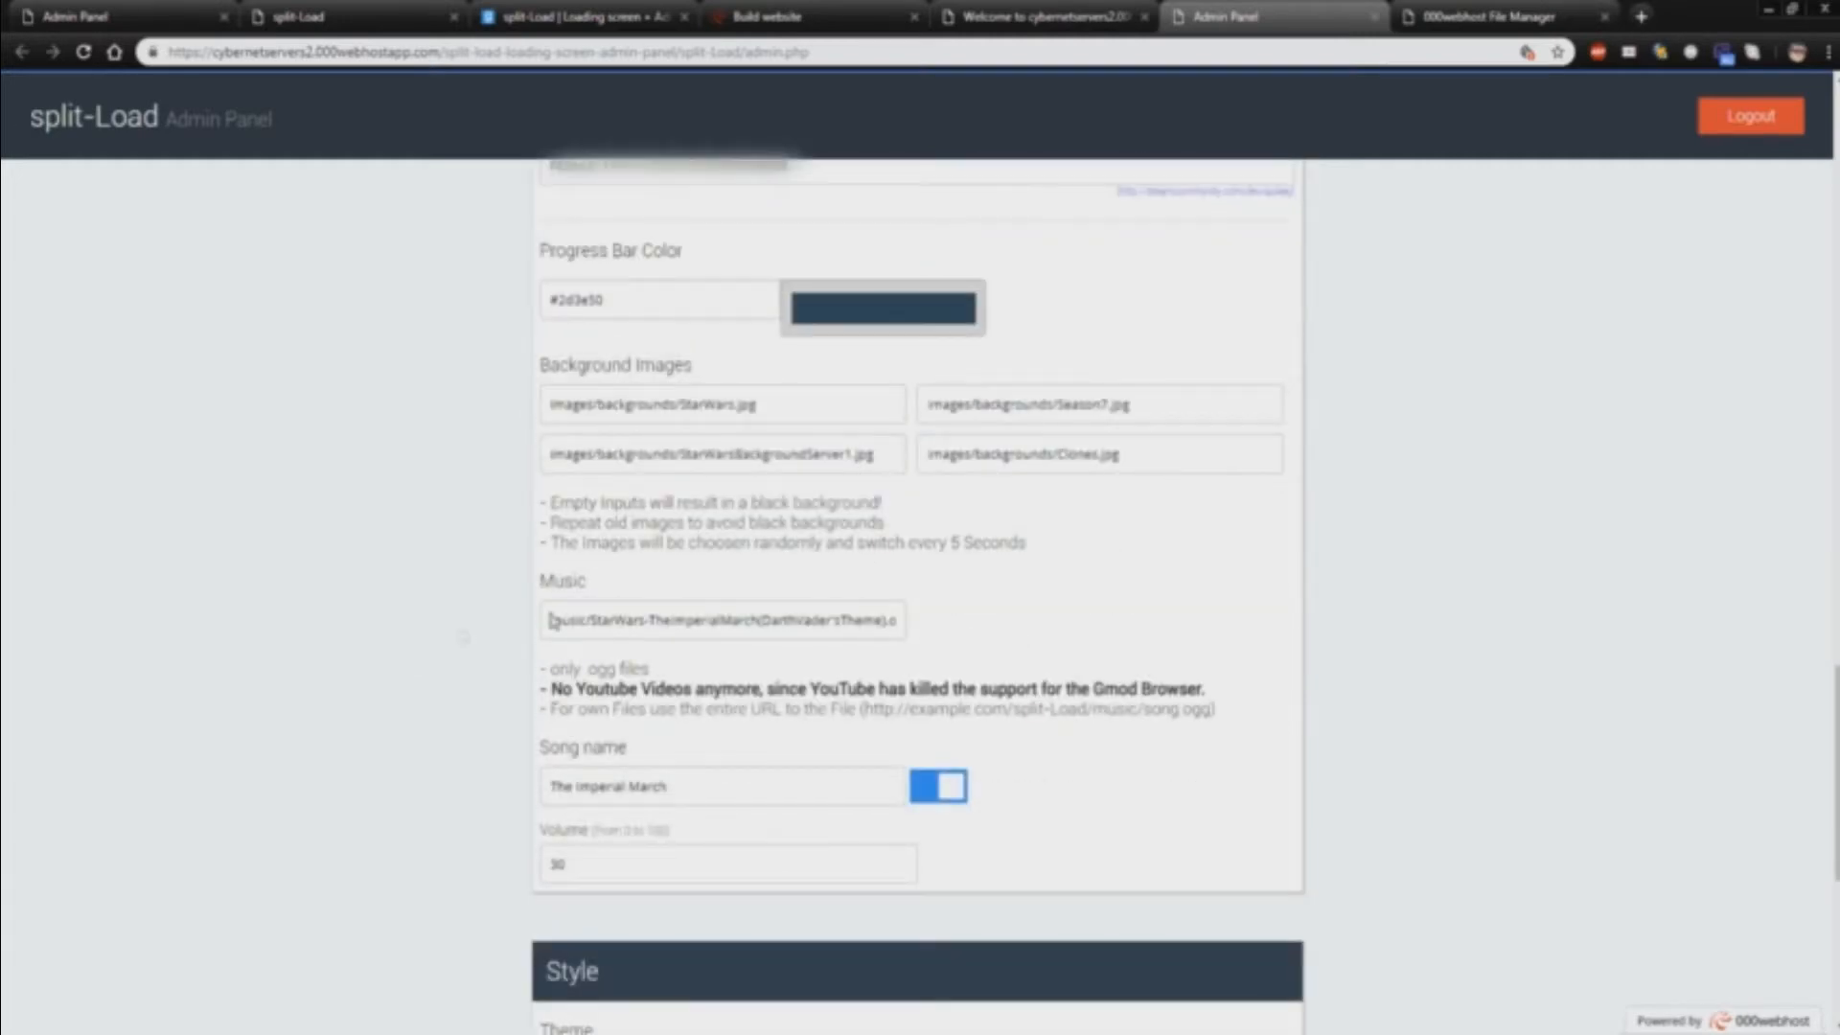
pyautogui.tripleClick(721, 619)
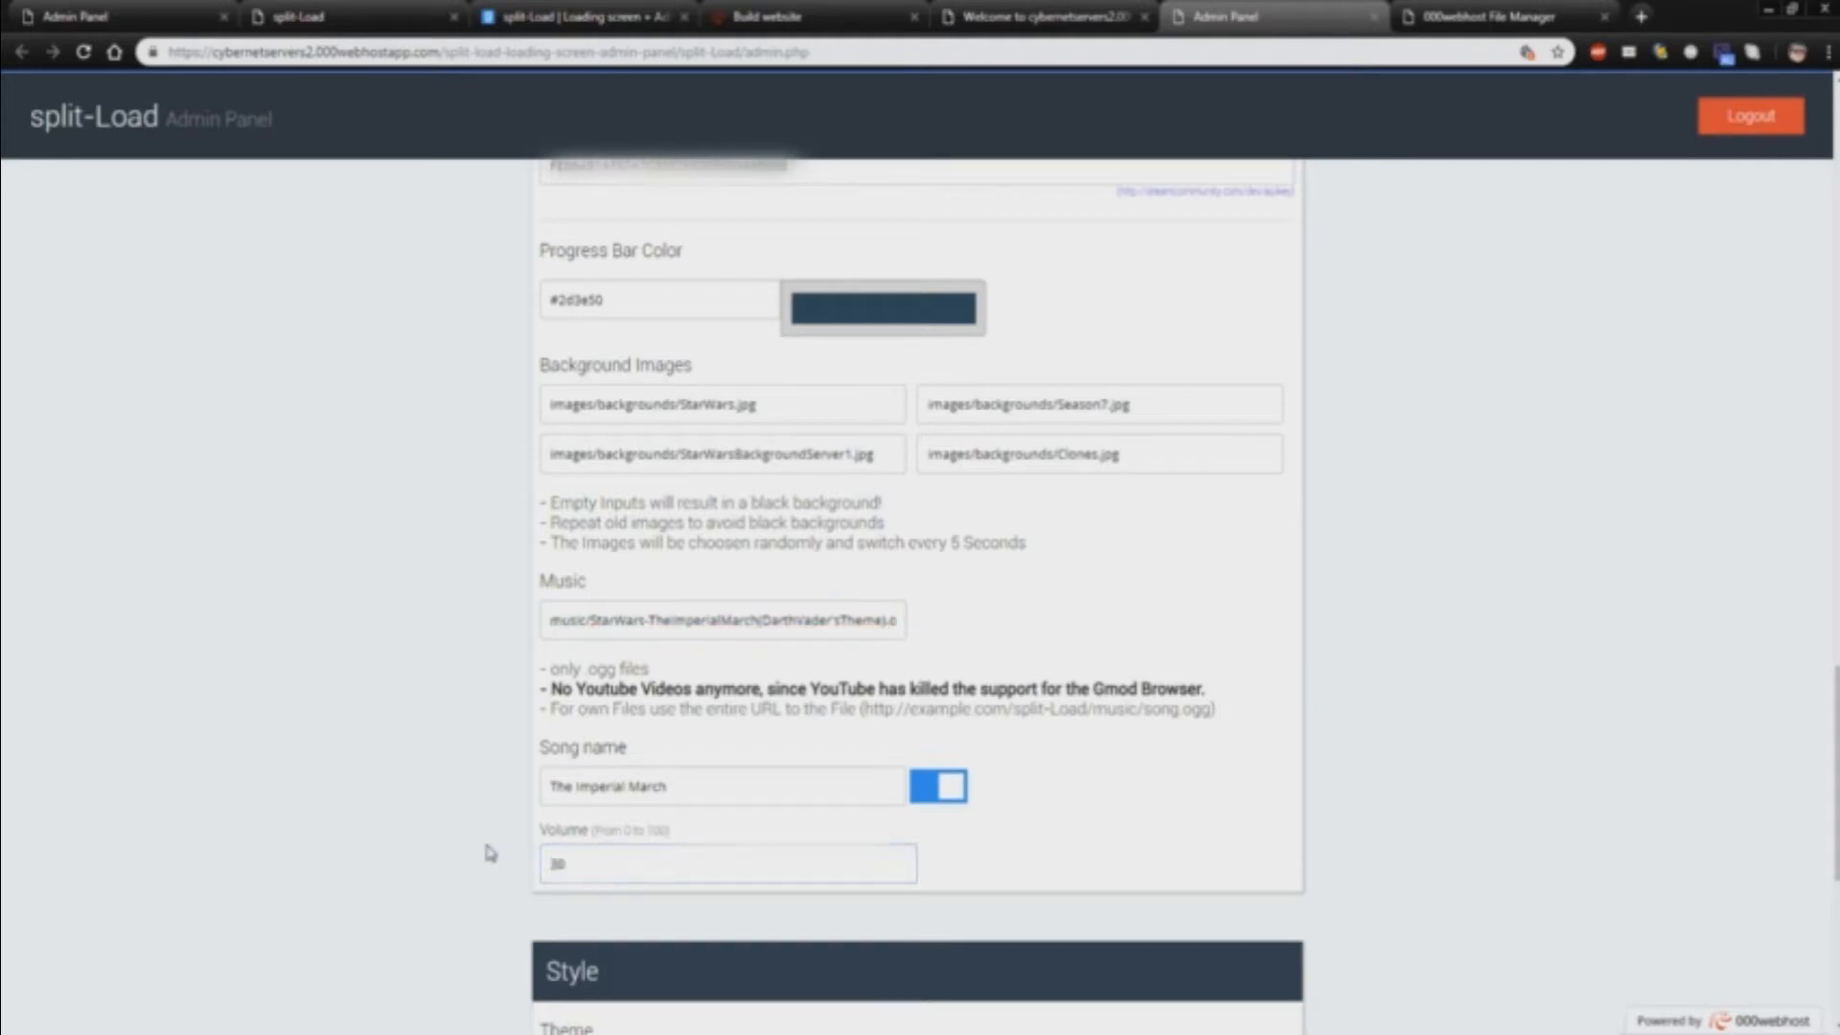
pyautogui.scroll(-3)
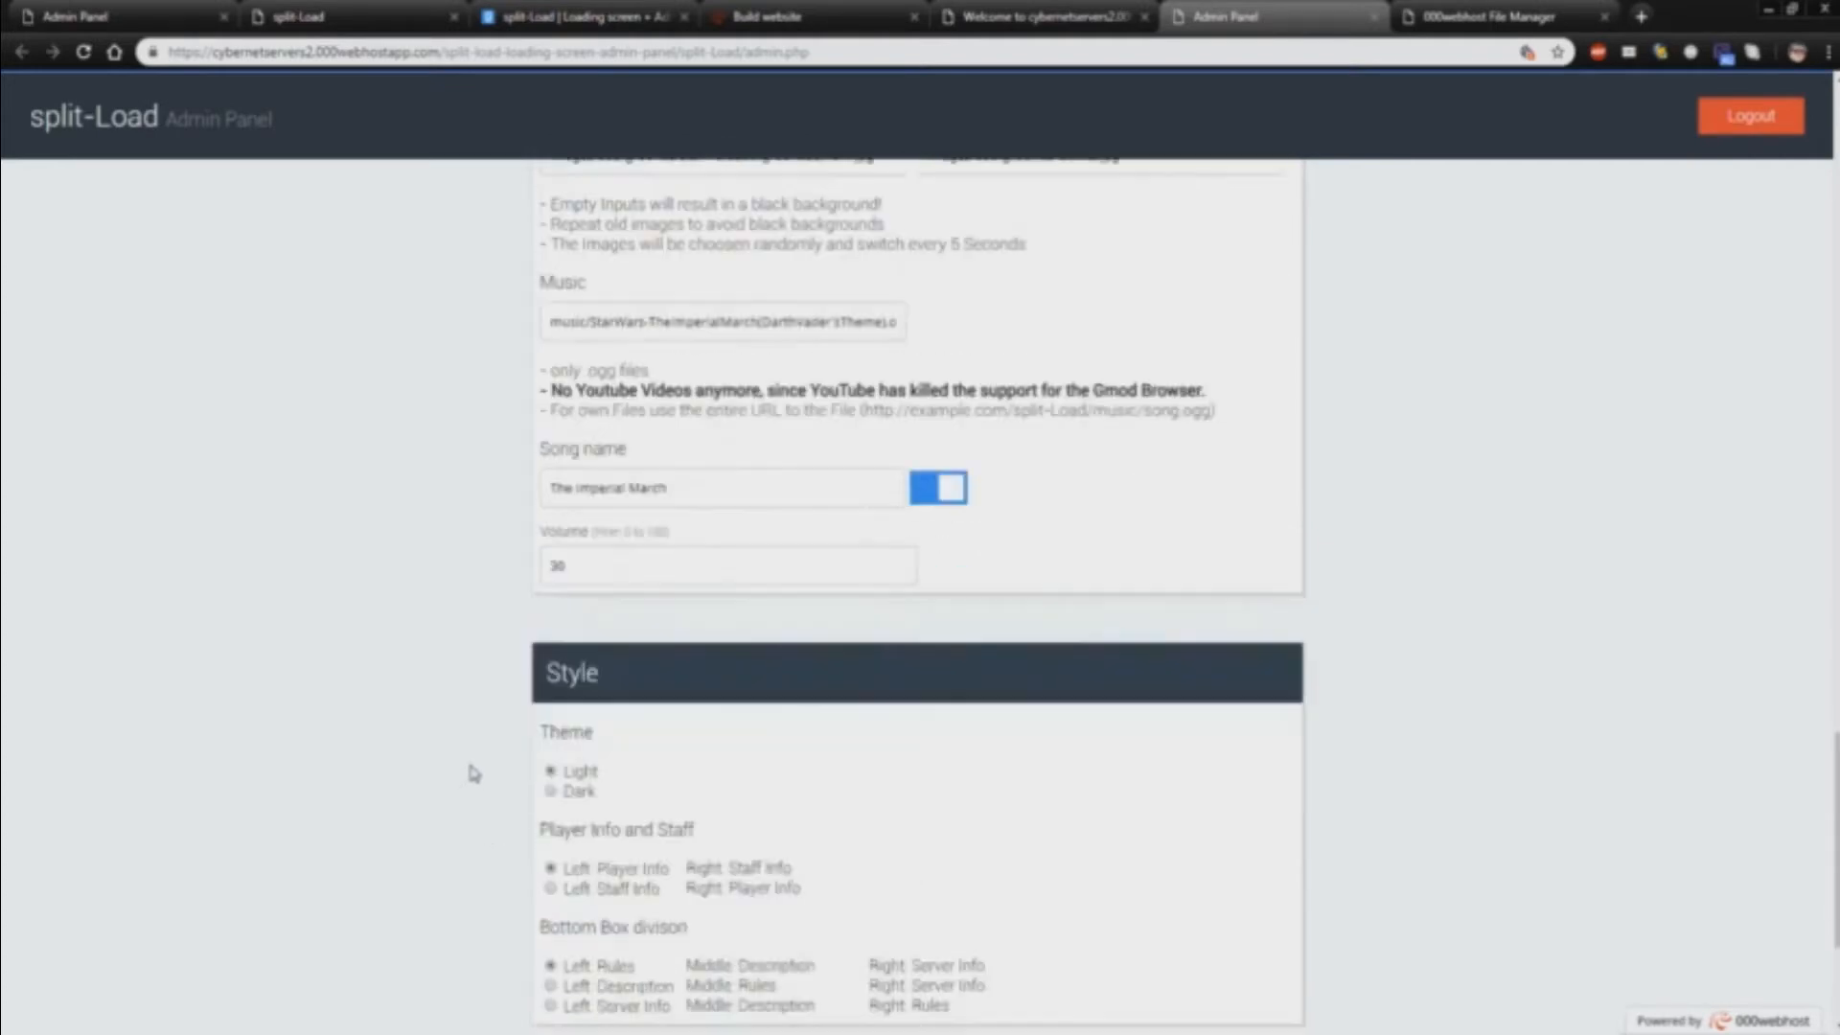
pyautogui.scroll(-3)
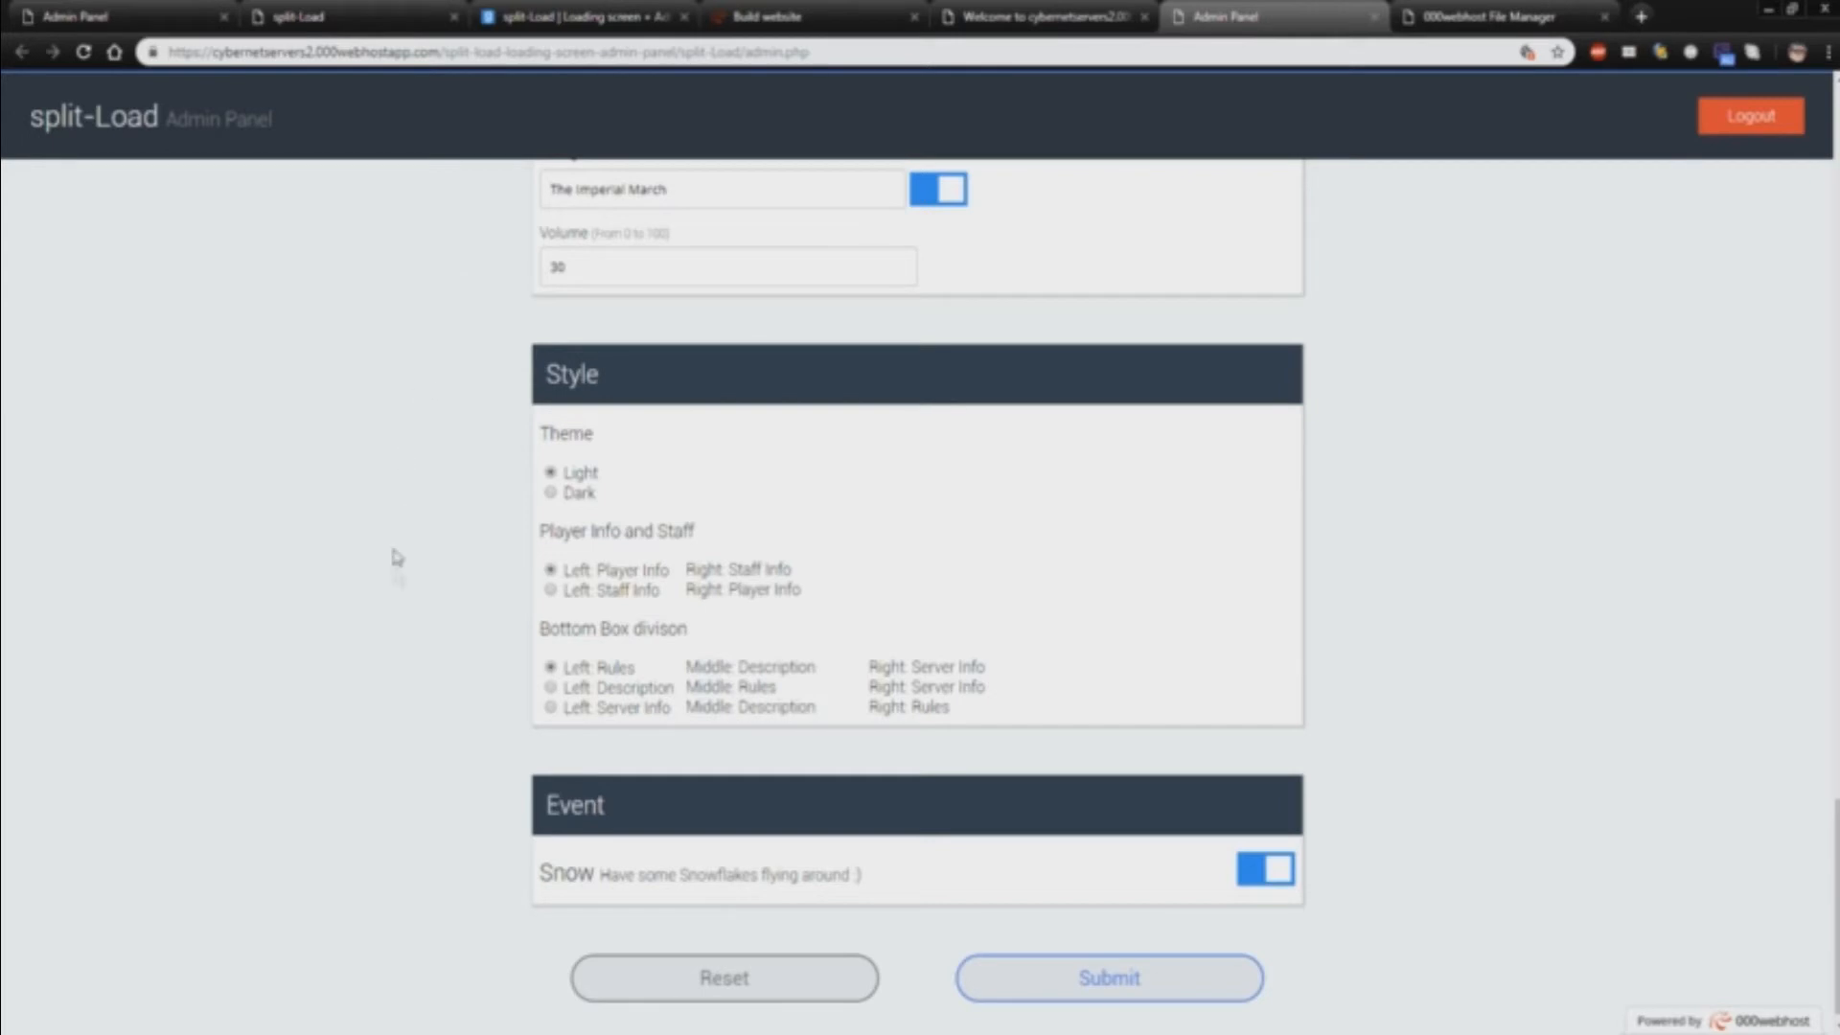
pyautogui.doubleClick(569, 874)
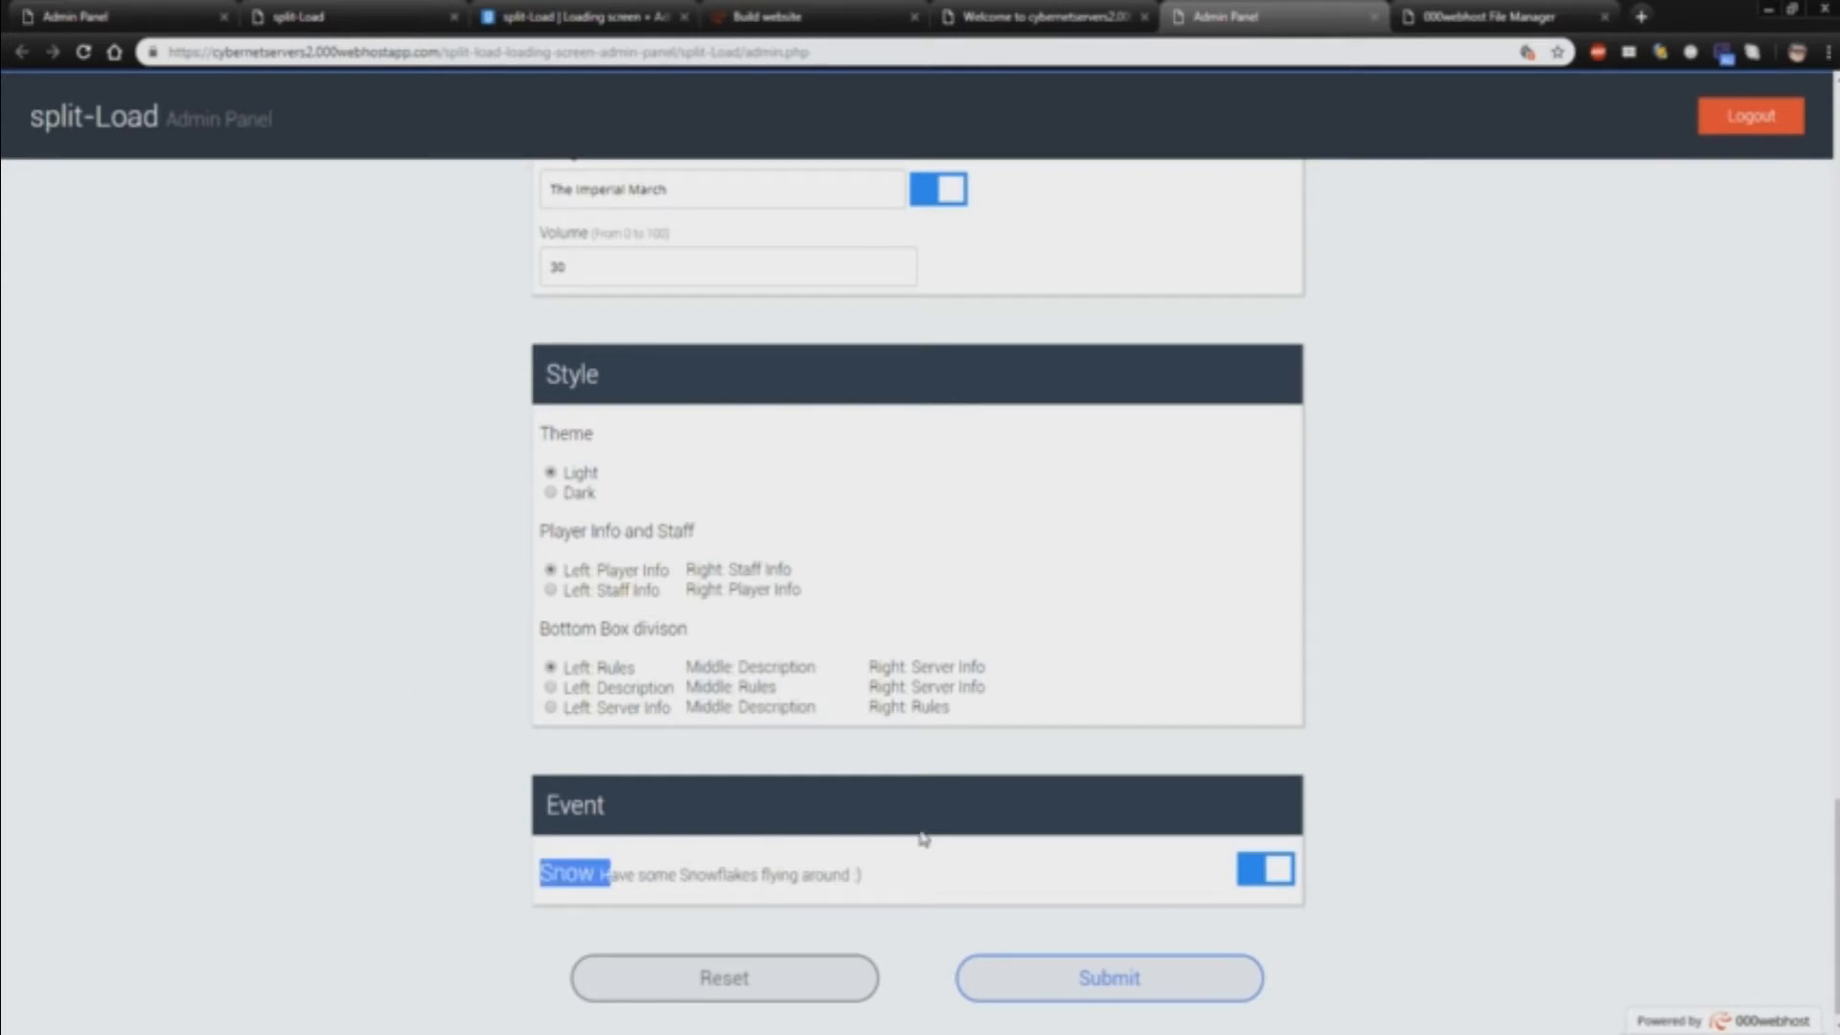
pyautogui.click(1266, 870)
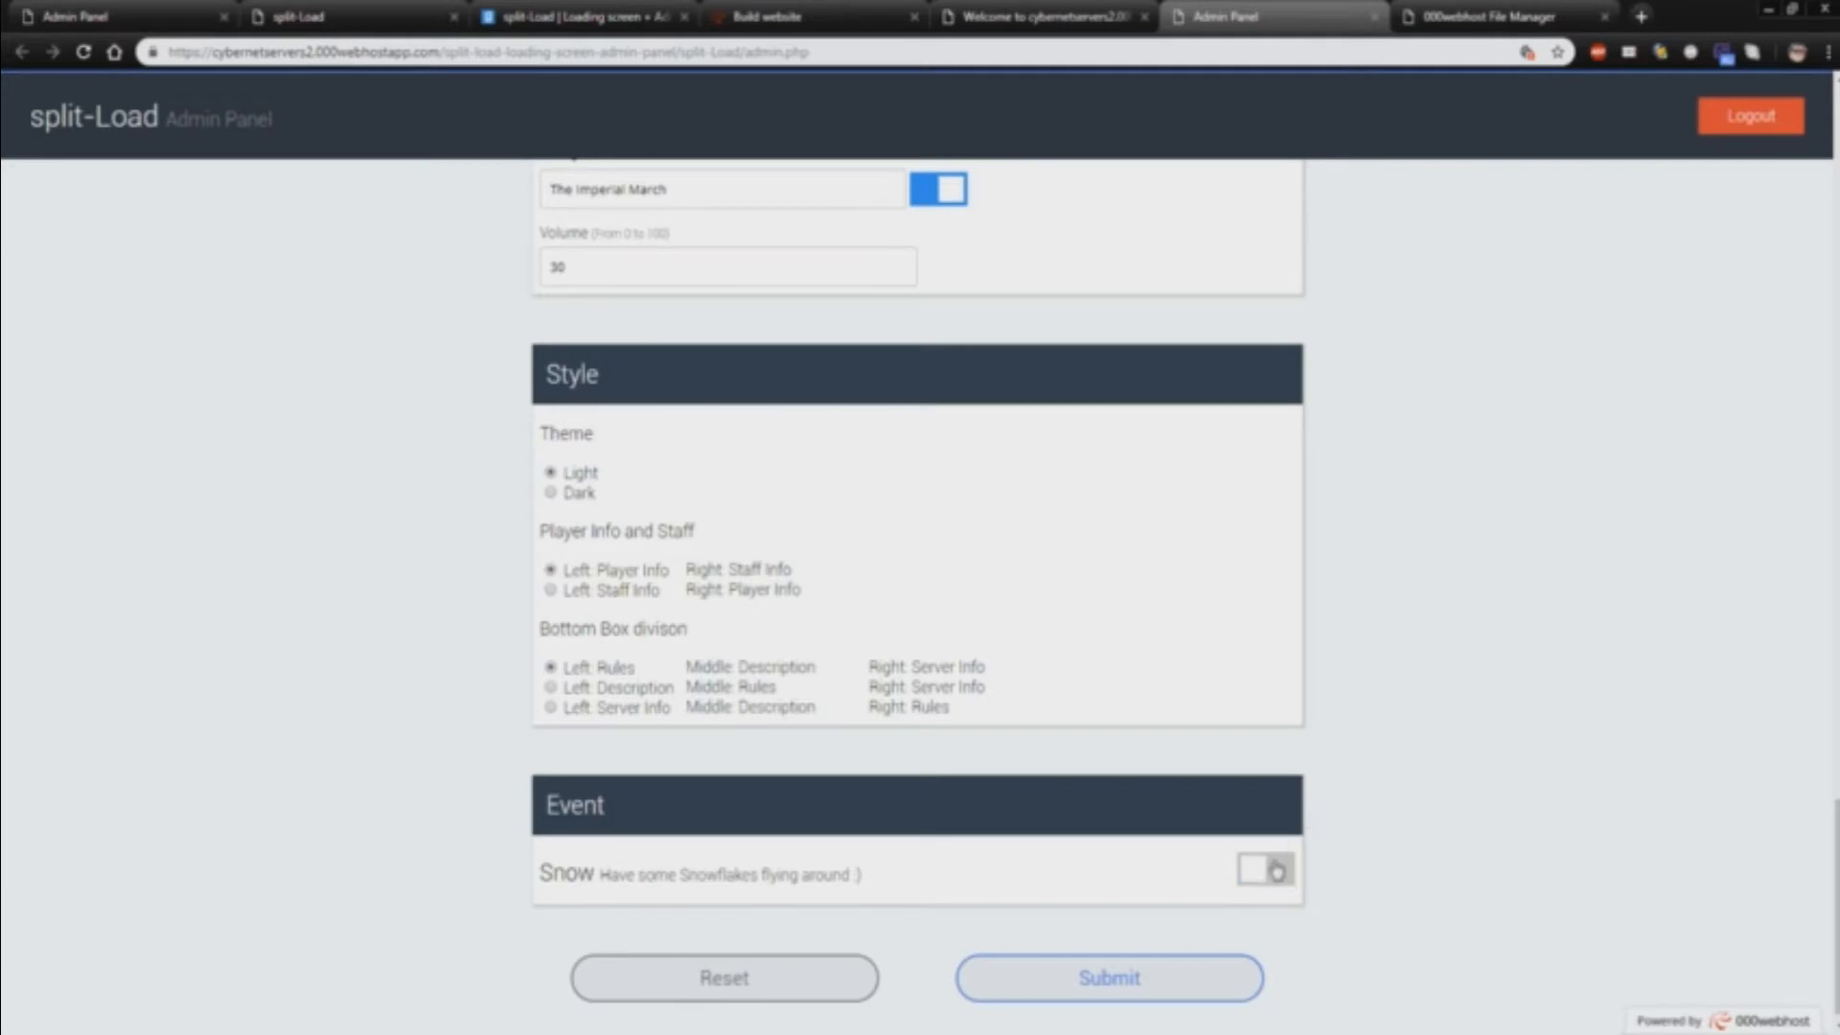
pyautogui.click(1265, 893)
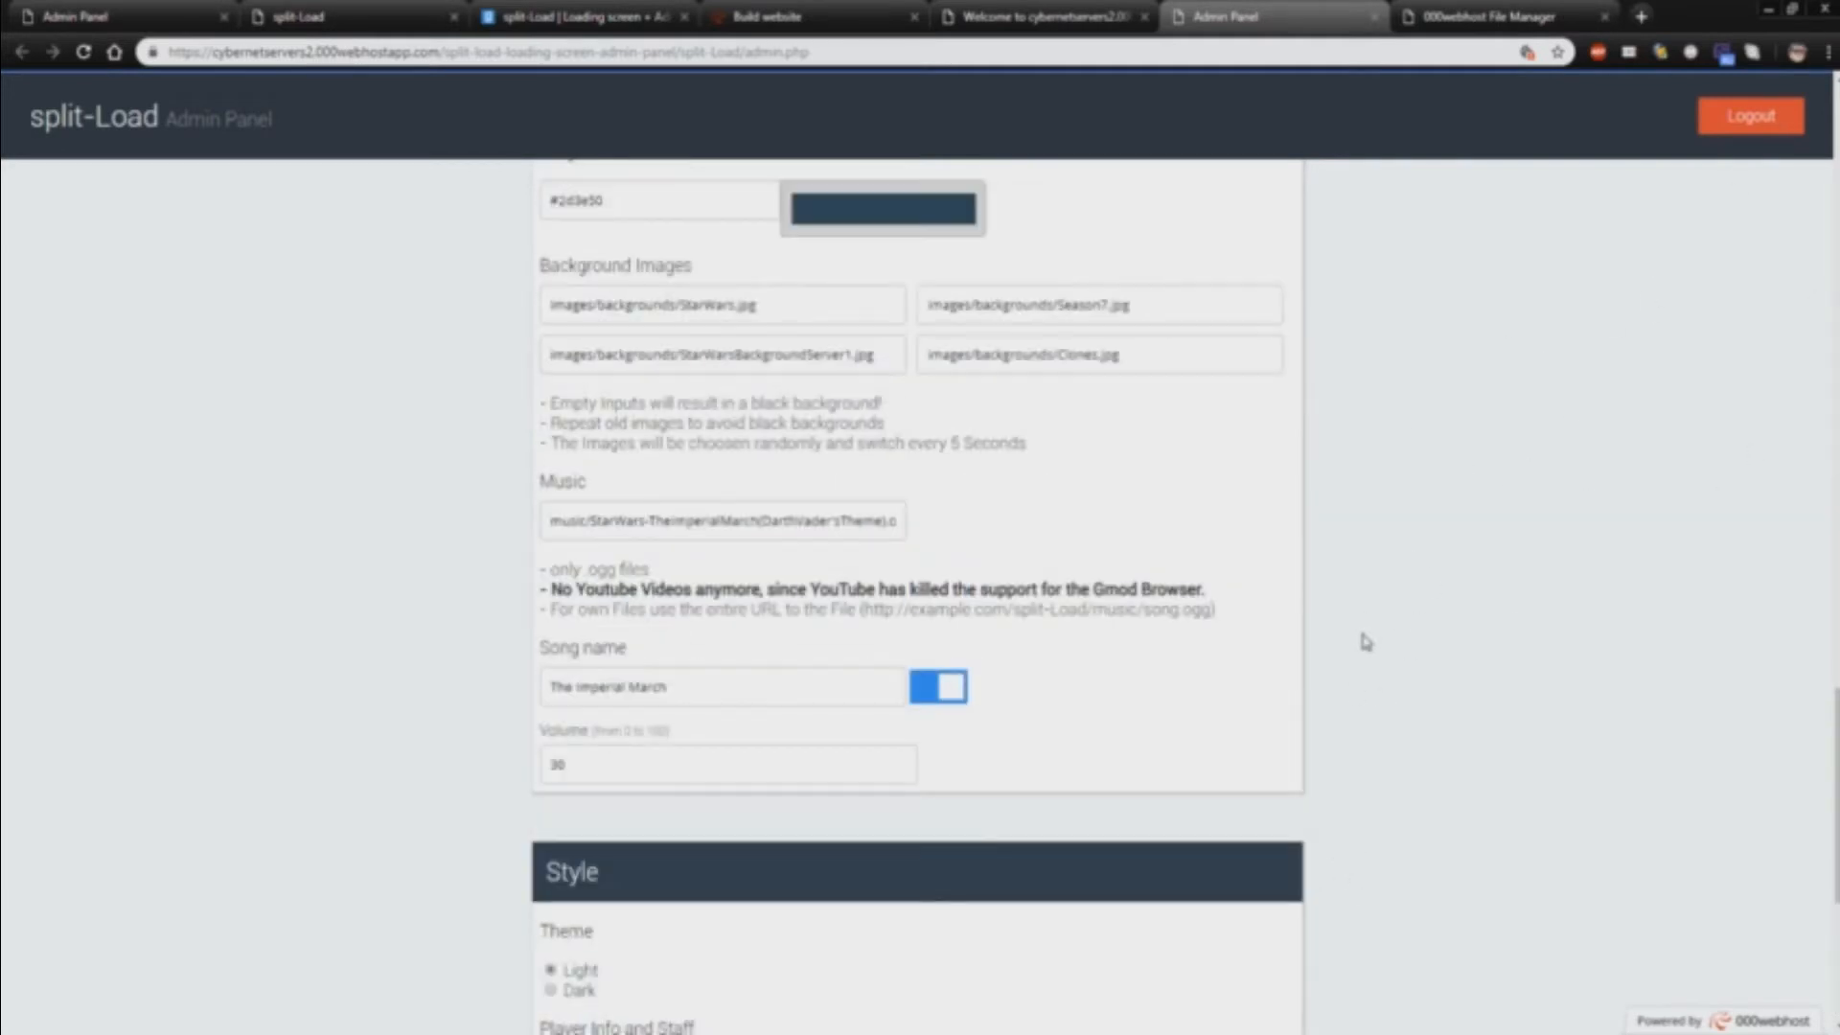
pyautogui.scroll(-3)
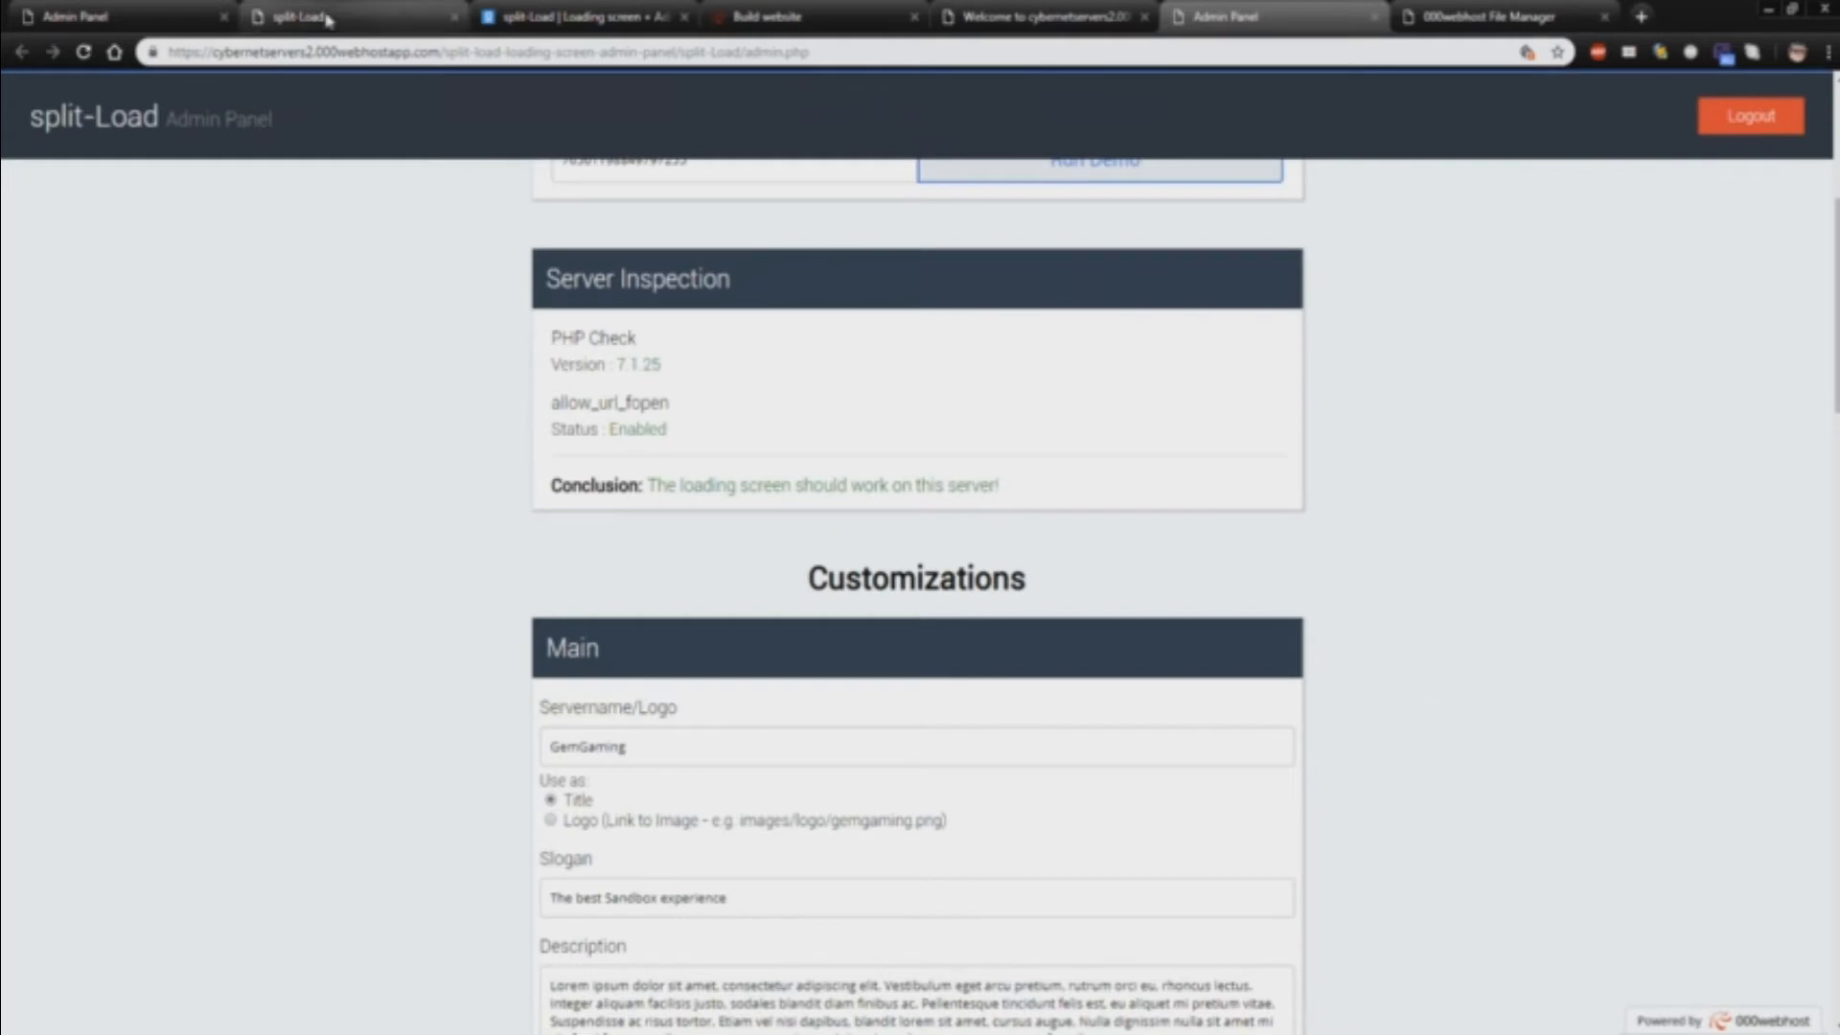
pyautogui.click(1094, 161)
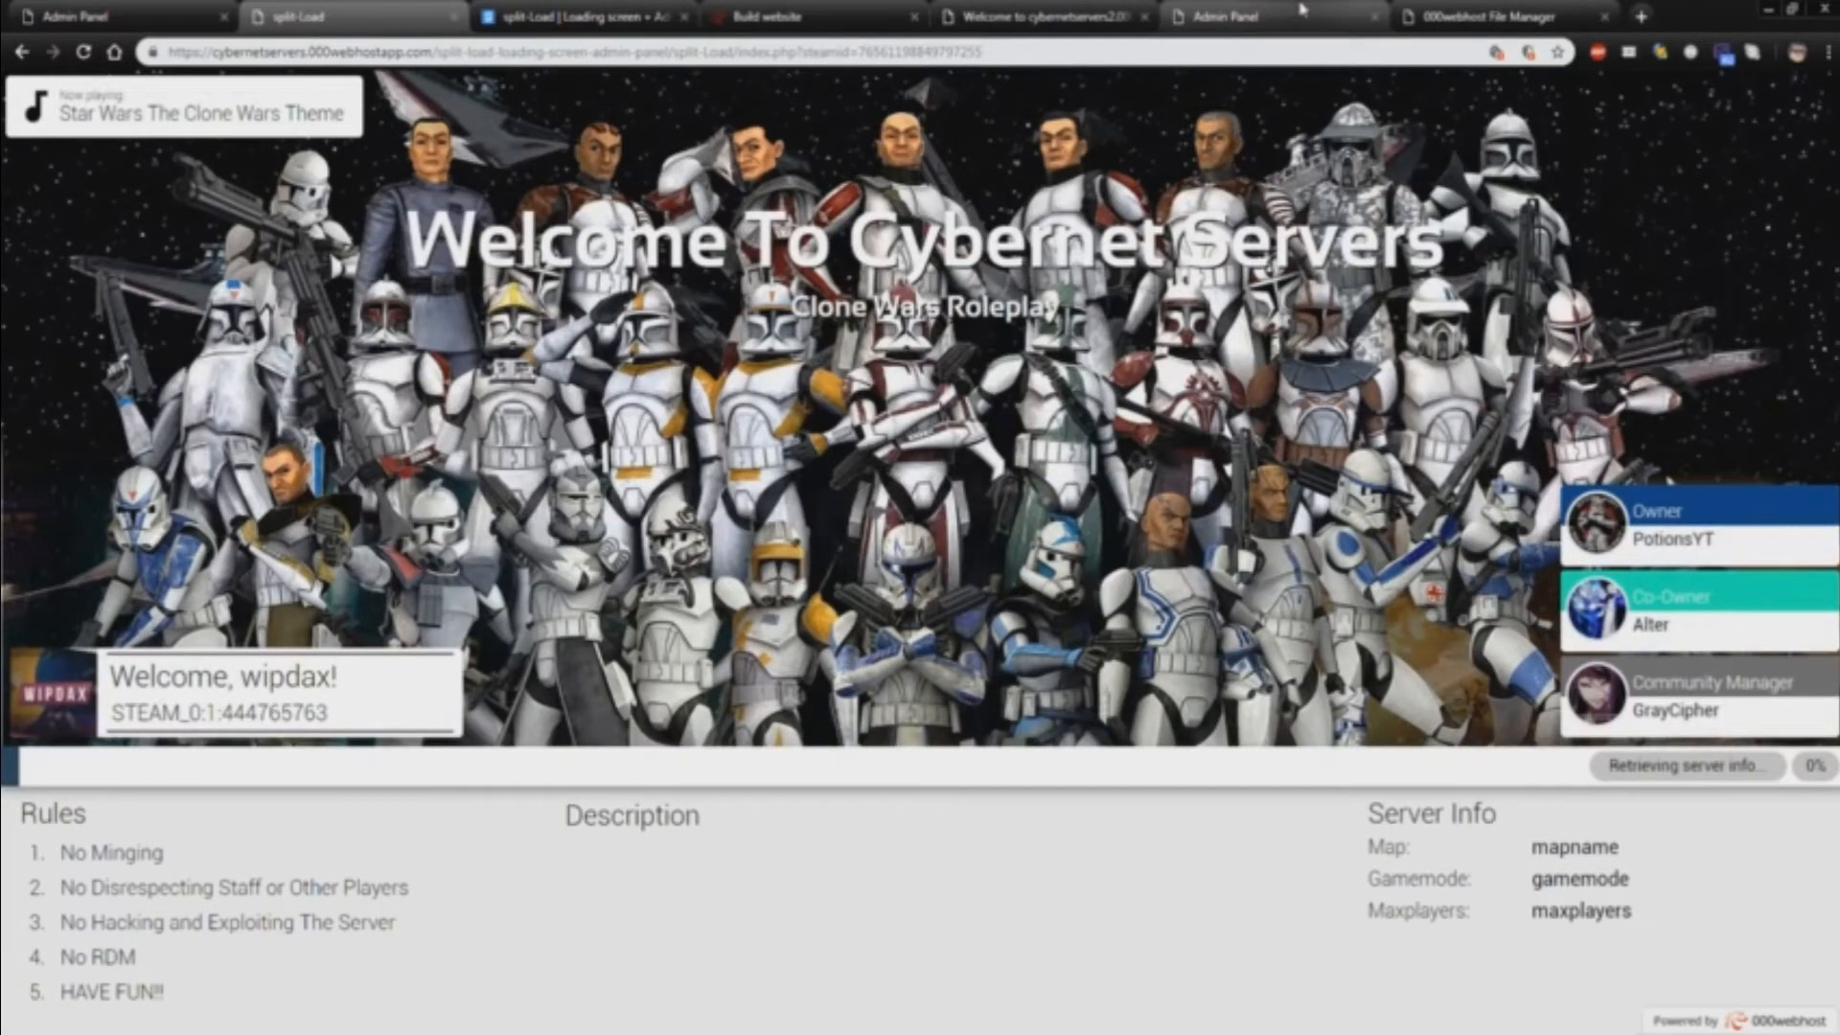
pyautogui.click(1229, 15)
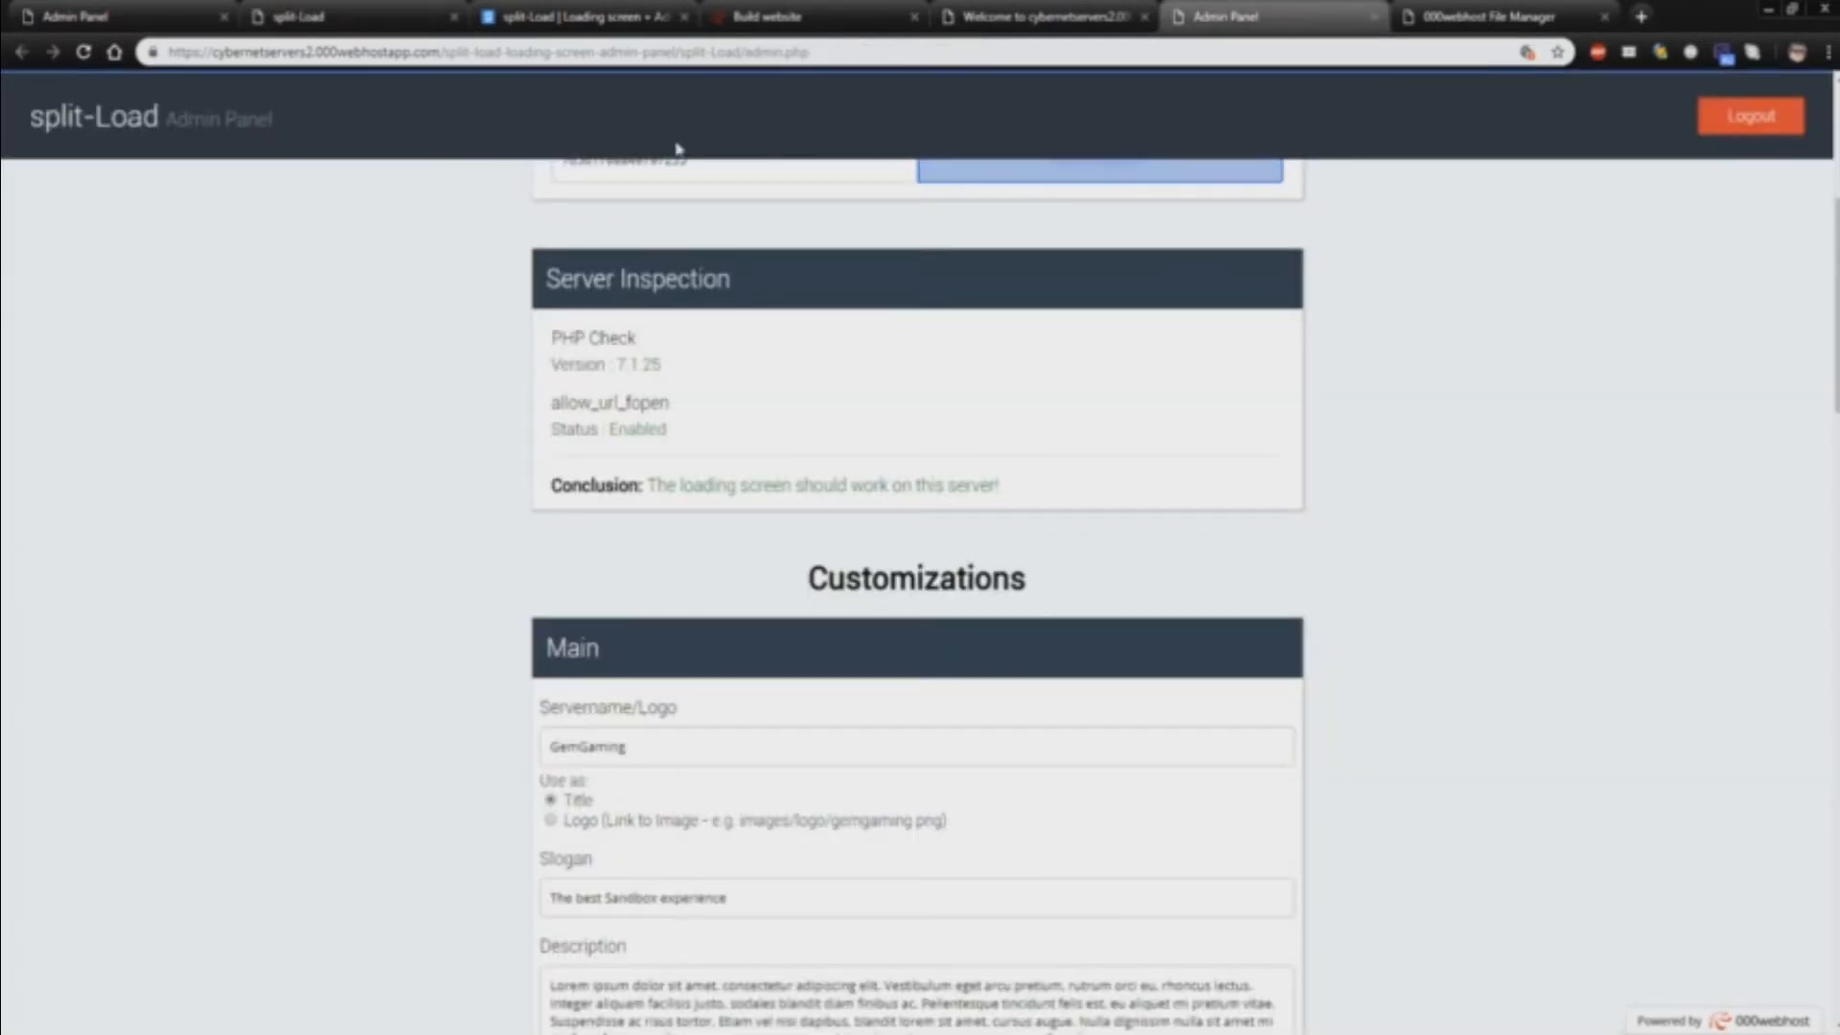